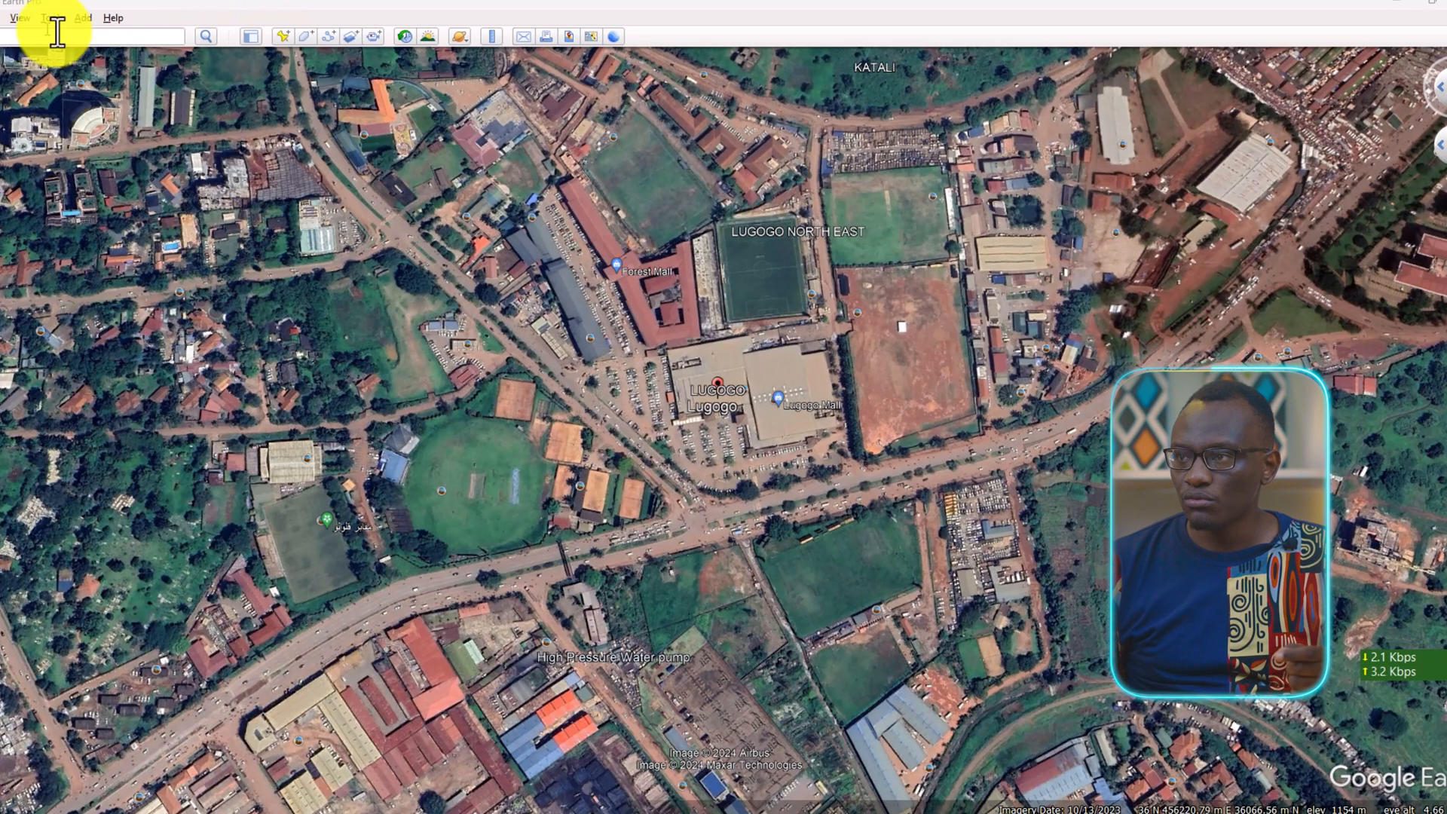
Turn on Historical Imagery and slide the date back to the April 2002 image of Lugogo
click(402, 36)
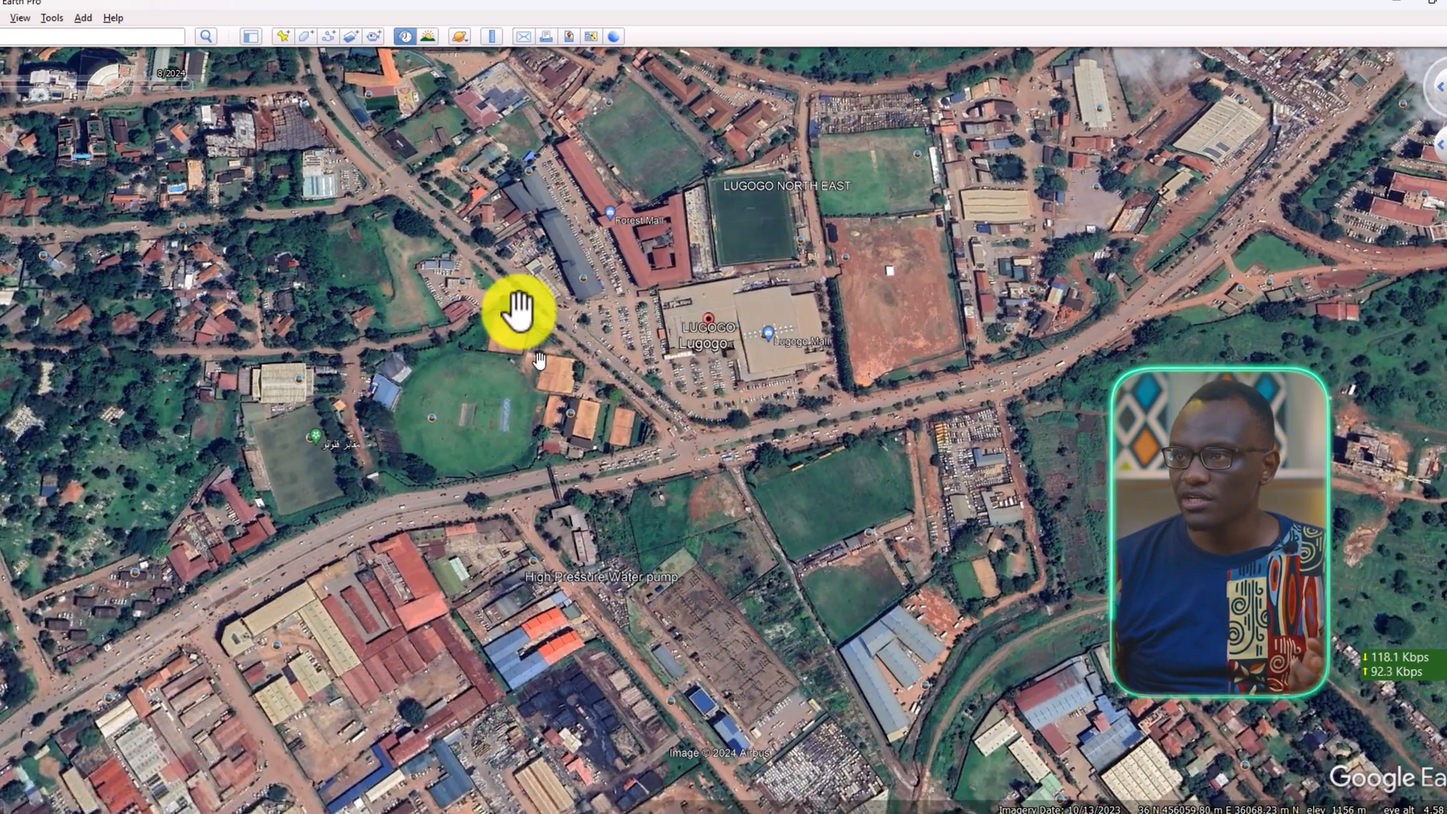
mouse_move(410, 46)
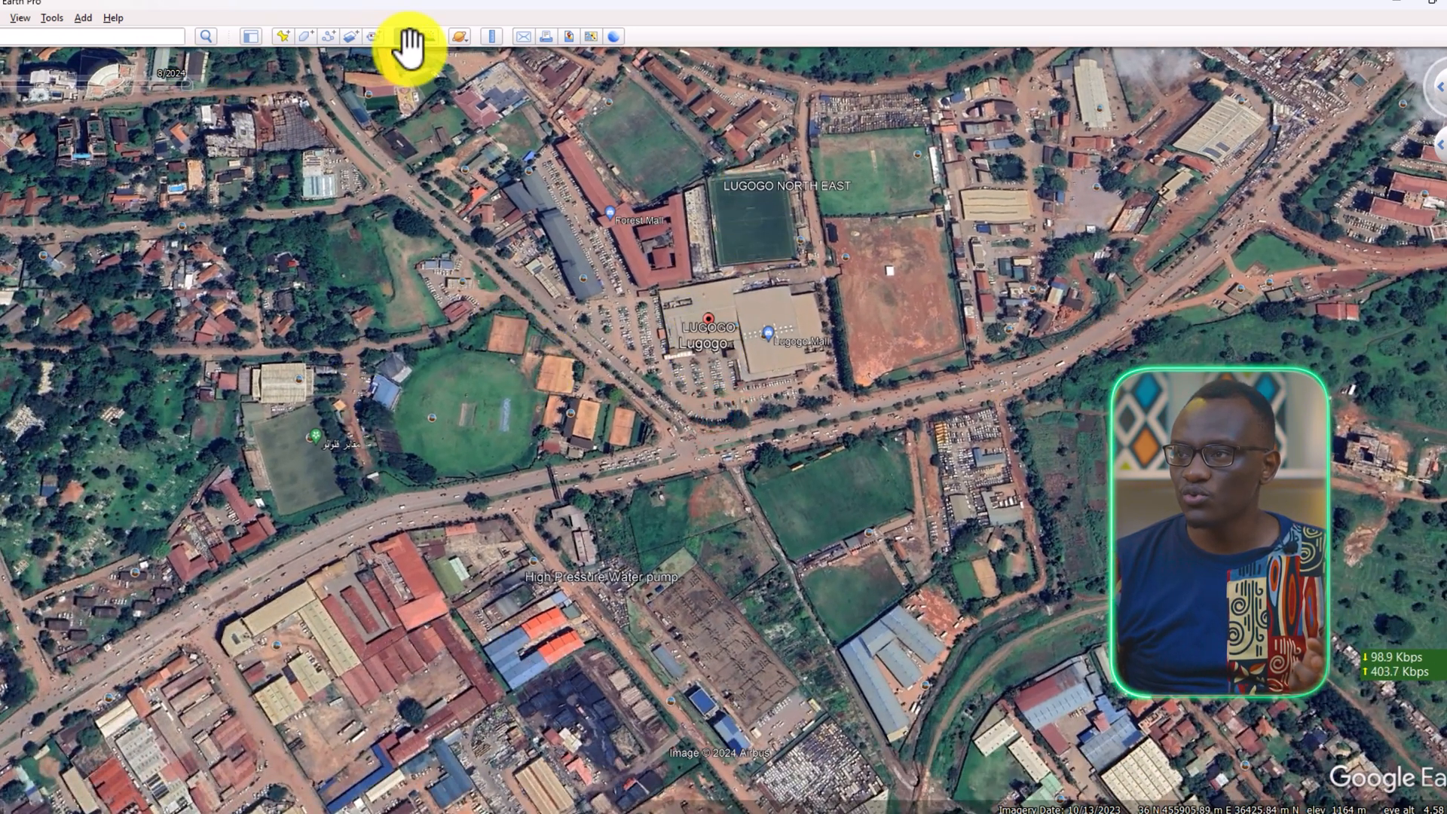
click(400, 36)
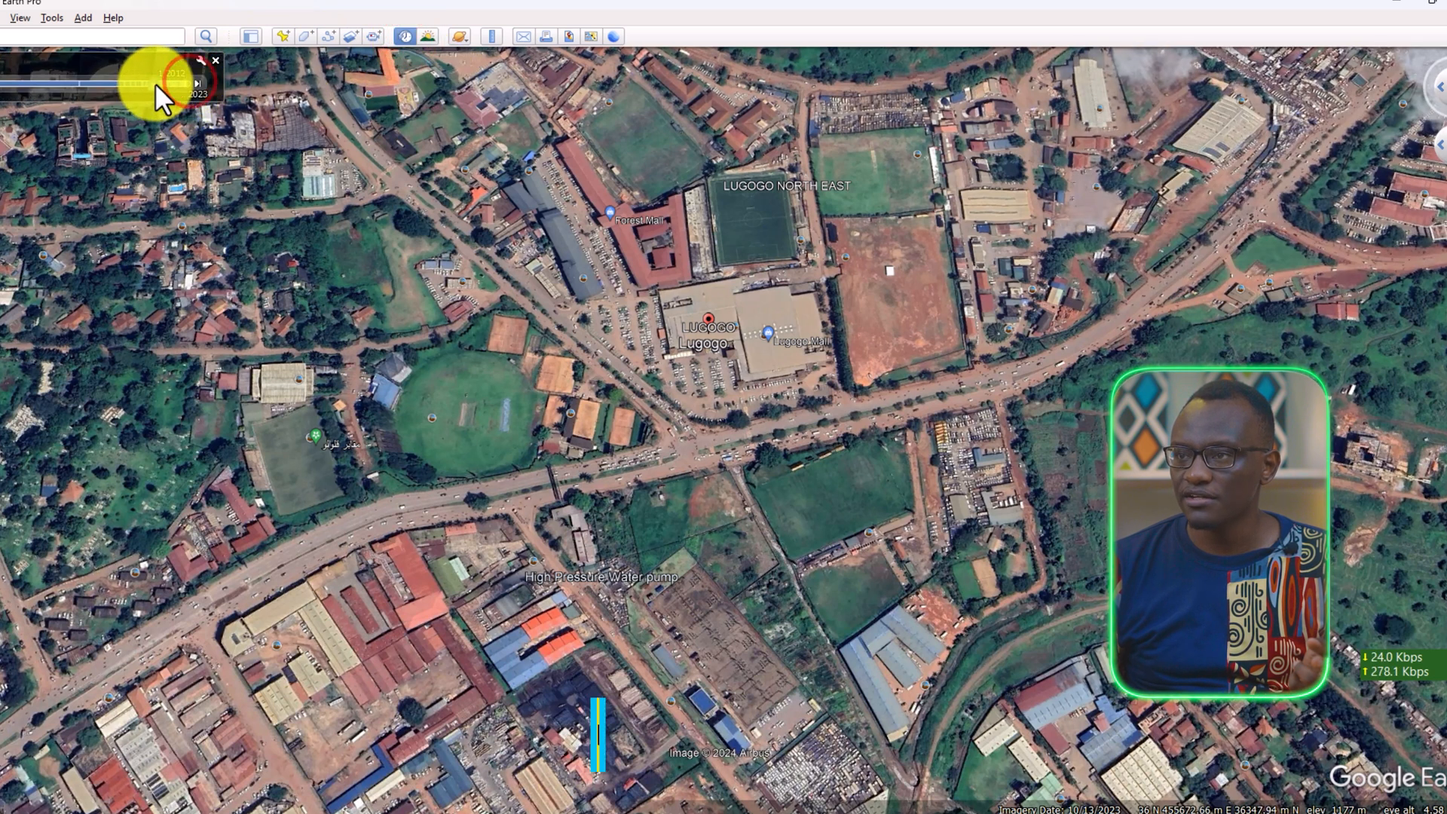
drag(166, 83, 92, 83)
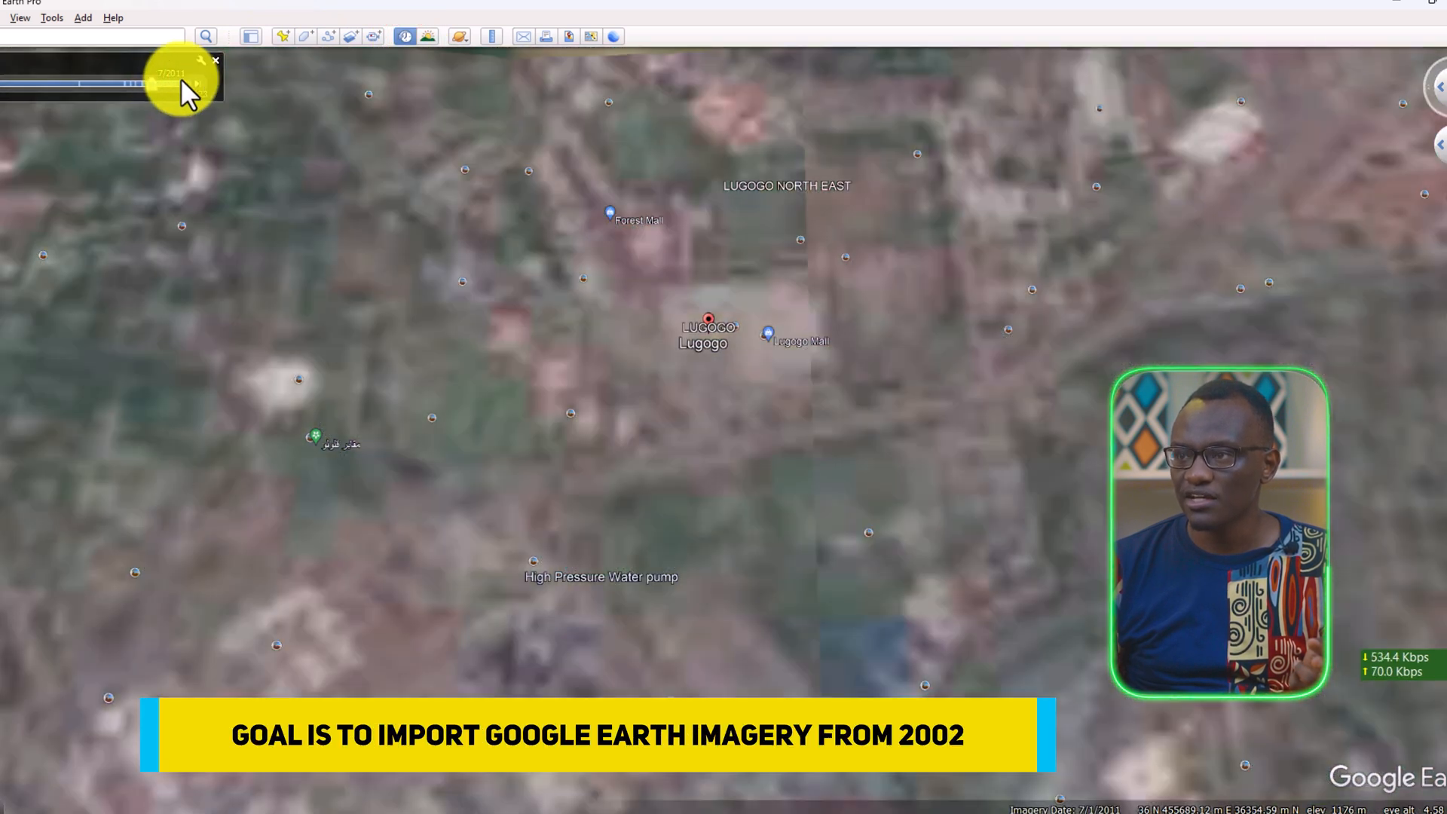
drag(175, 83, 148, 83)
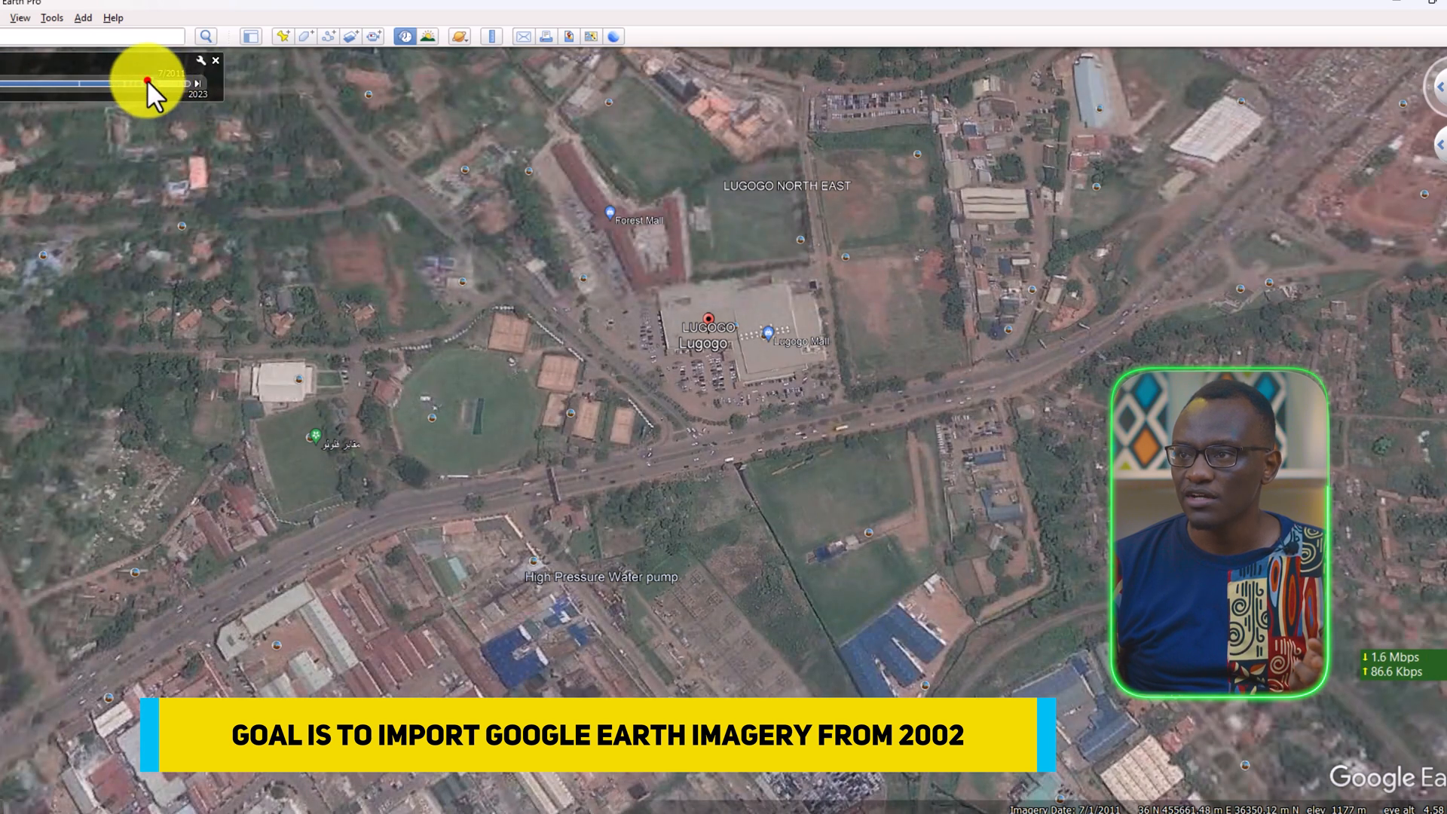
drag(148, 84, 138, 85)
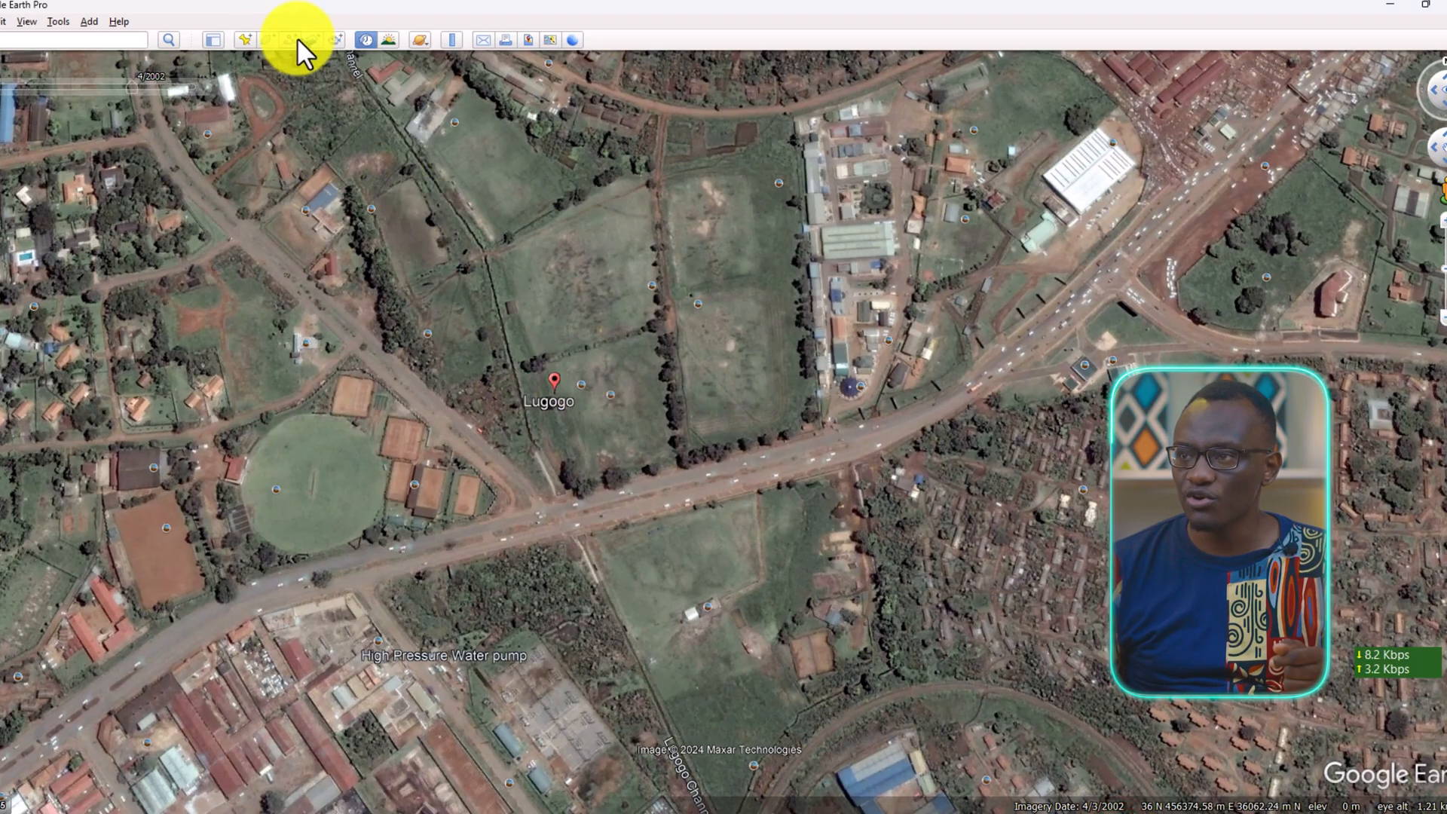
Draw a boundary path around Lugogo and save it as Lugogo Import.kmz in Tutorial Import
click(290, 39)
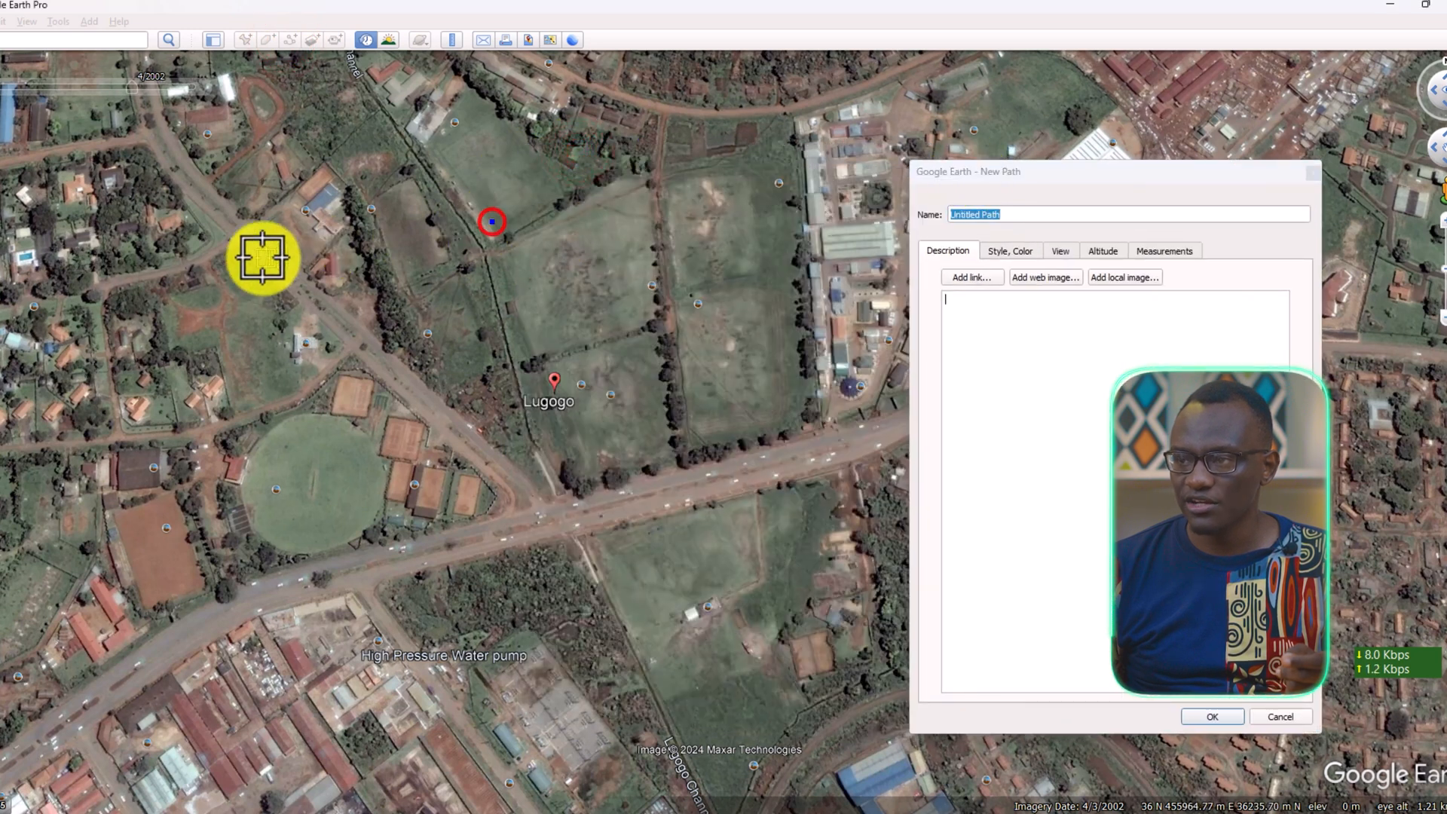
click(217, 729)
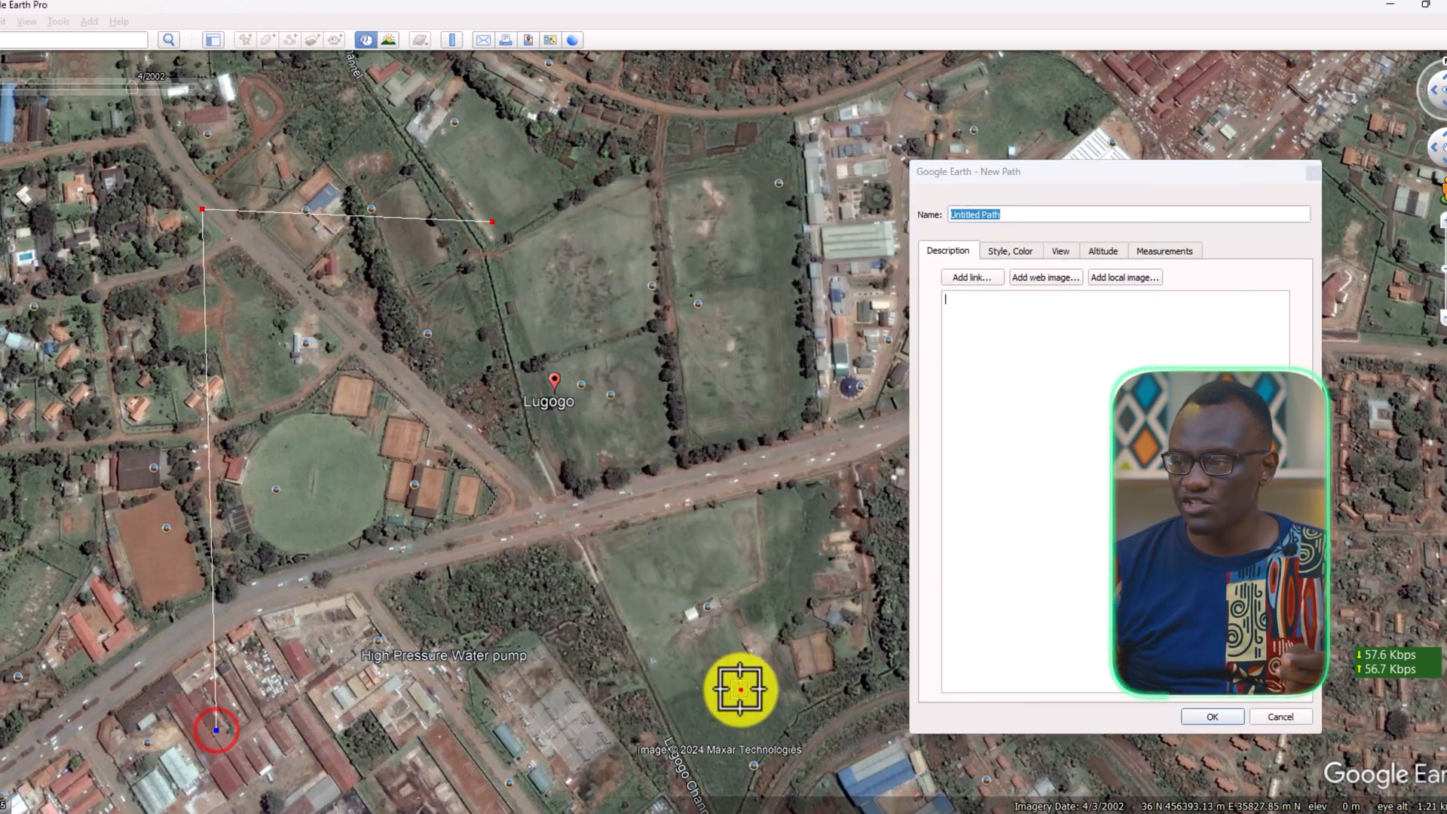
click(742, 689)
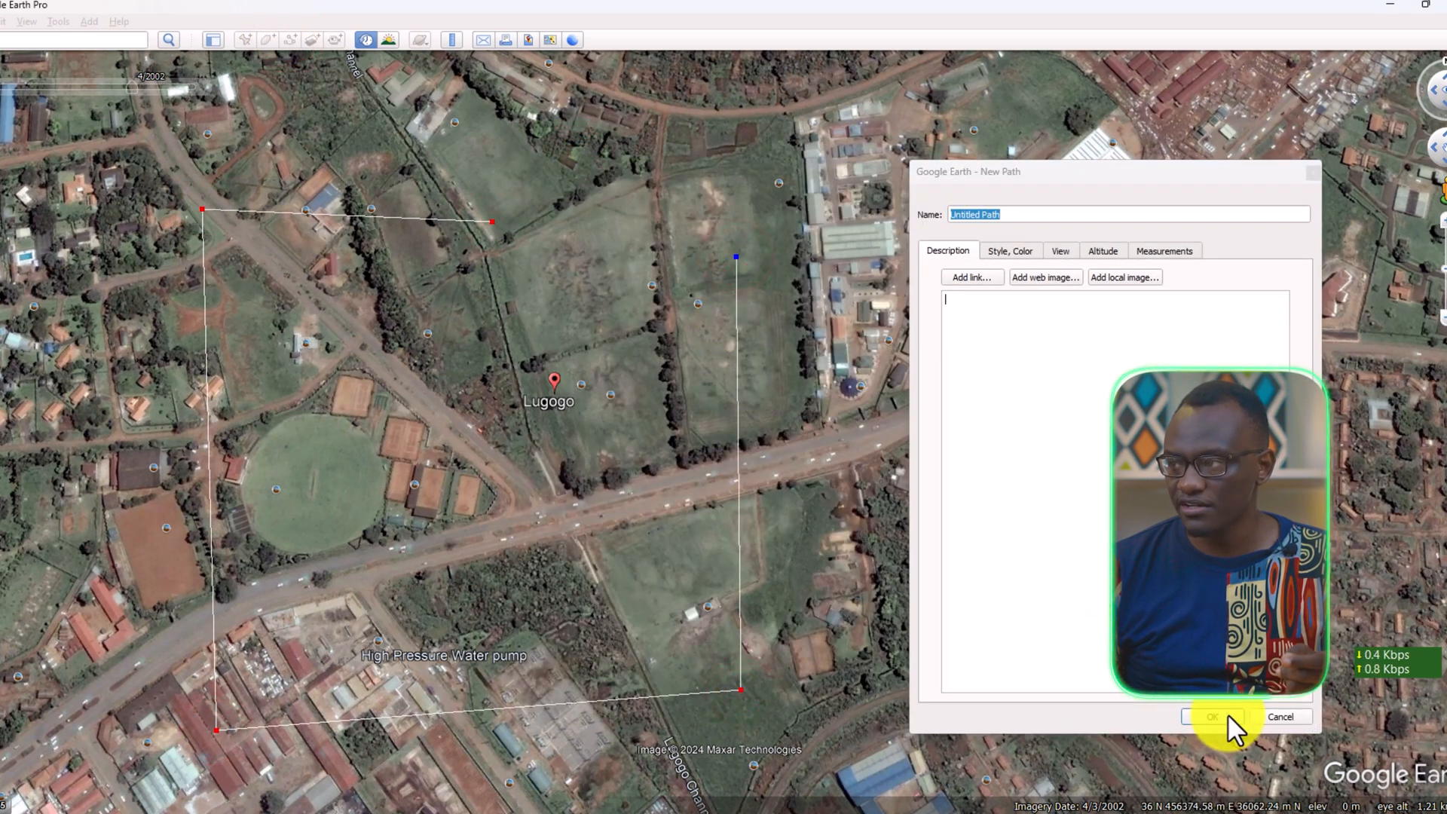
right_click(734, 429)
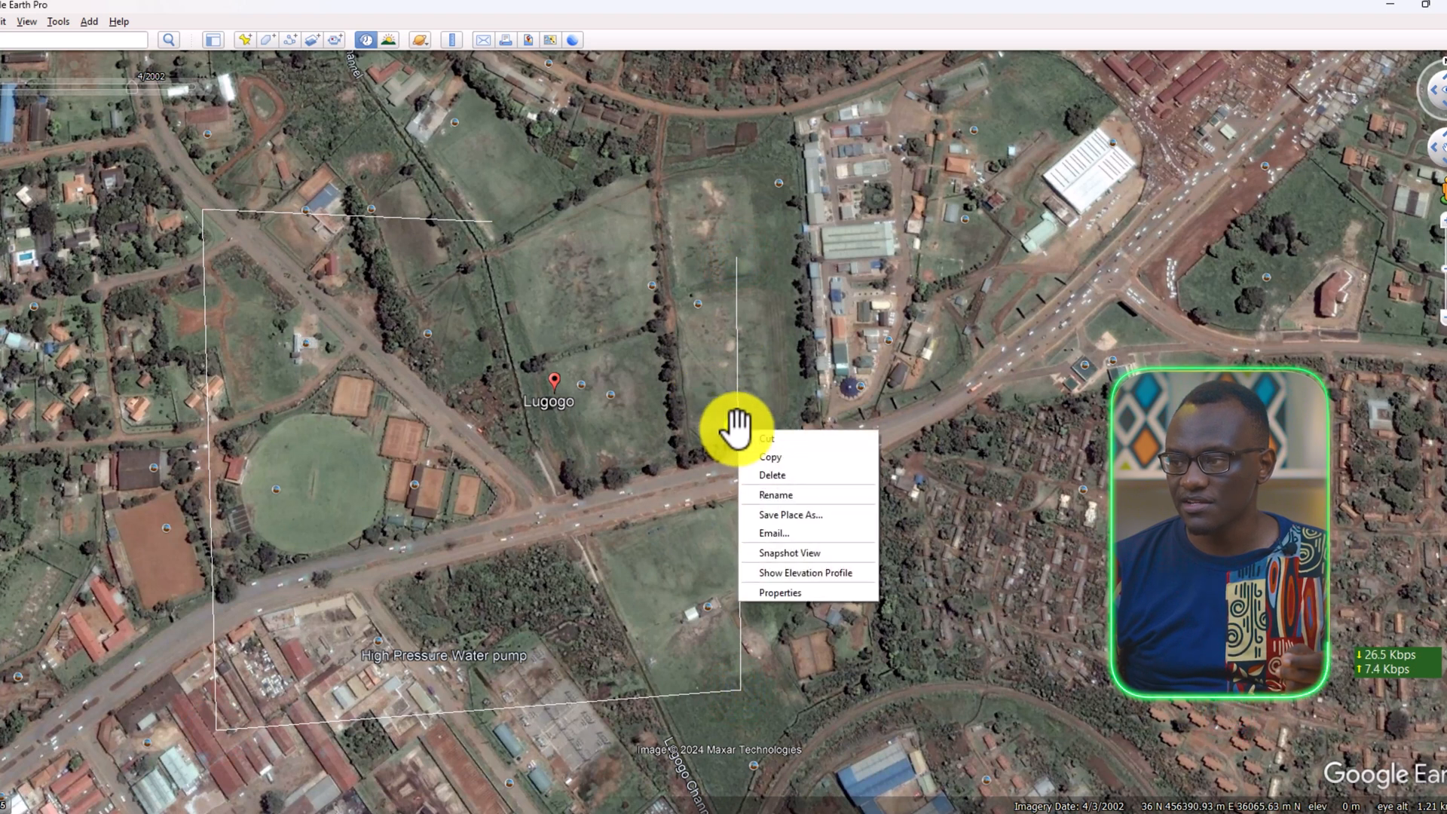
click(788, 514)
text(Lugogo Import)
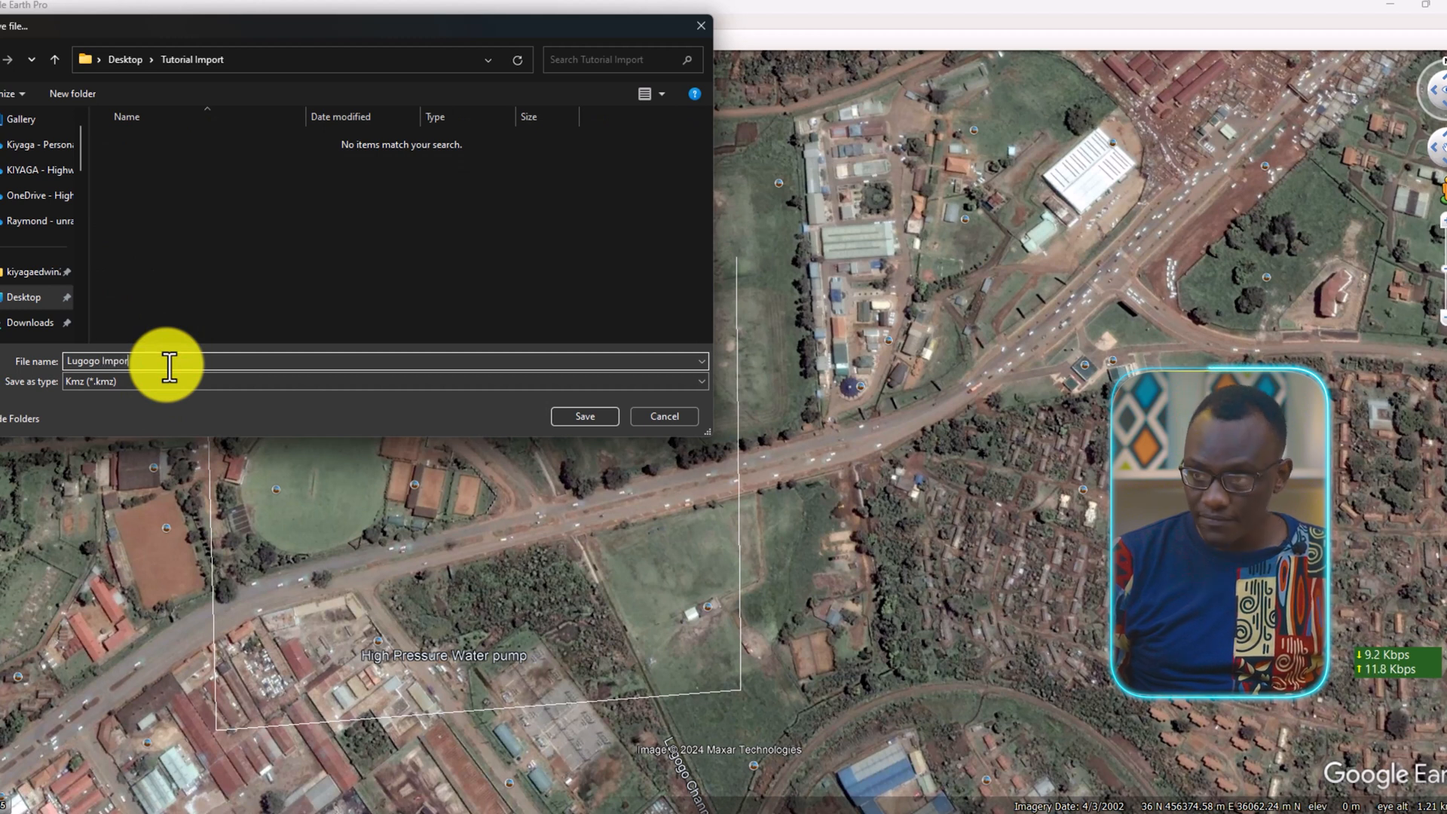
click(583, 416)
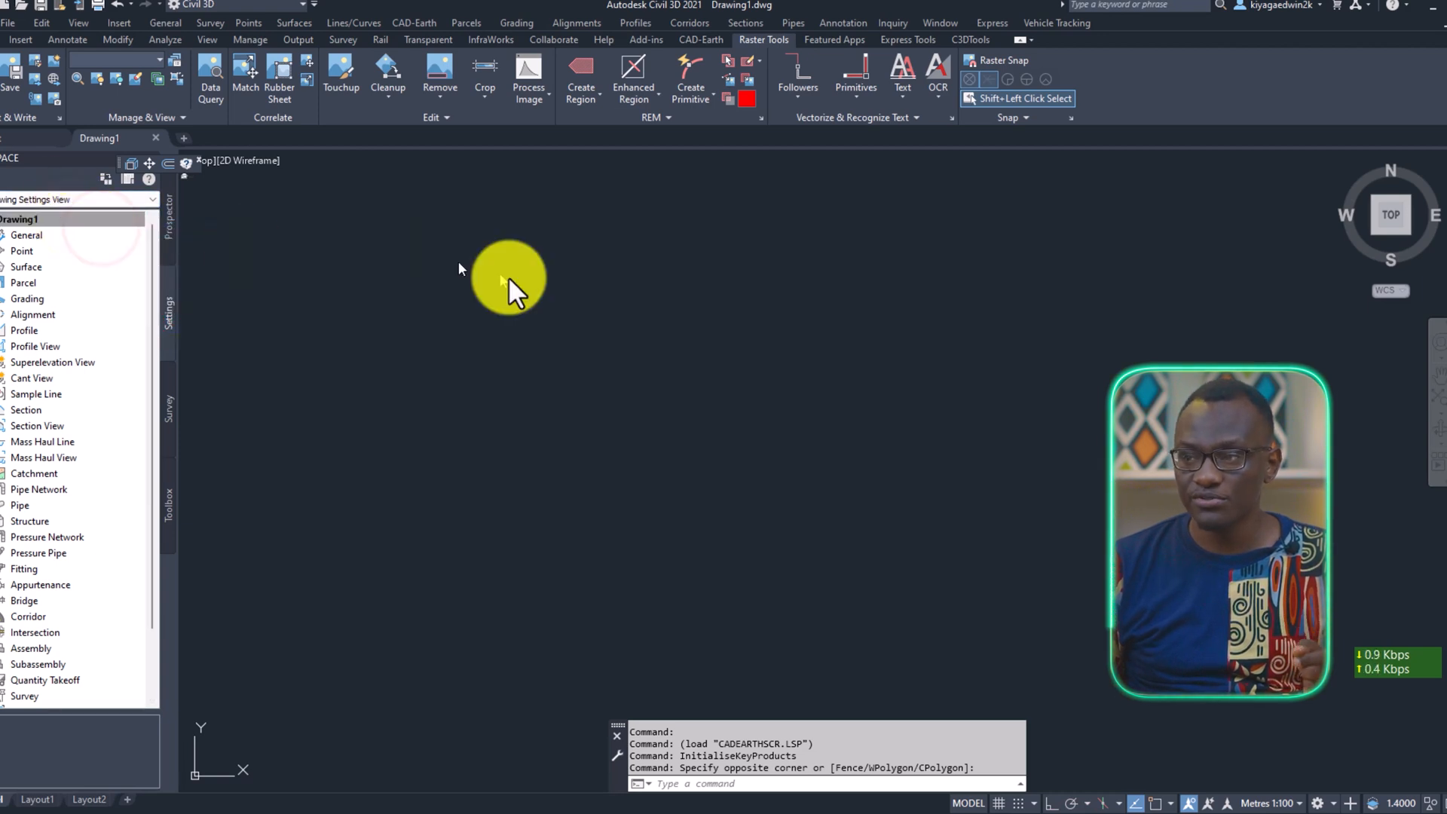
In Drawing Settings, set the zone category to Uganda and pick Arc 1960 / UTM zone 36N
click(948, 360)
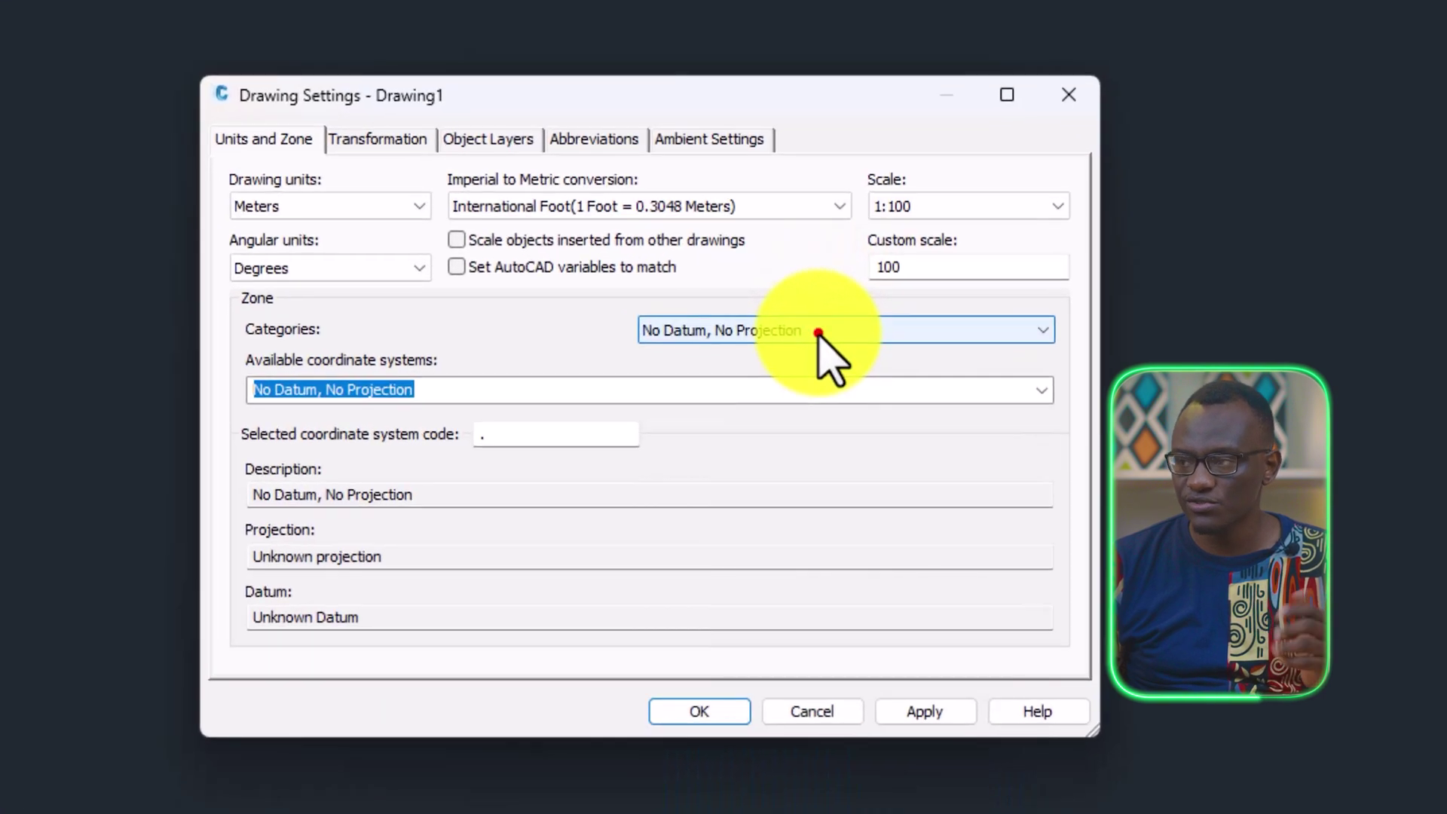
click(1041, 330)
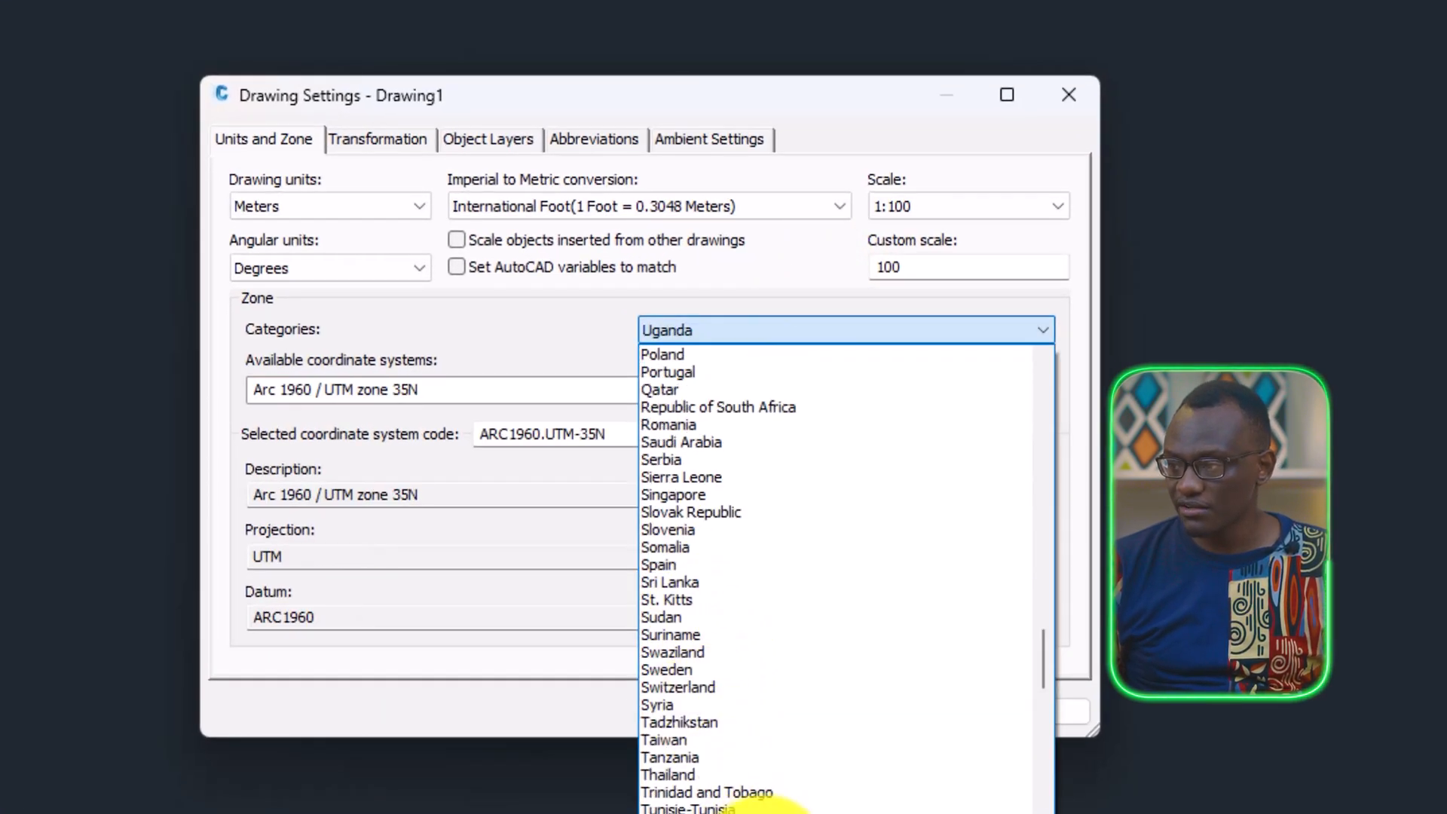
click(1041, 389)
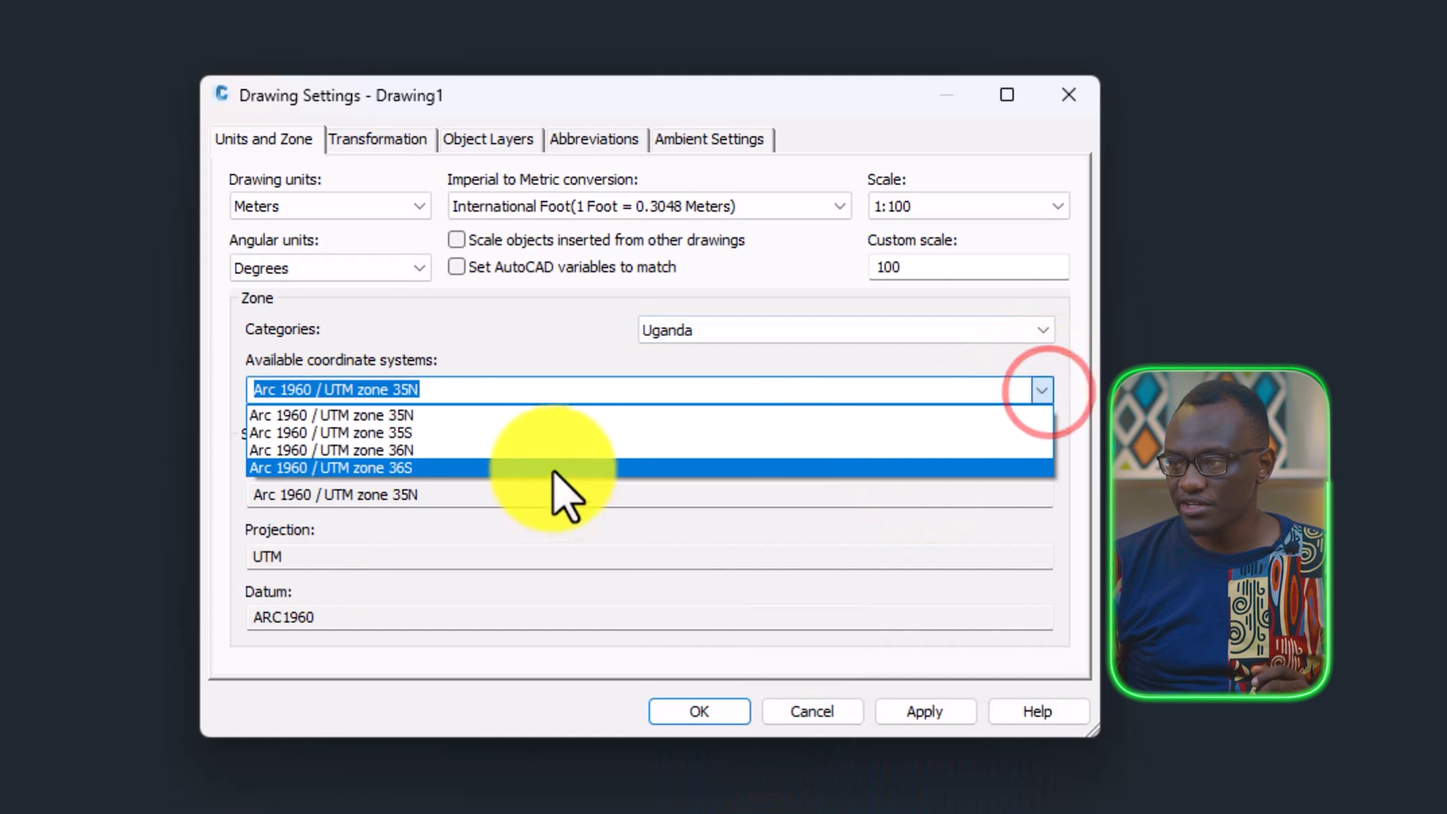
click(697, 711)
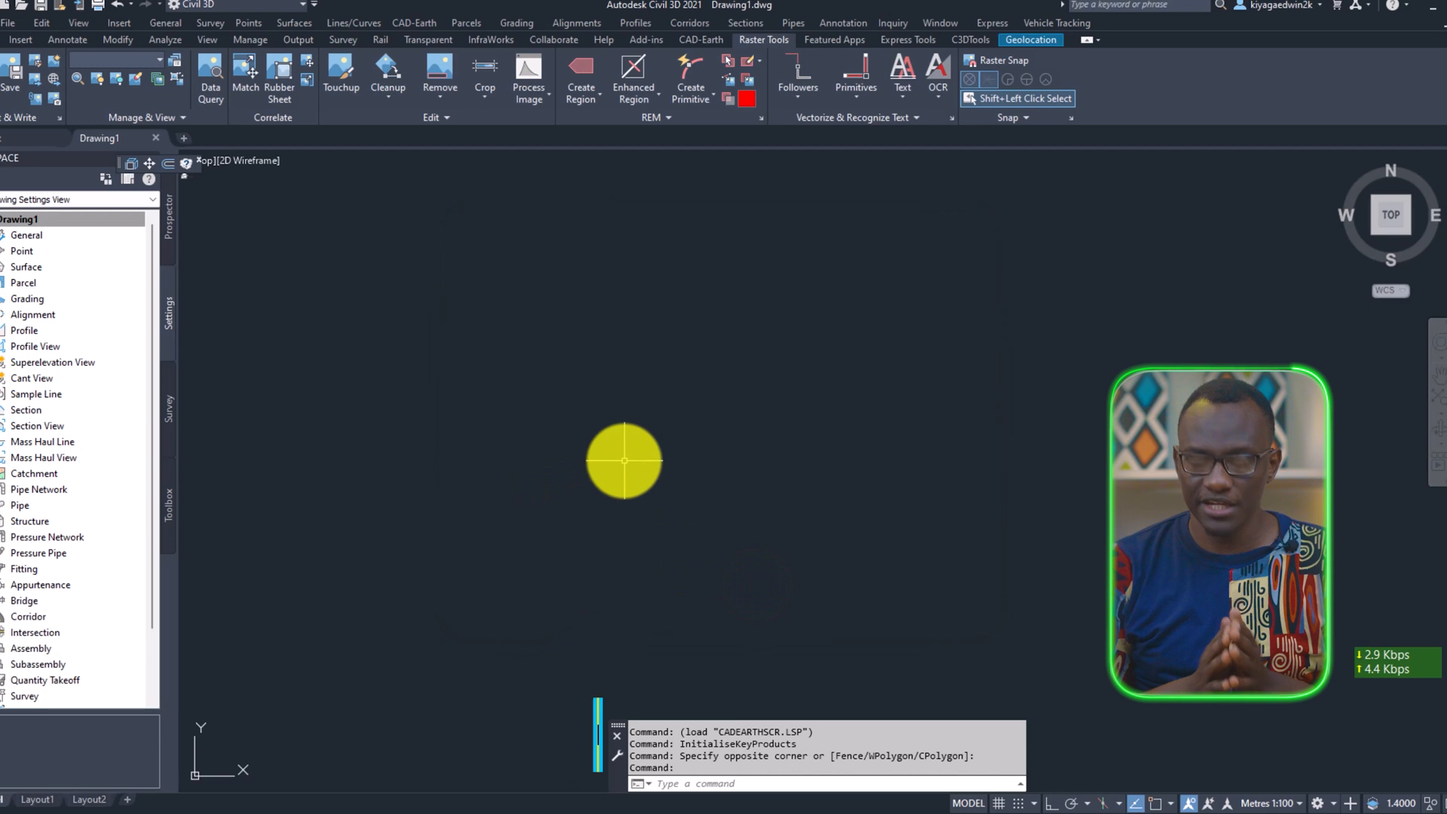
With MAPIMPORT, import Lugogo Import.kmz from Desktop > Tutorial Import using default layer settings
text(MAPIMPORT)
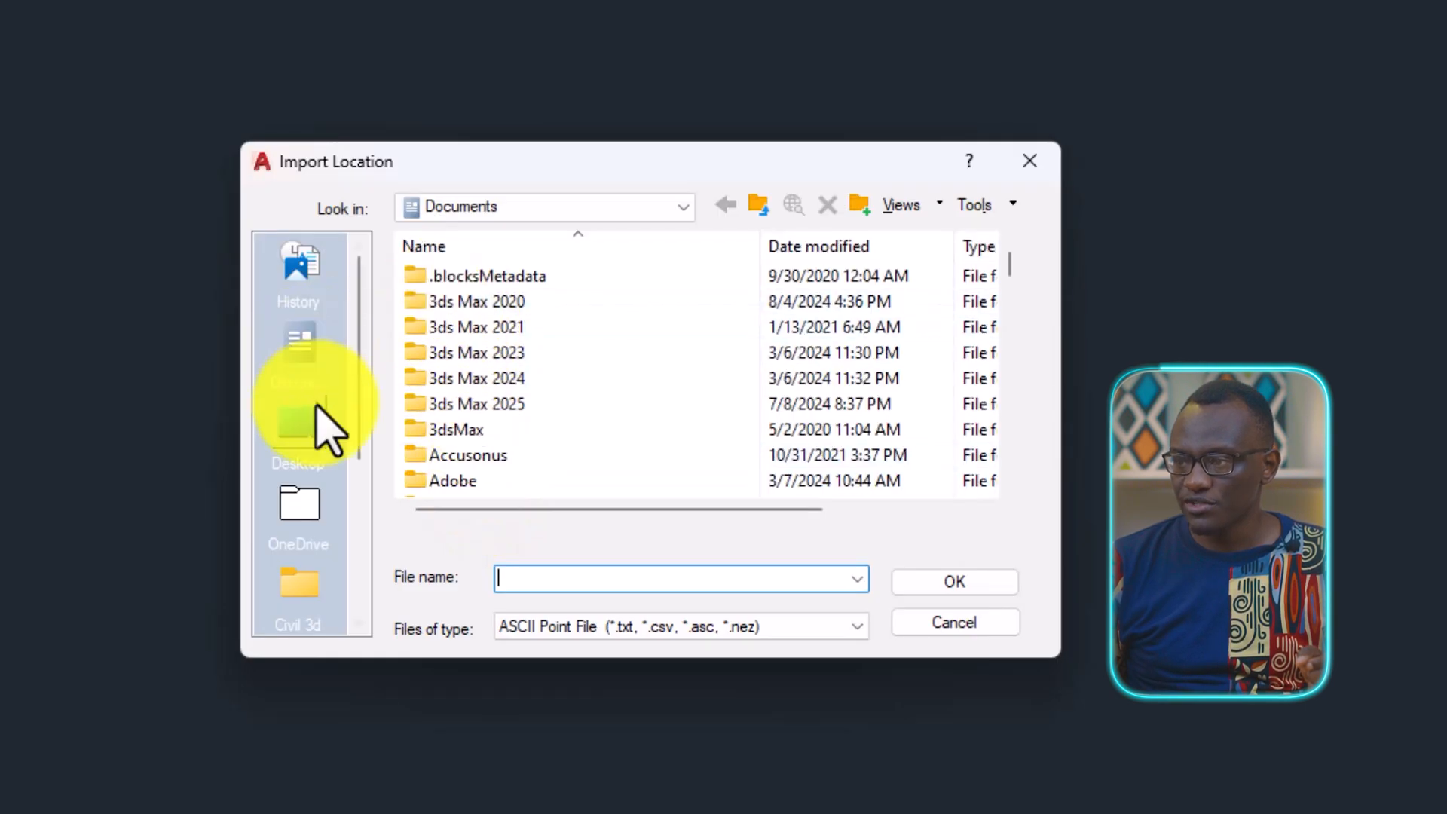
click(297, 420)
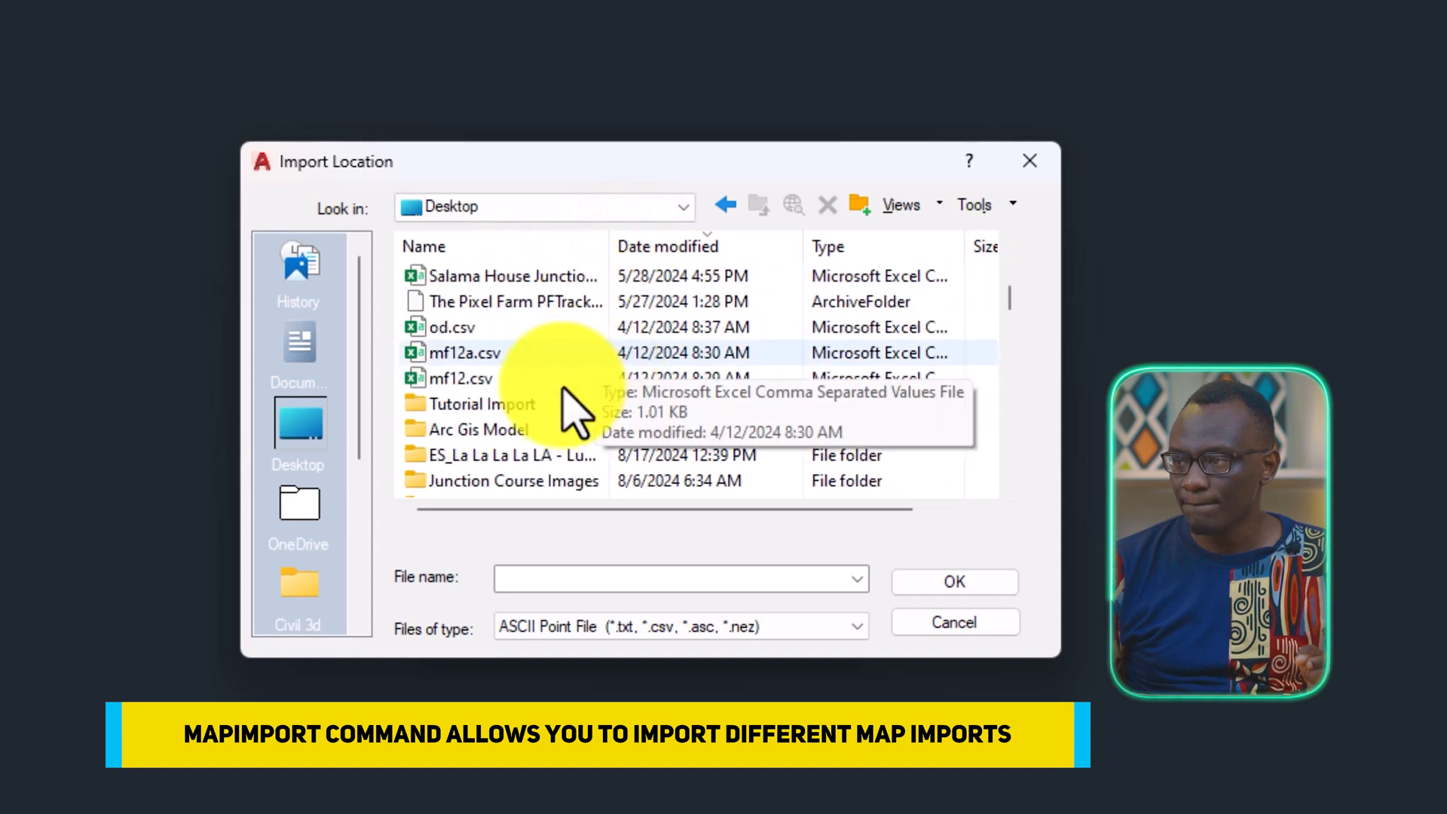
double_click(480, 404)
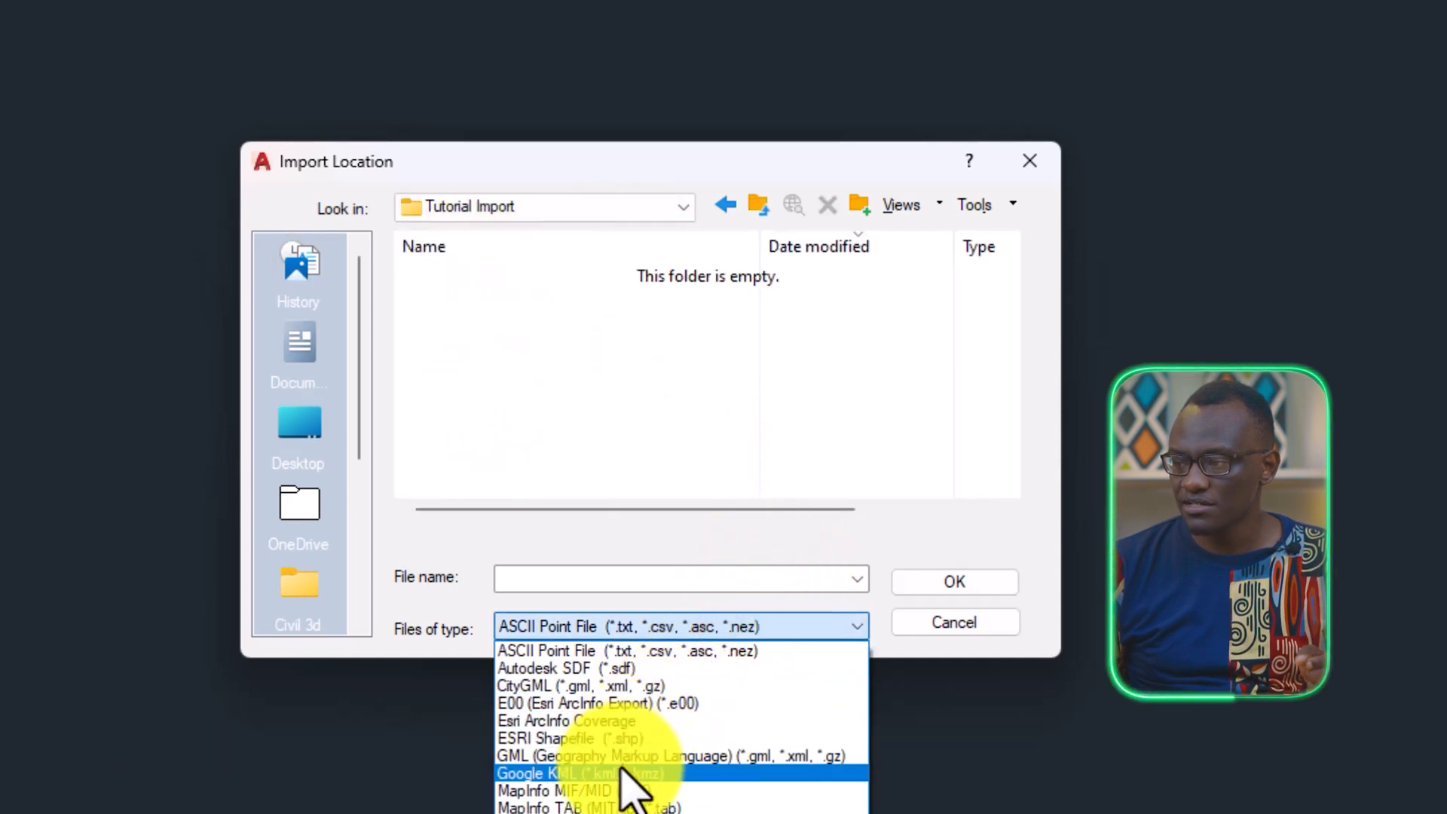
click(544, 773)
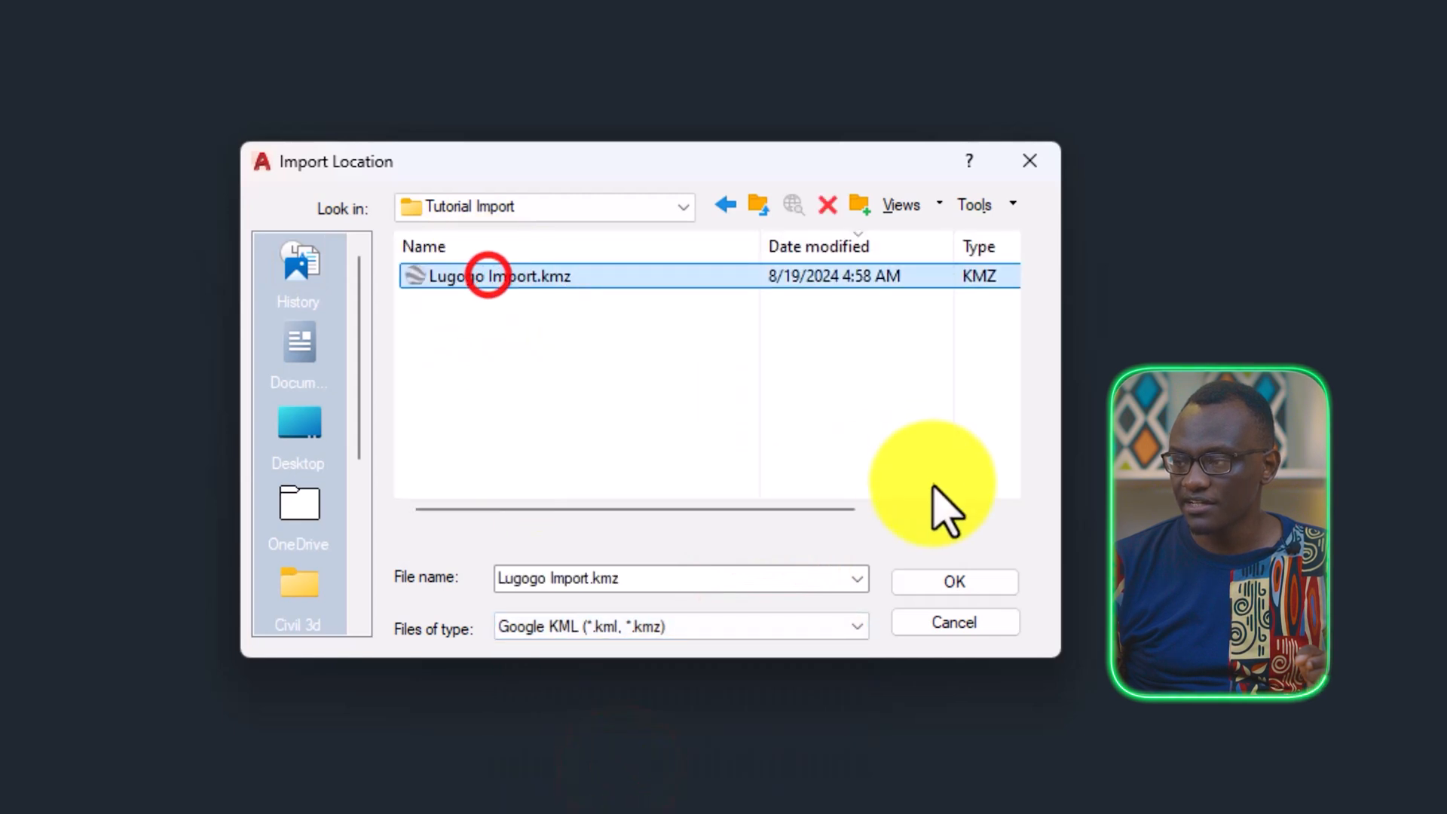
click(954, 582)
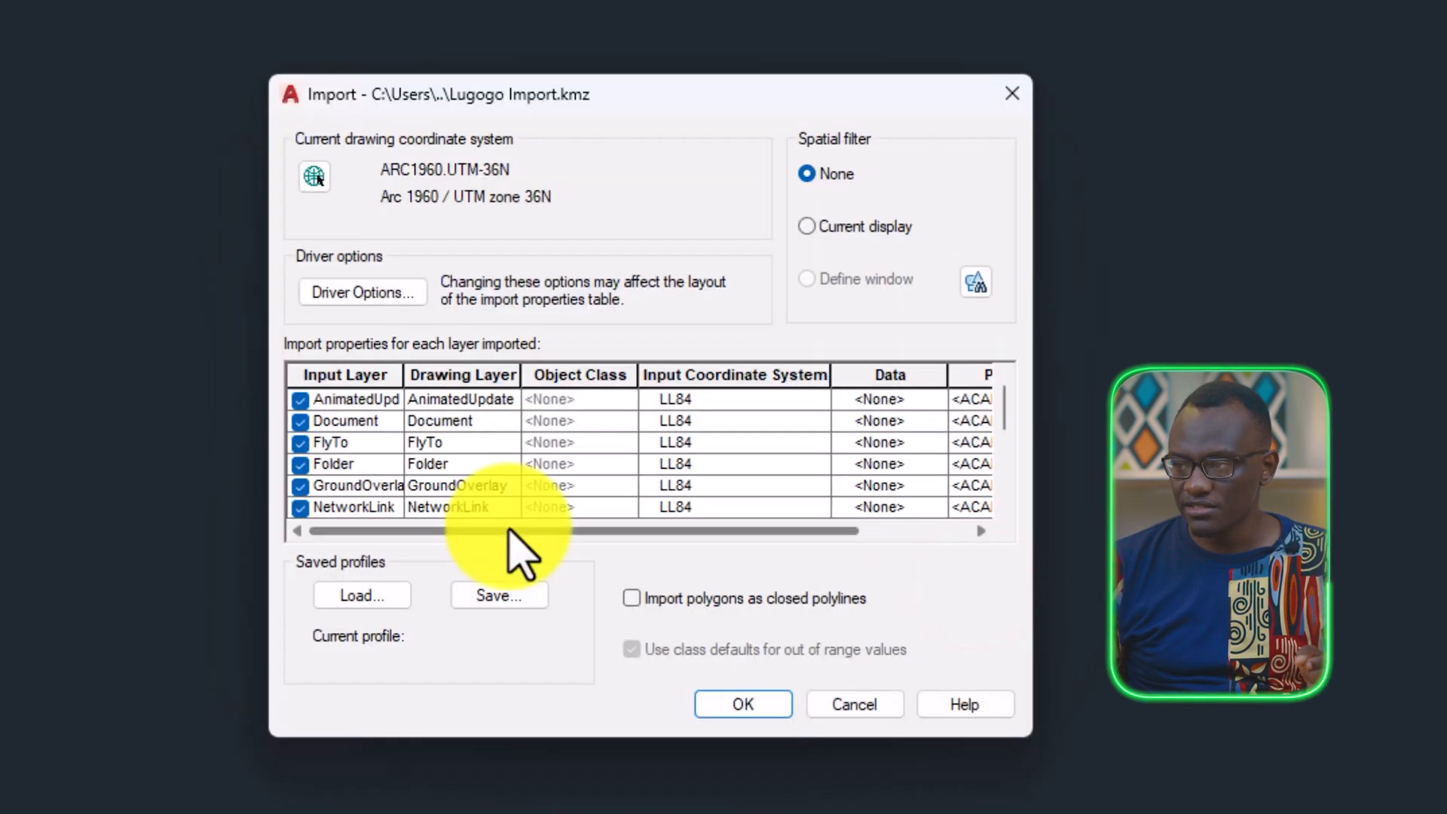
click(742, 704)
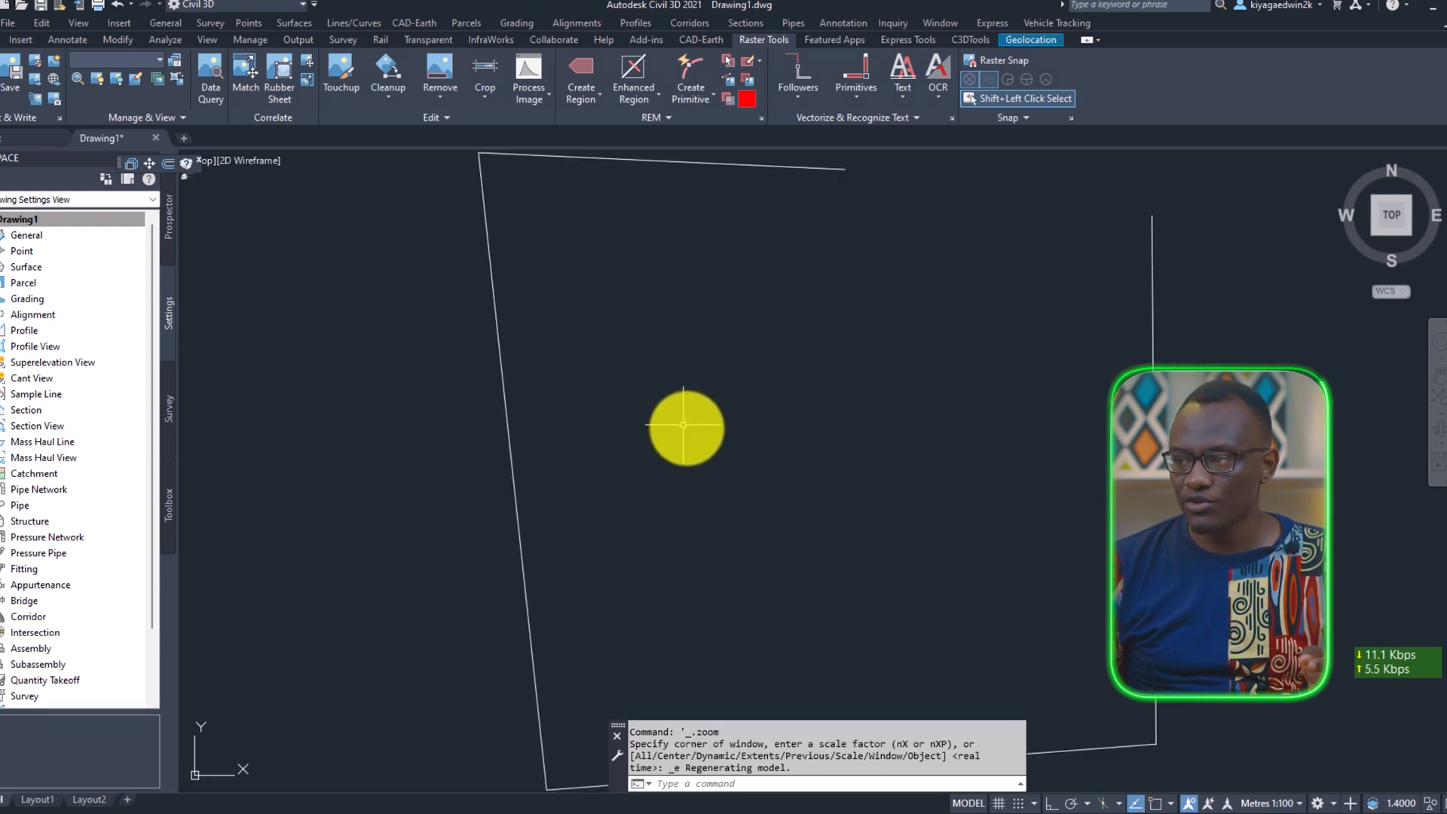
Enable the online Hybrid map background under Geolocation and regenerate the display
click(1031, 39)
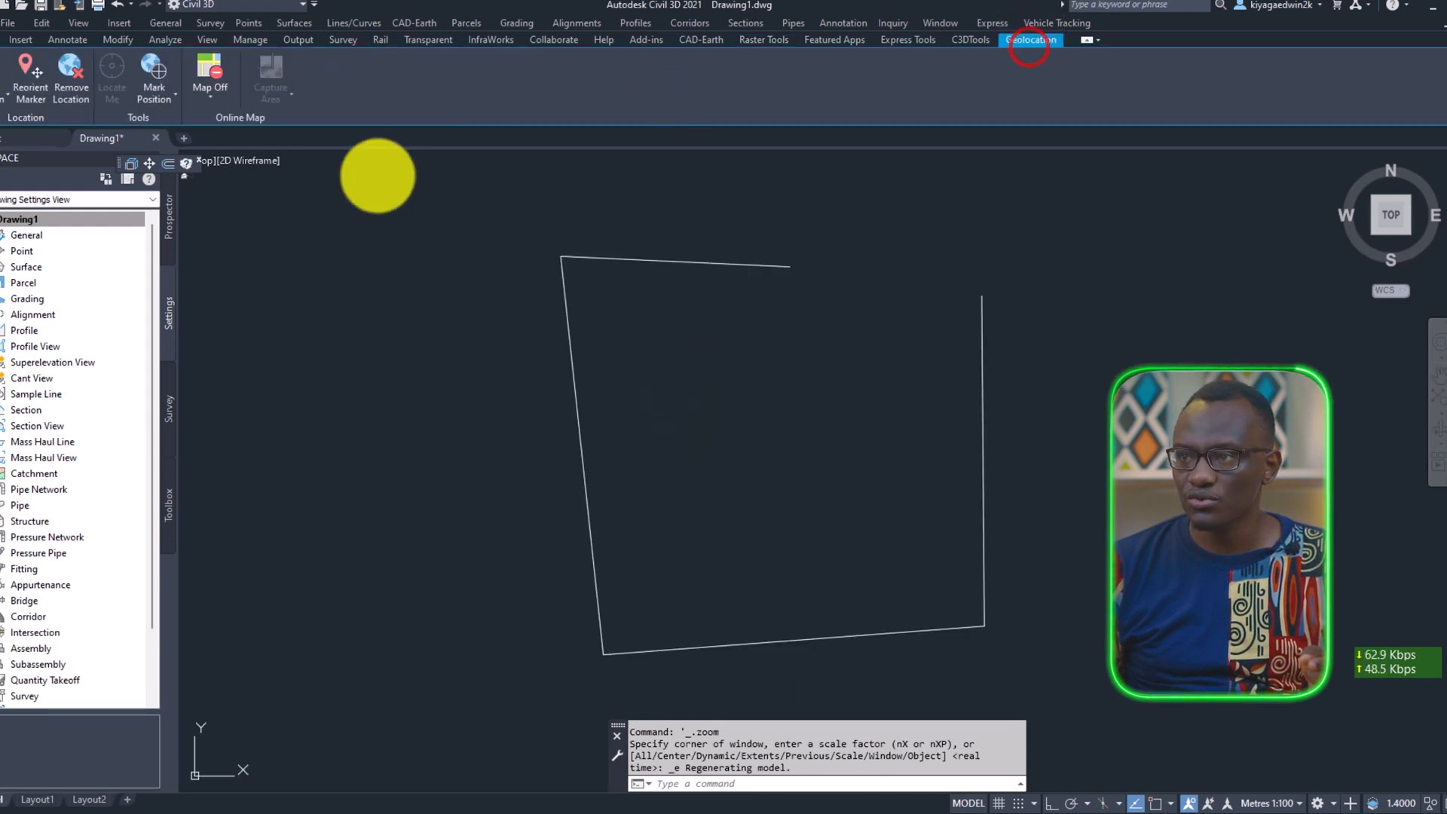
click(210, 88)
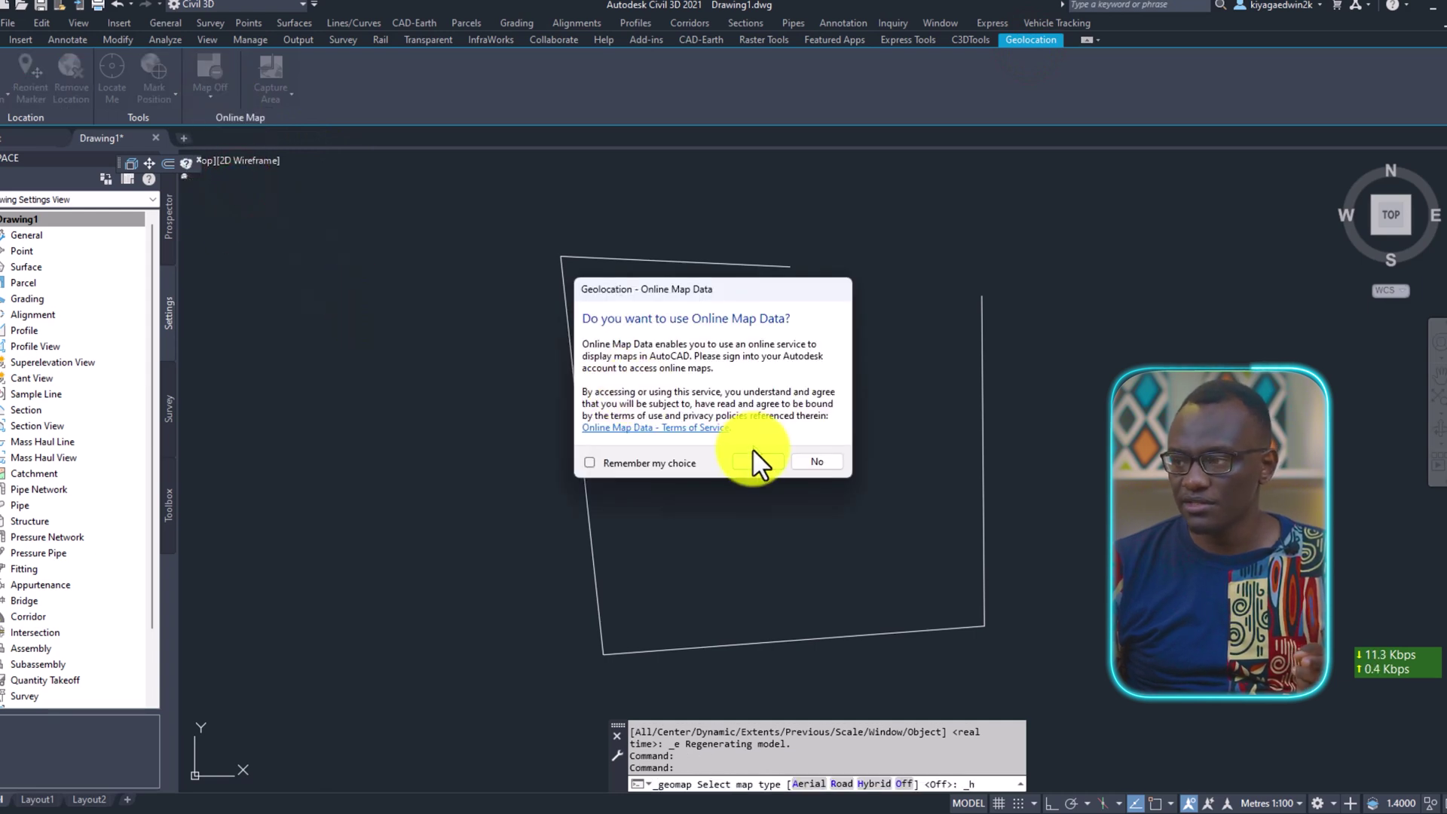
click(815, 461)
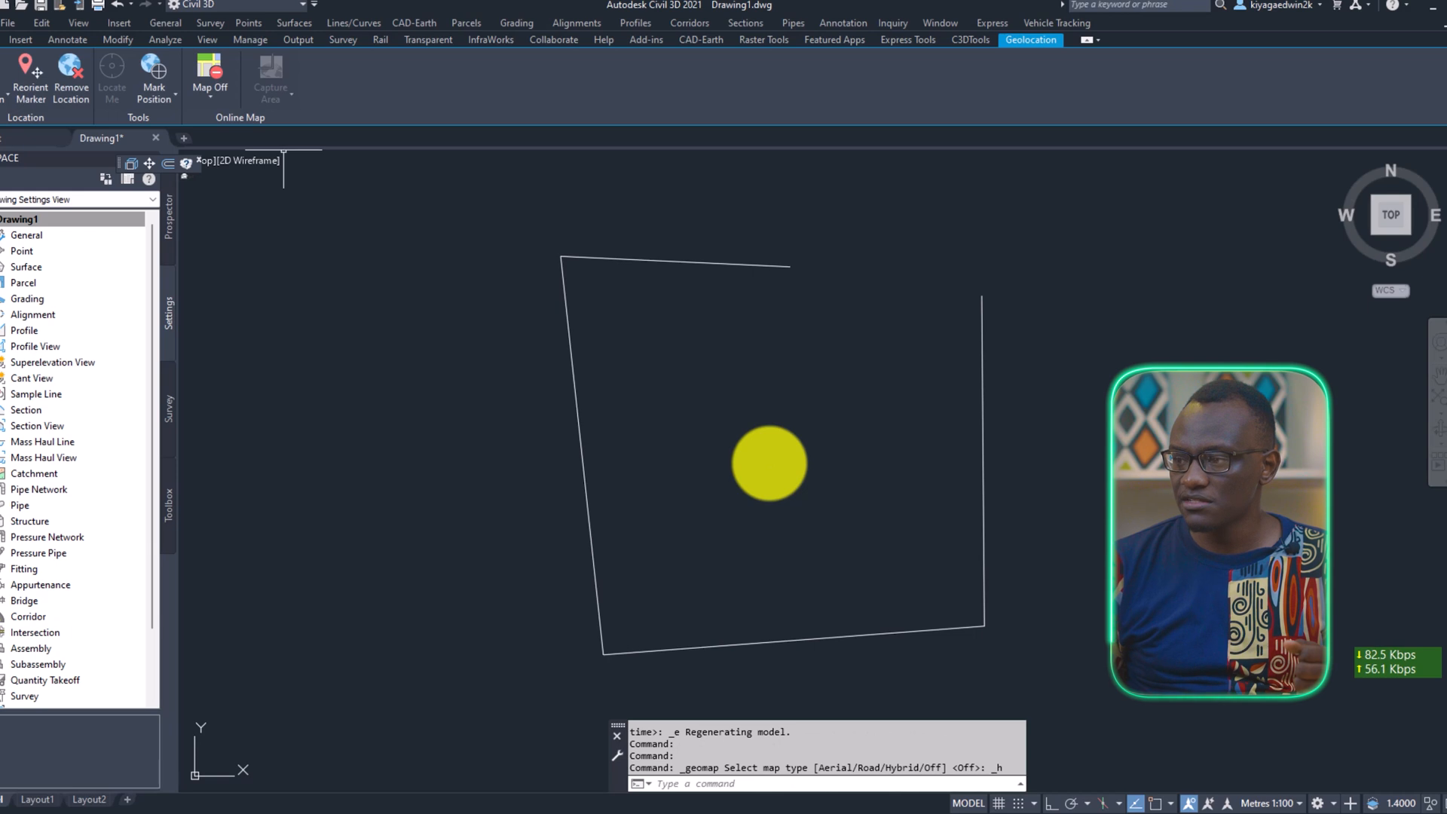
click(209, 74)
text(RE)
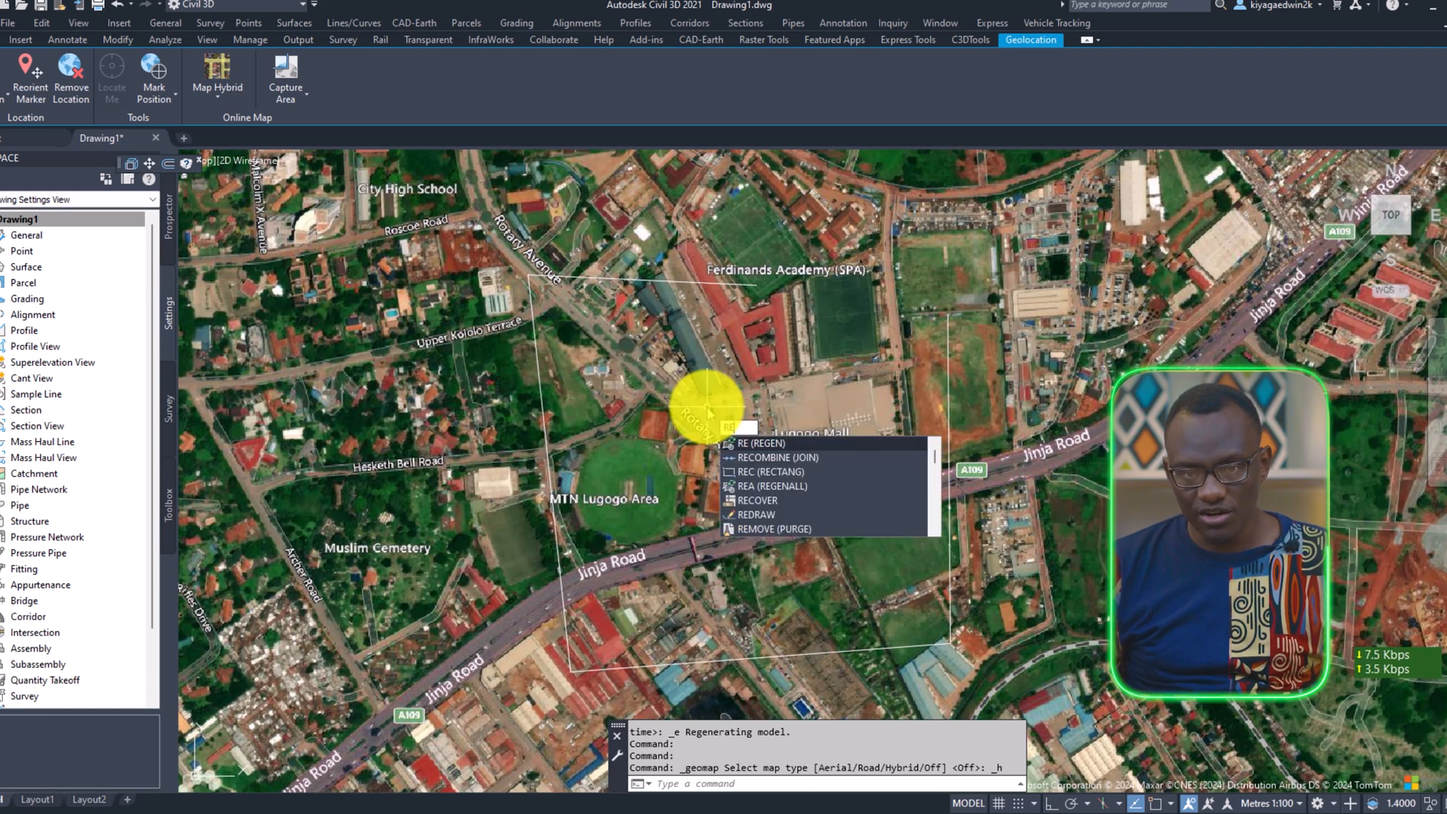
click(770, 472)
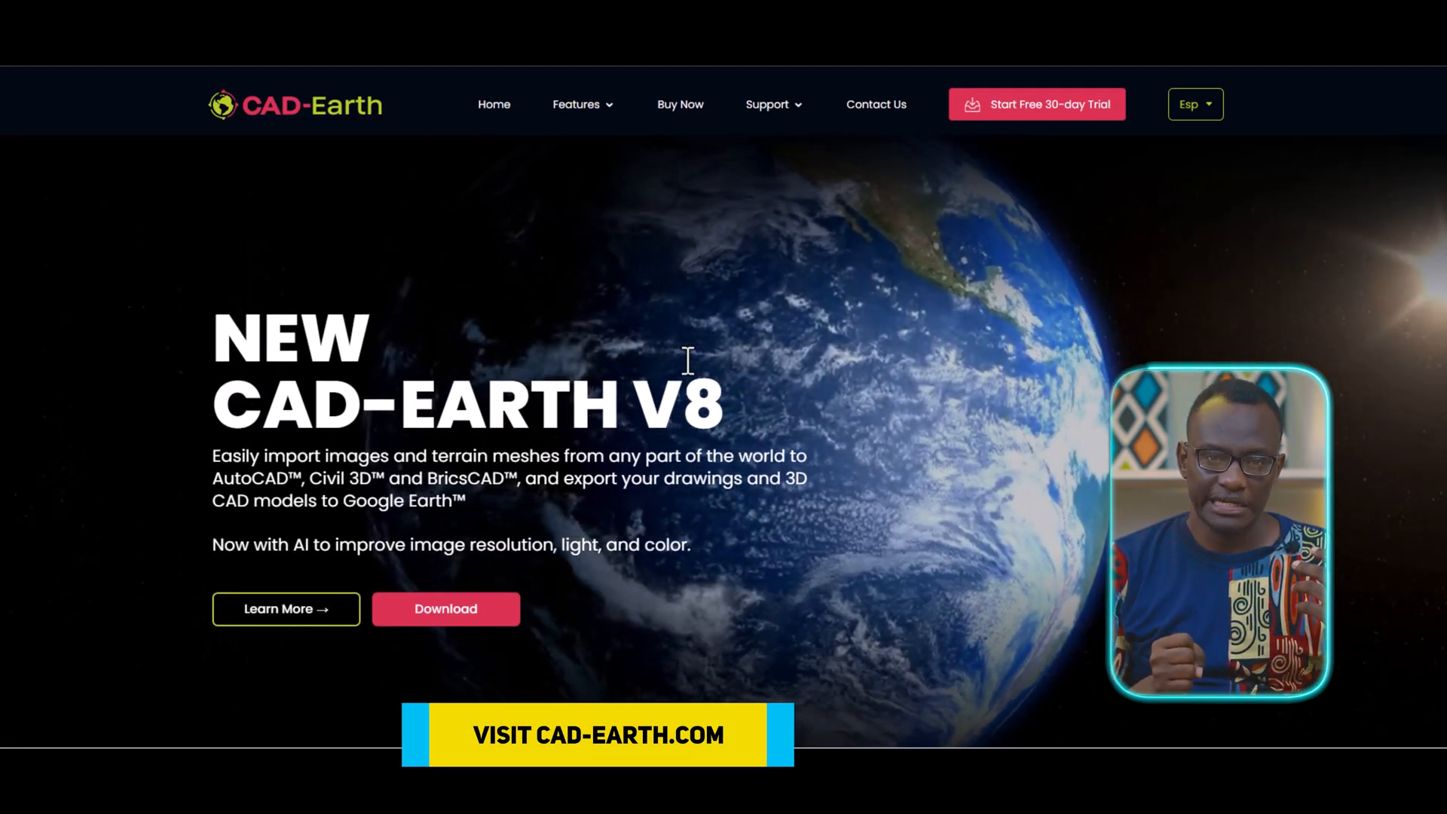
Scroll down through the CAD-Earth version 8 feature cards on cad-earth.com
scroll(down, 3)
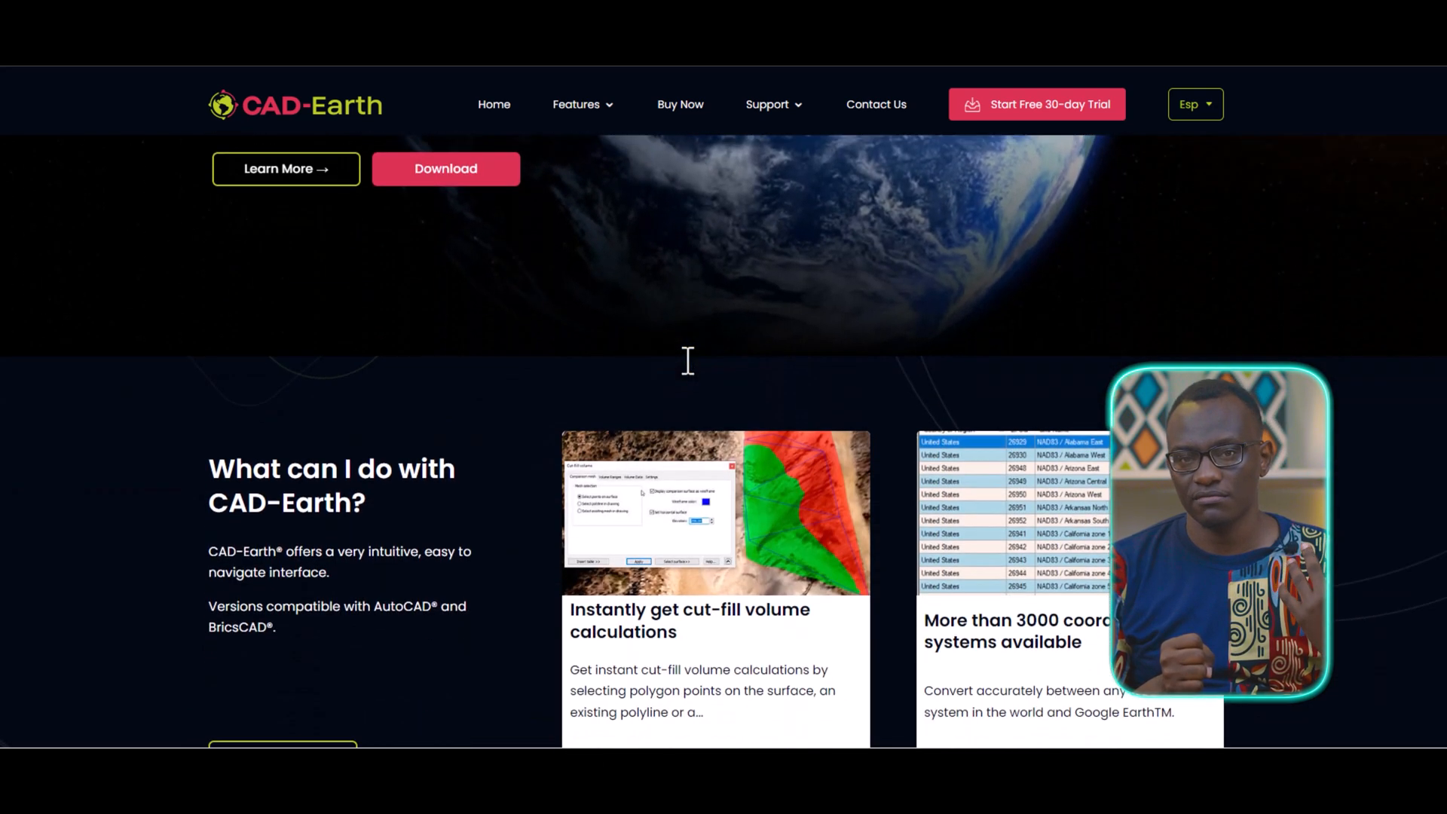
scroll(down, 3)
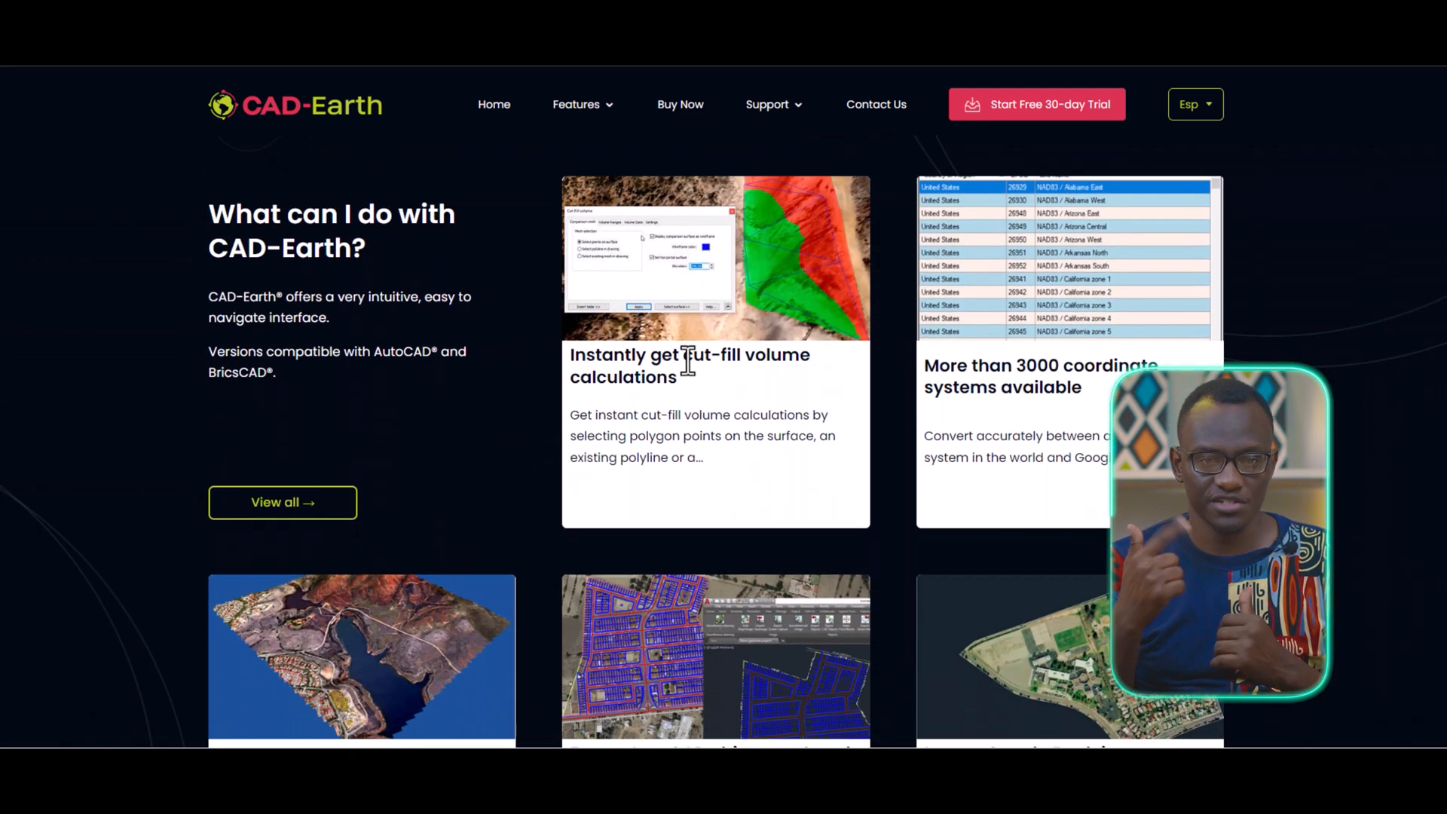
scroll(down, 3)
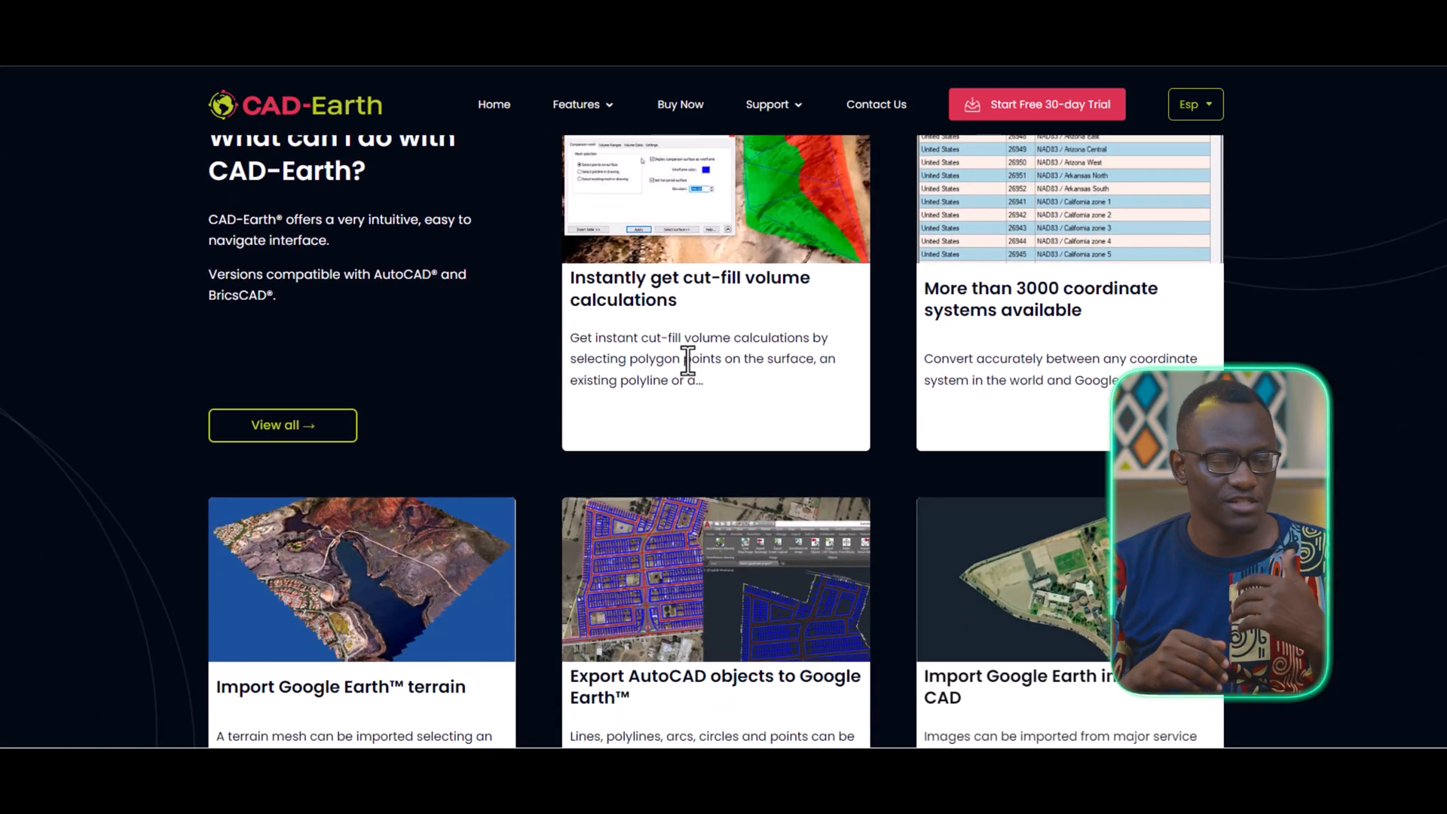
scroll(down, 3)
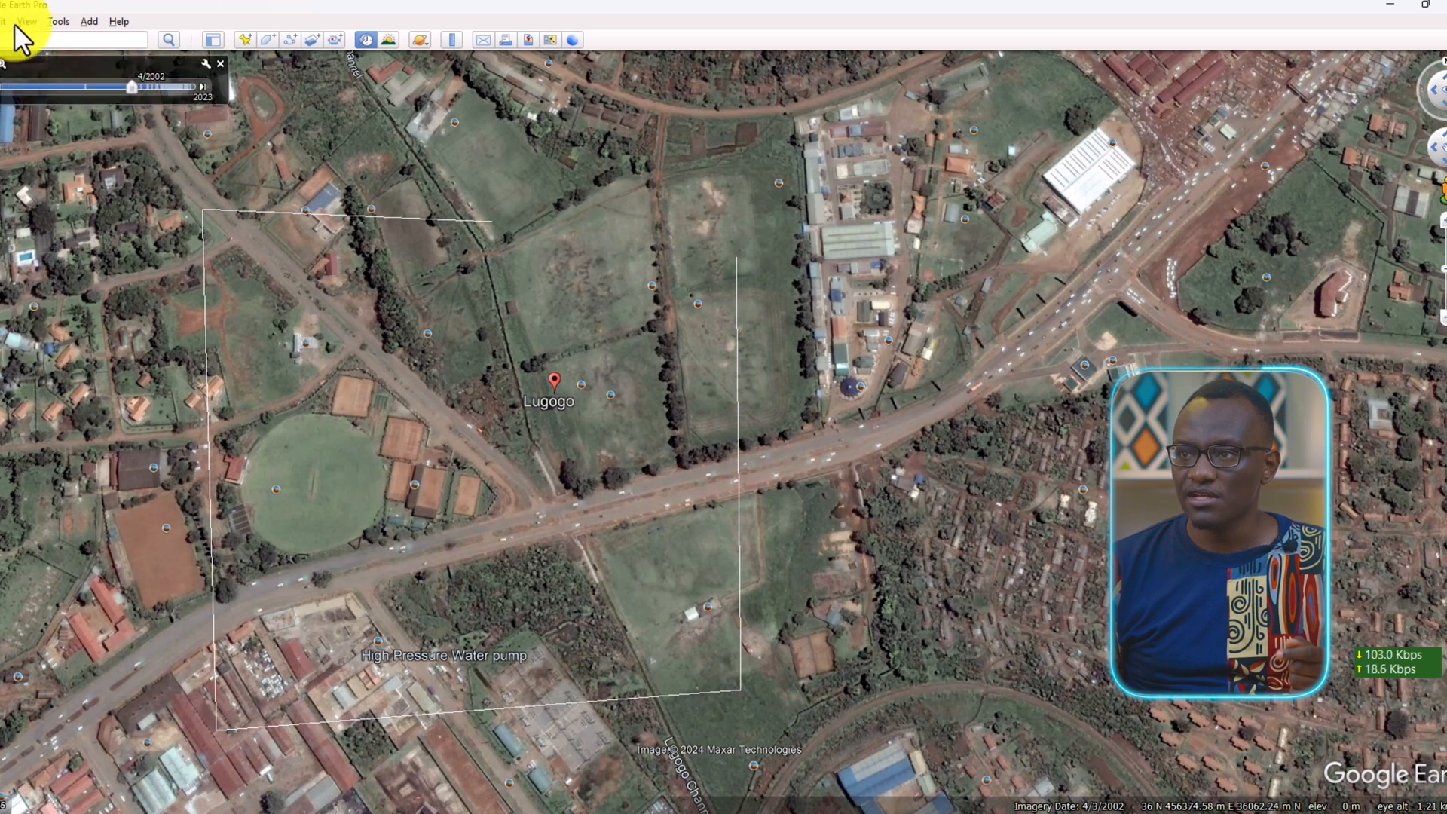
Check in the View menu that Historical Imagery is ticked
click(26, 20)
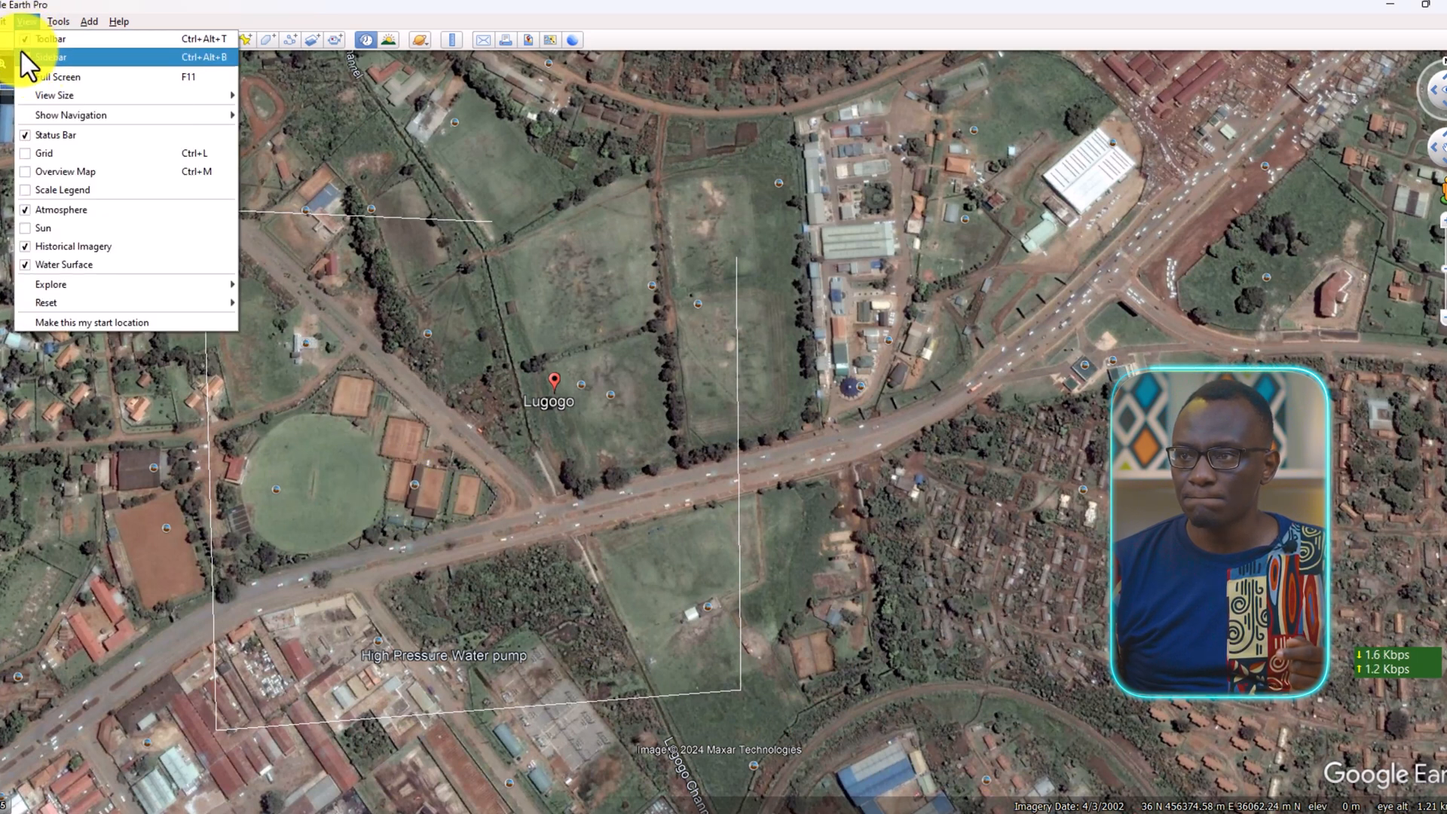
click(72, 246)
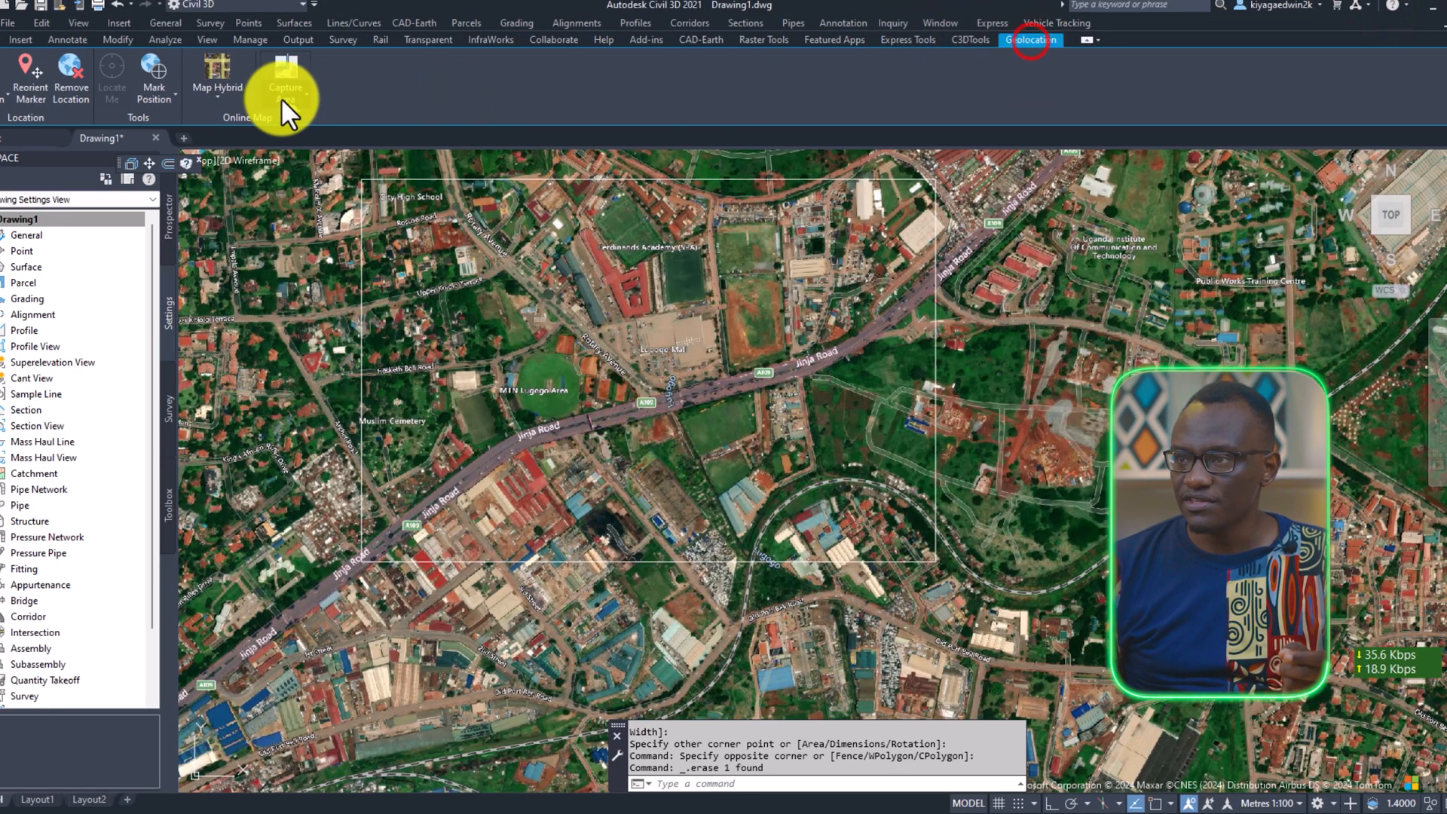
Turn the map background off and start CAD-Earth georeferencing by coordinate system
click(216, 75)
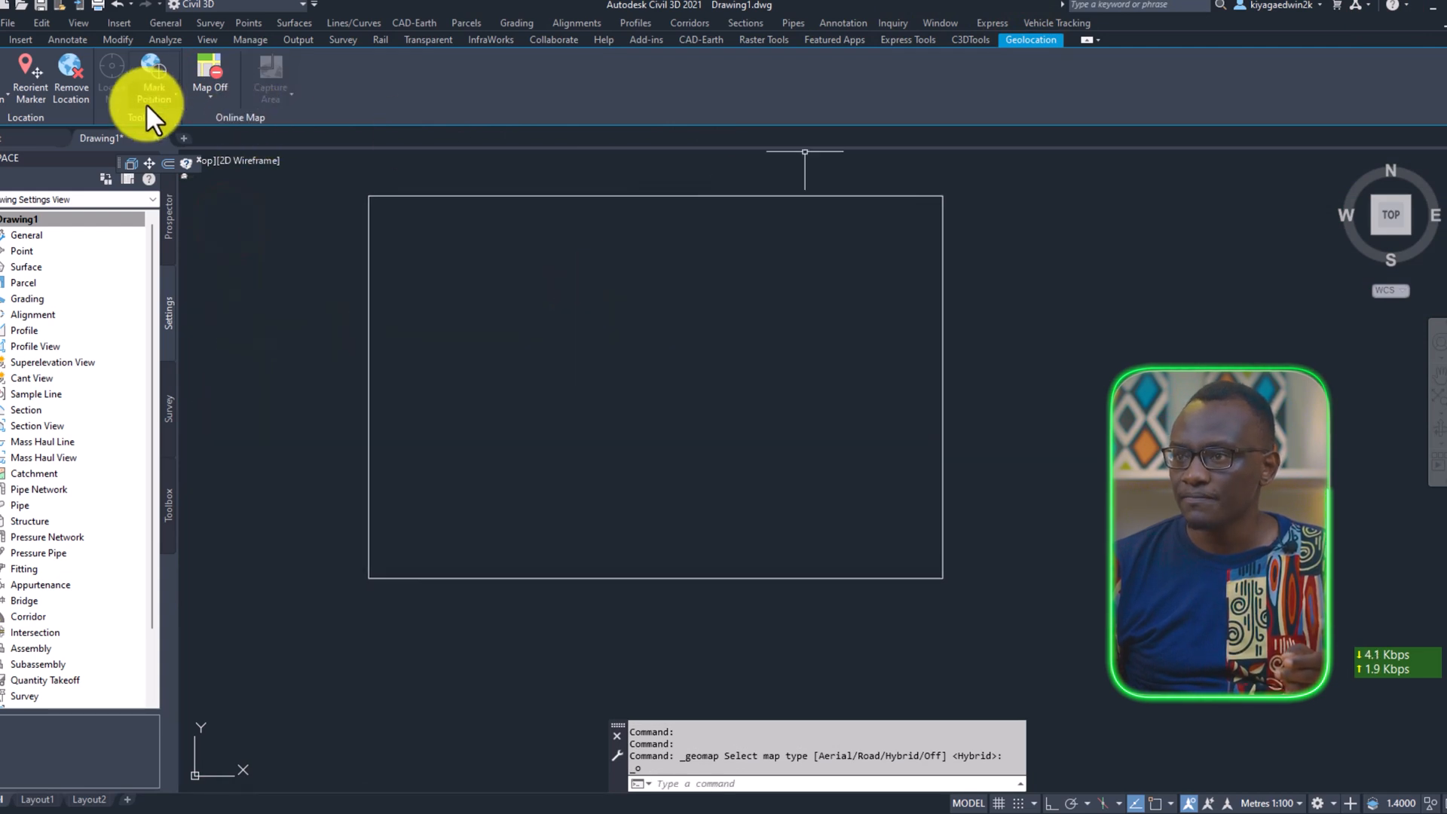
mouse_move(714, 65)
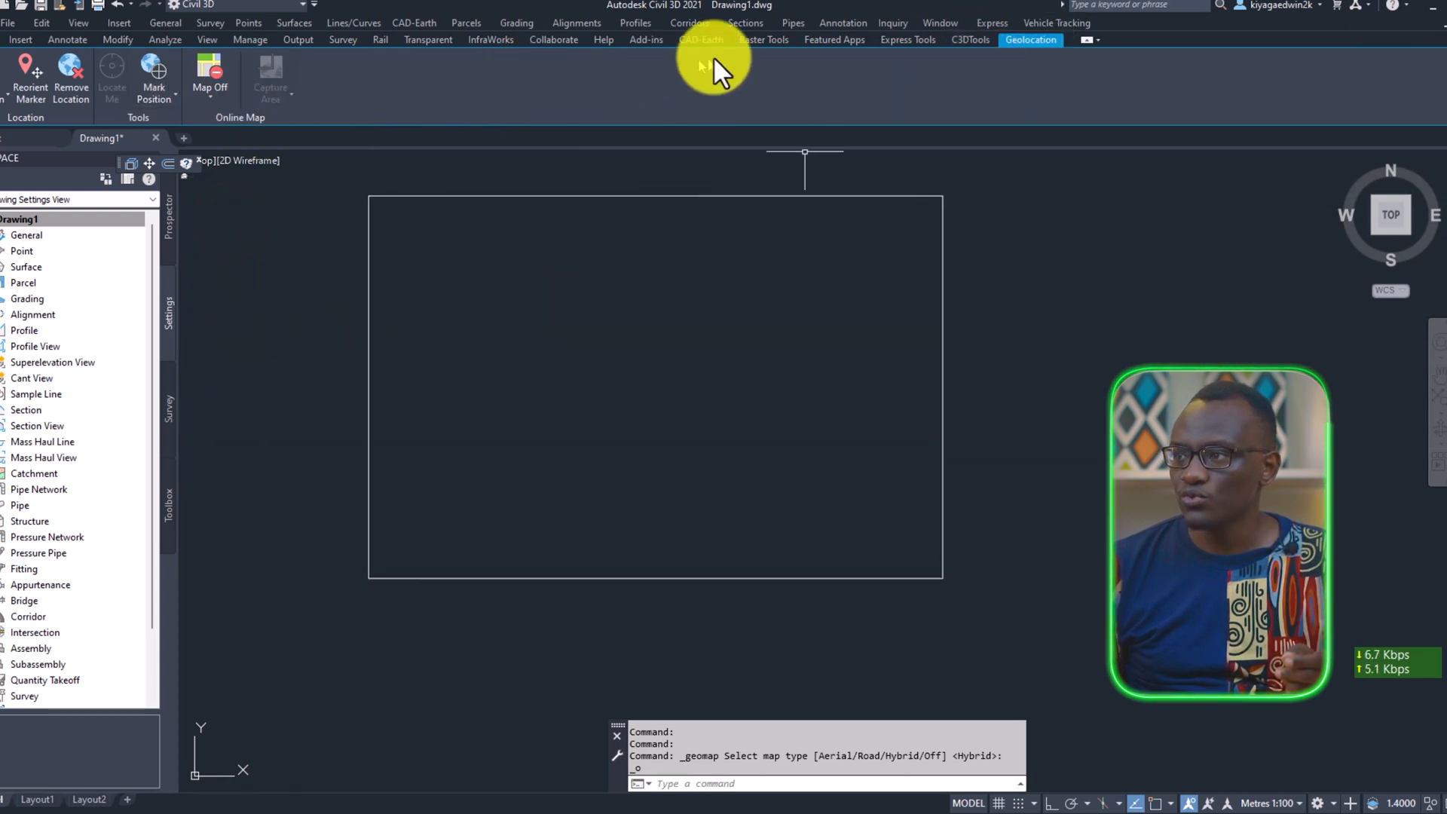
click(701, 39)
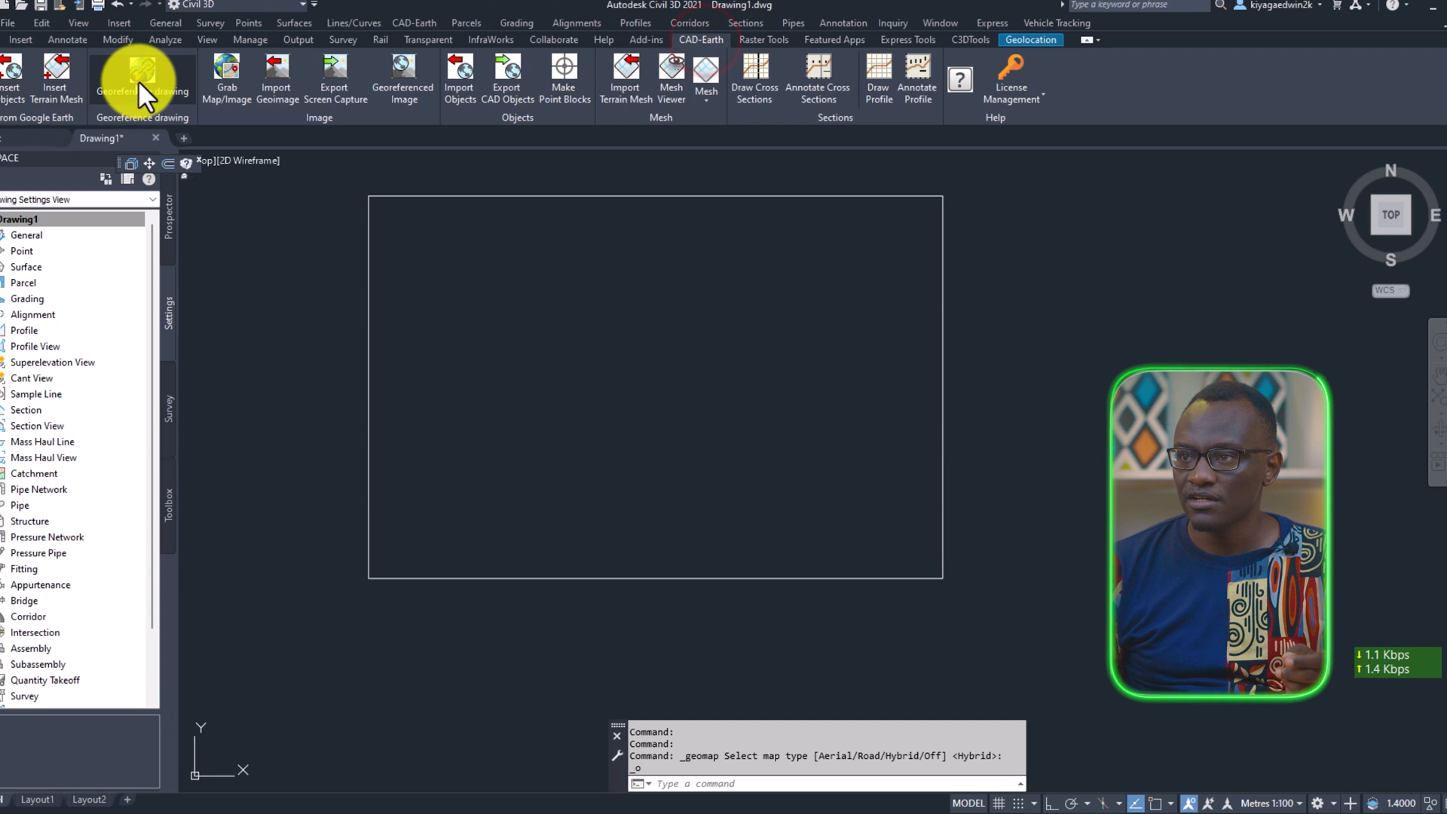
click(142, 79)
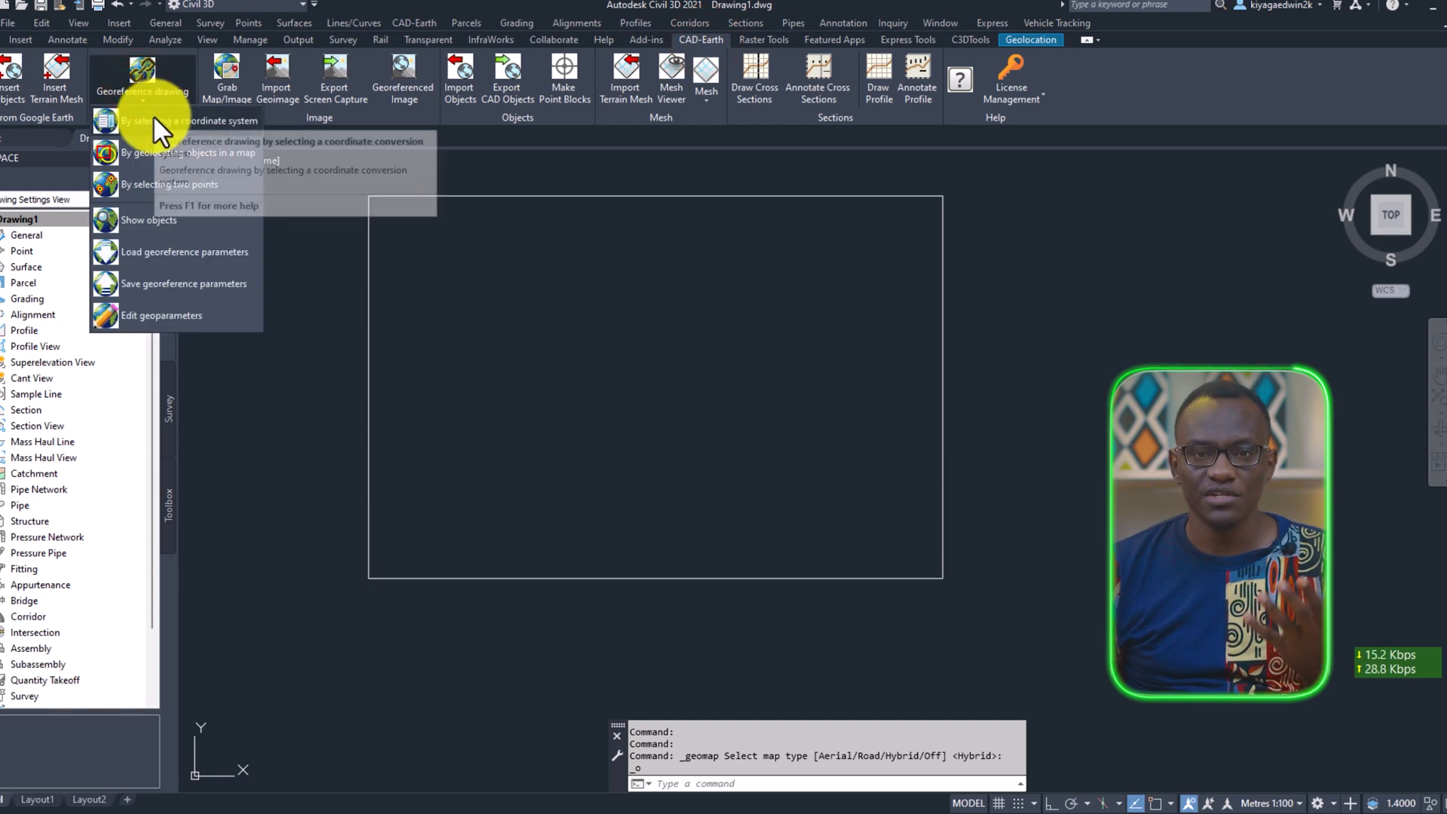
click(190, 120)
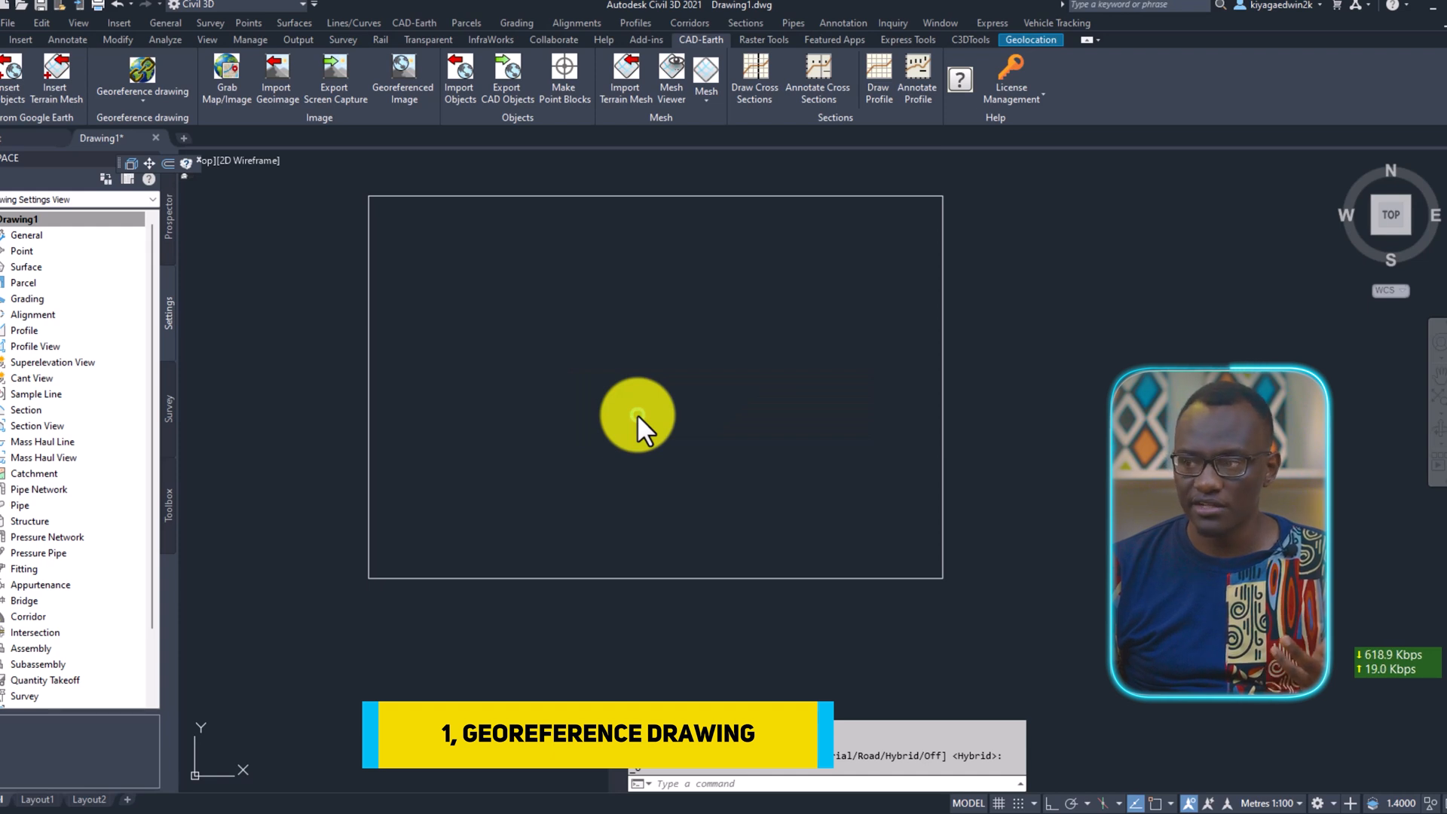
Filter to Africa, choose Arc 1960 / UTM zone 36N and set units to metres
click(142, 71)
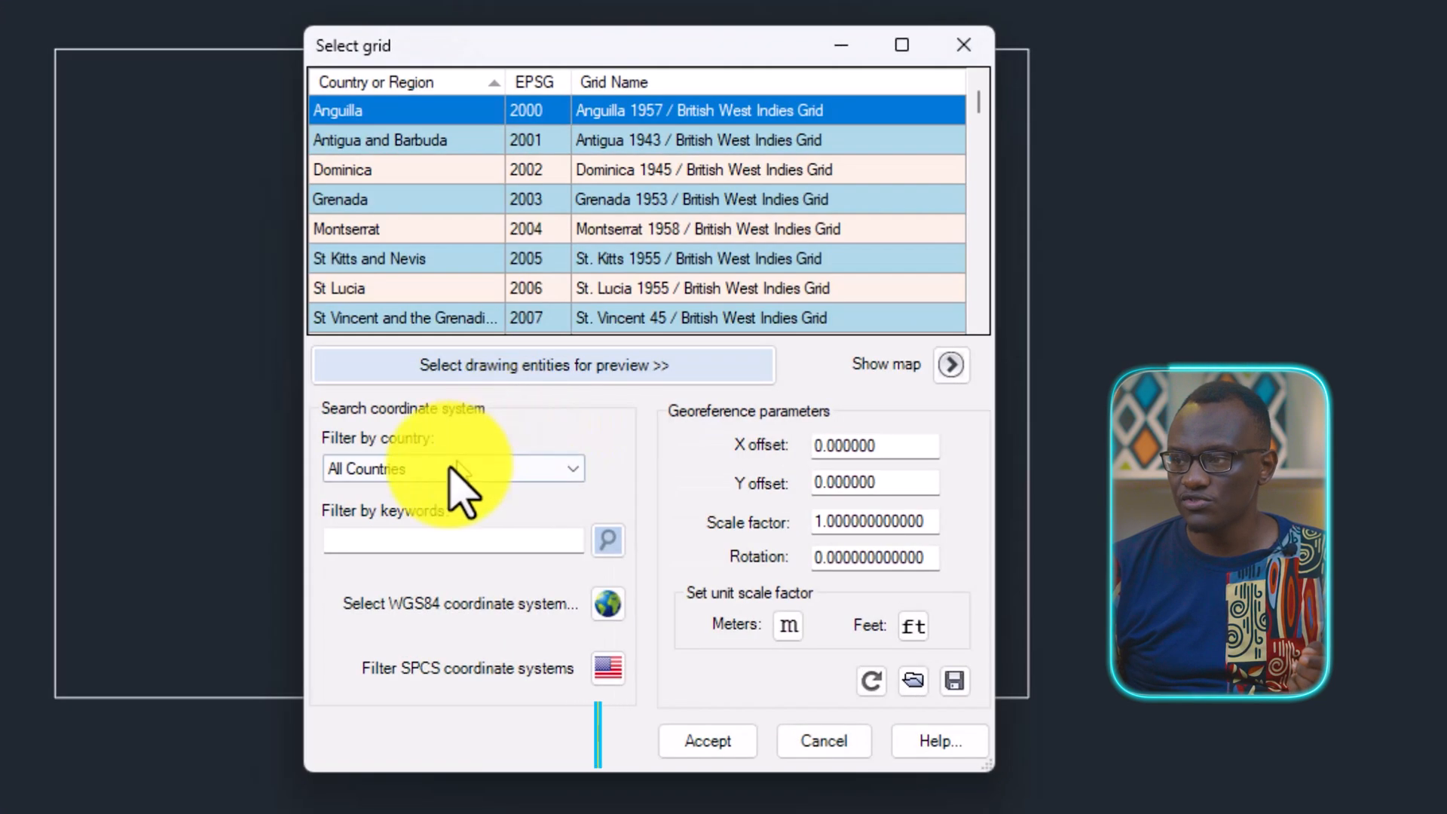
click(452, 467)
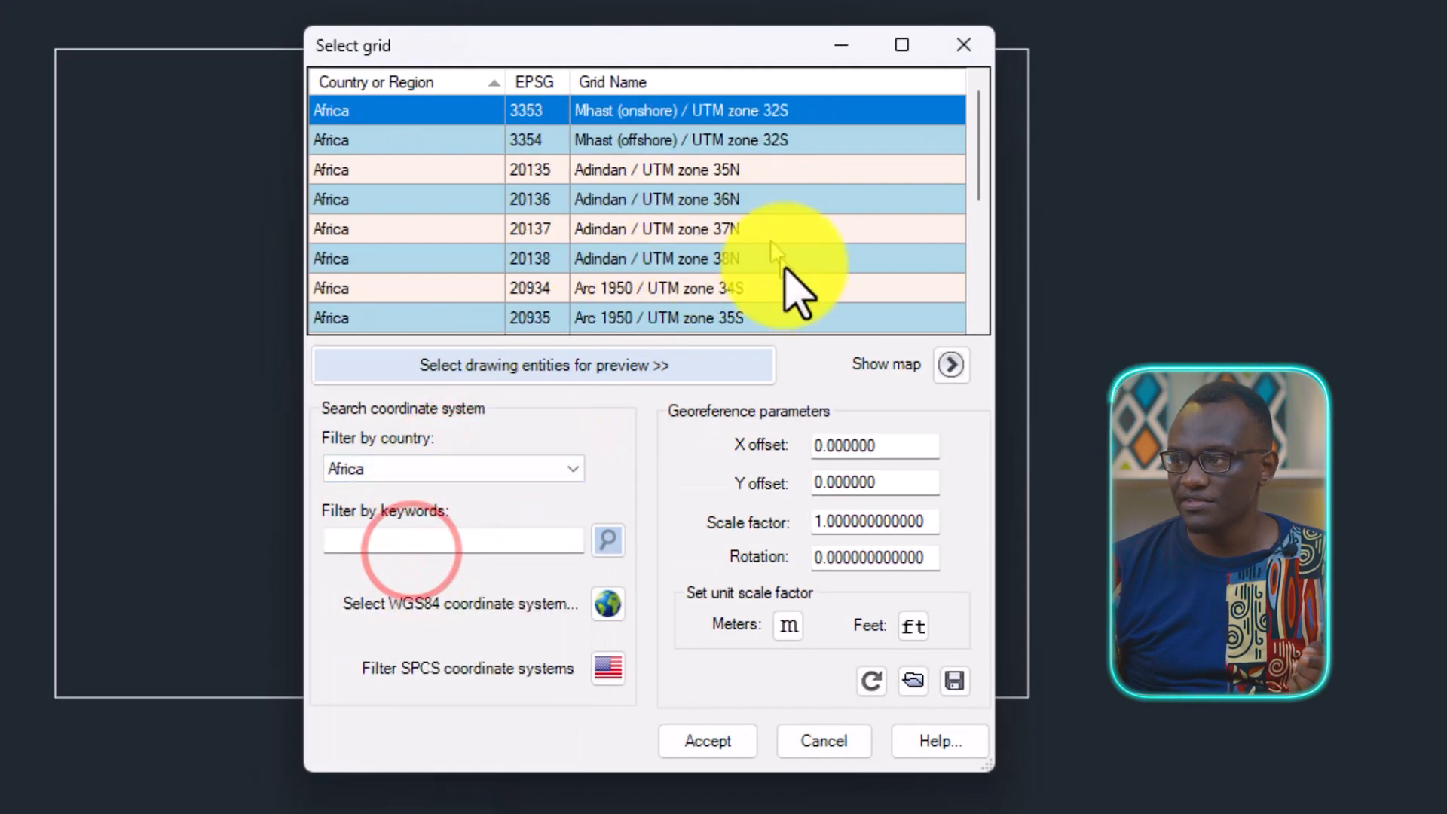
scroll(down, 3)
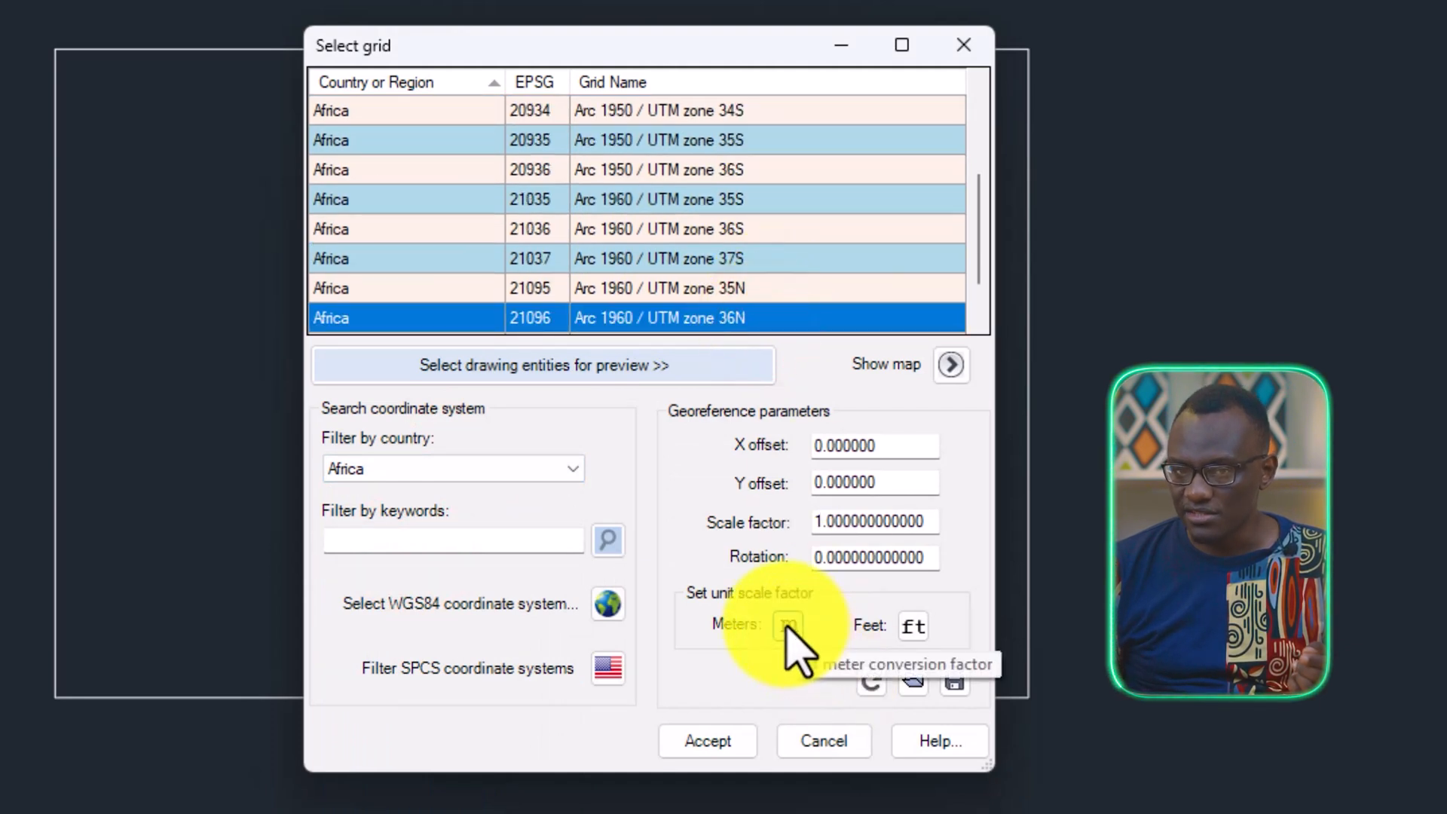
click(705, 740)
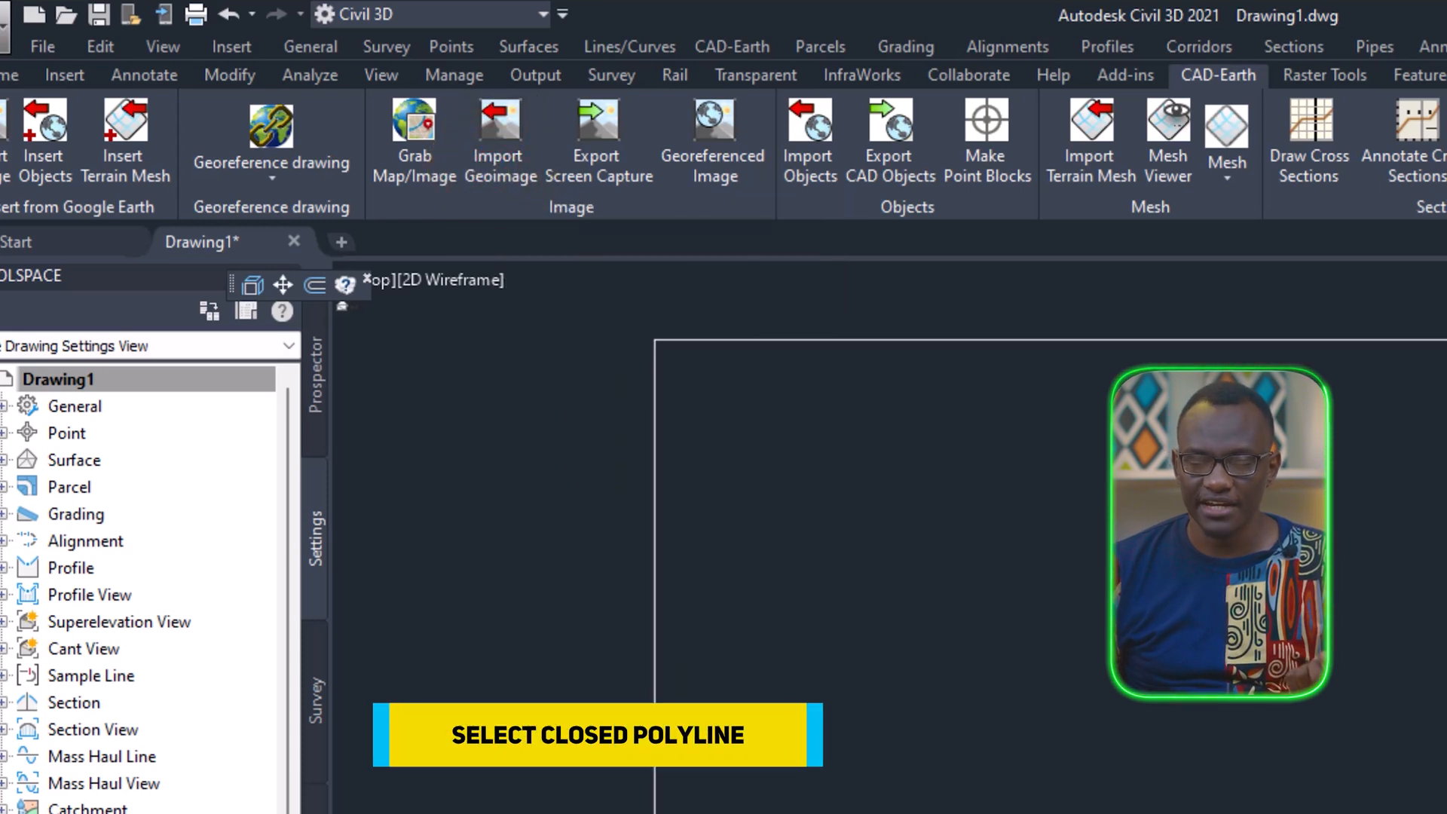
In Import Geoimage, set resolution to High and the image provider to Google Earth, keeping Satellite type
click(500, 139)
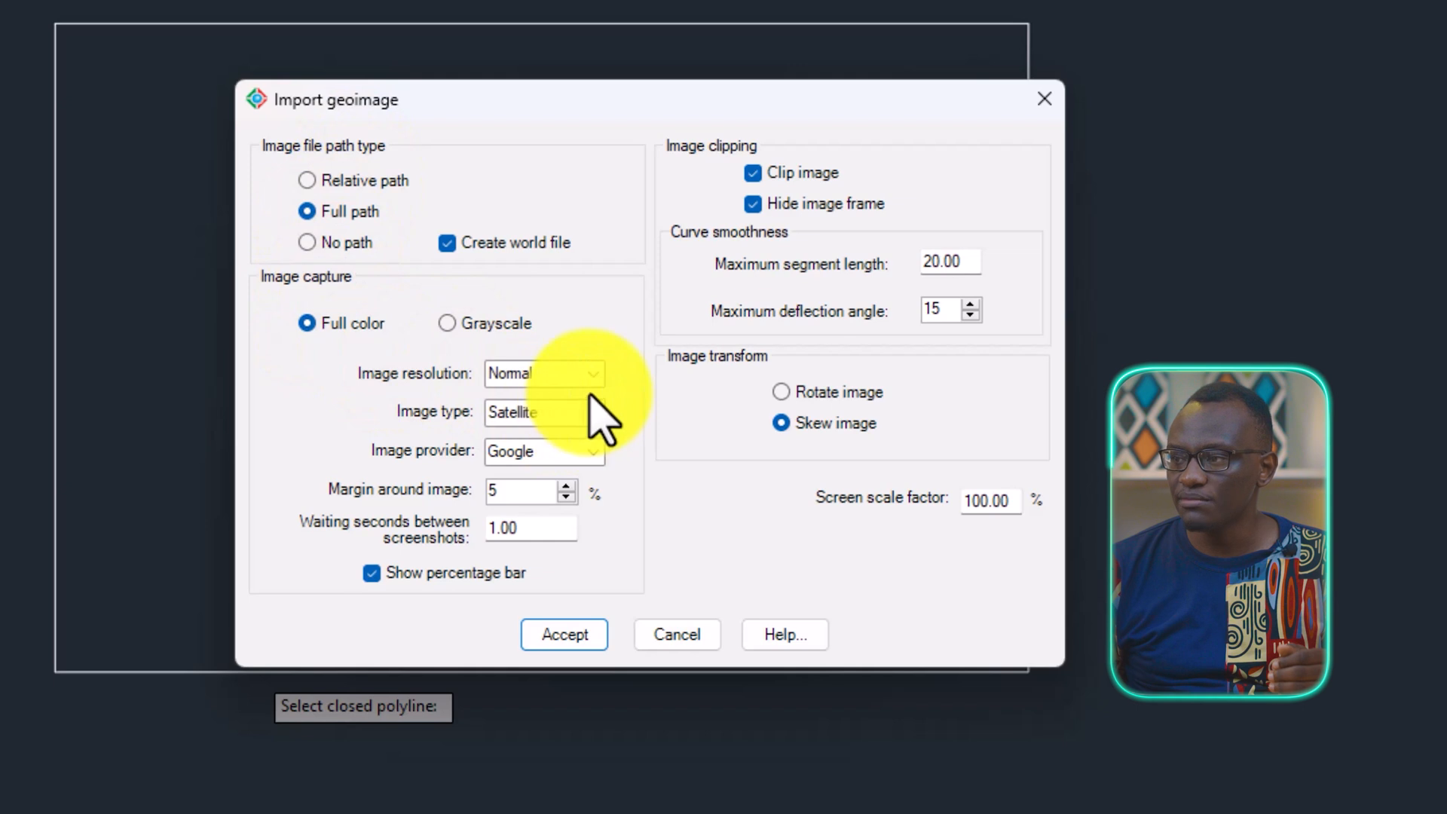
click(594, 372)
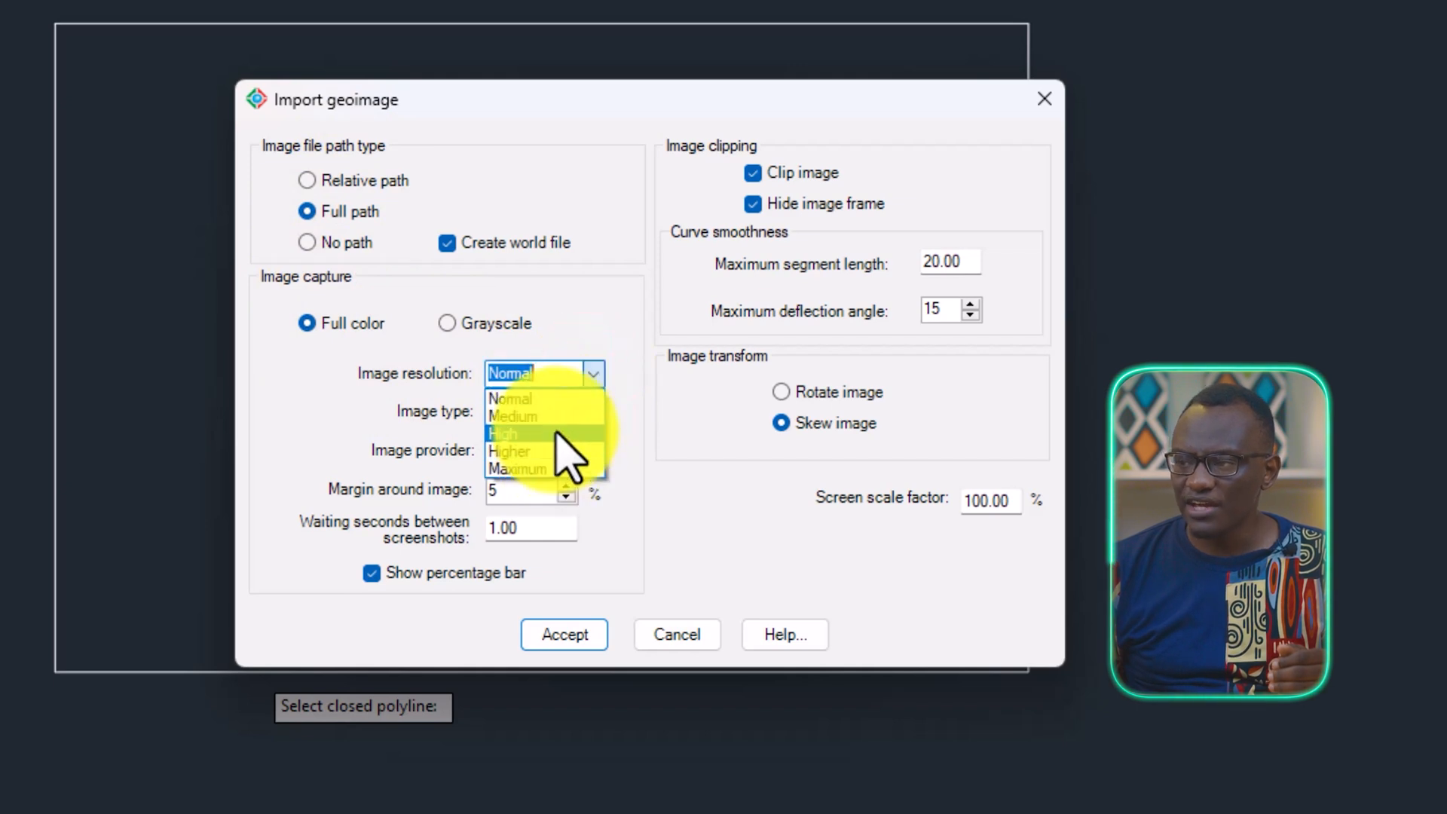
click(507, 432)
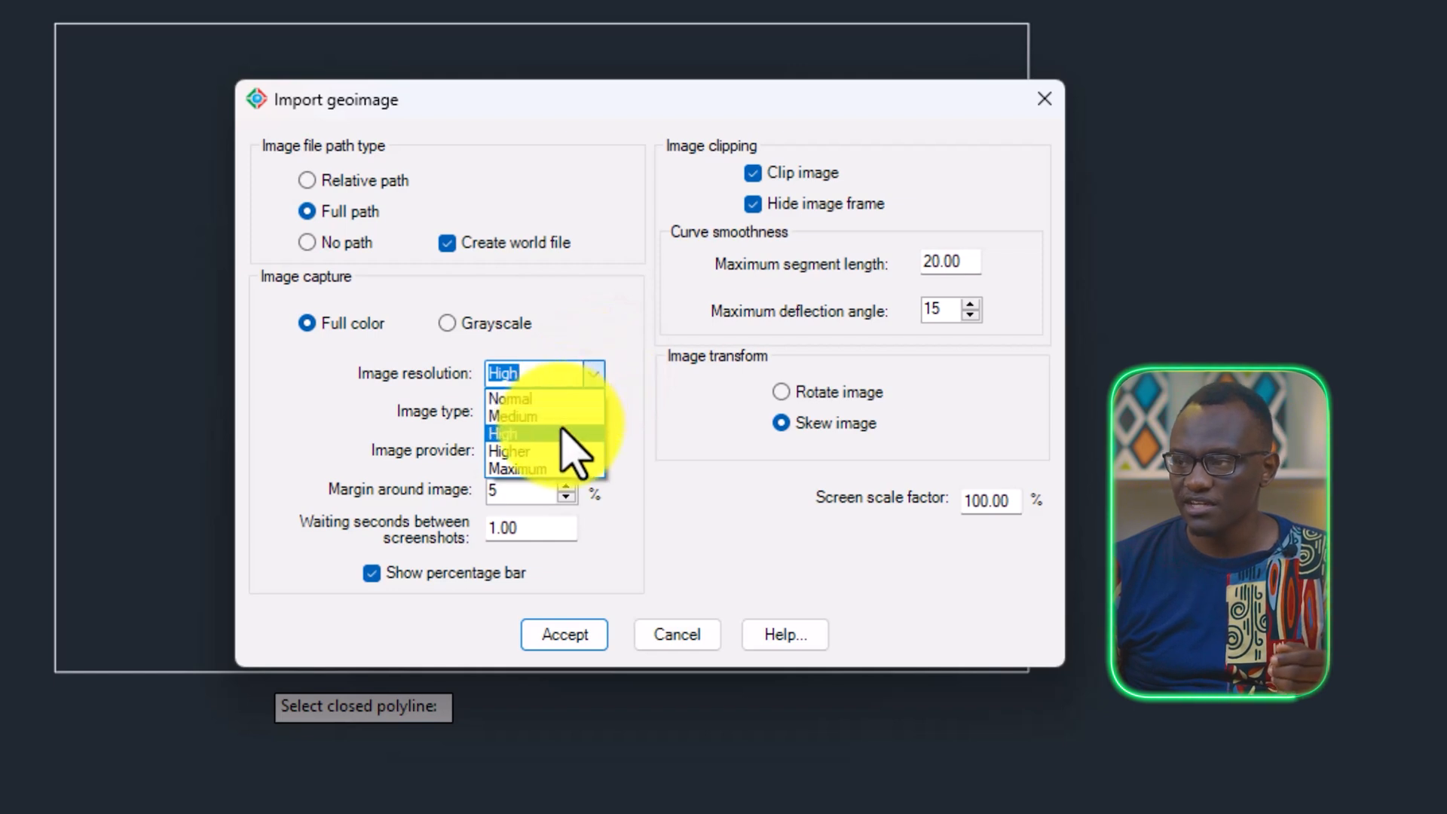
click(500, 434)
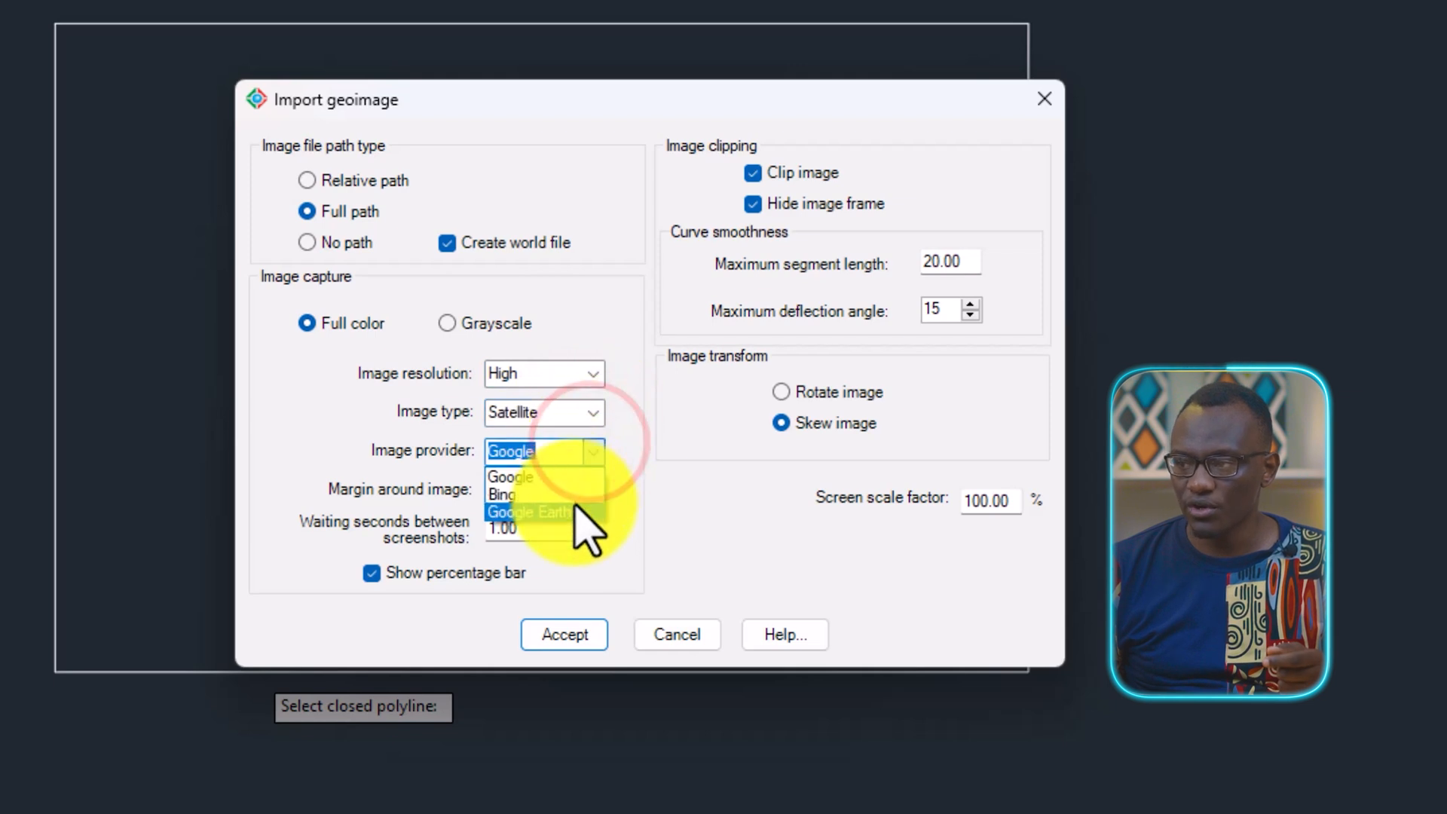
click(534, 511)
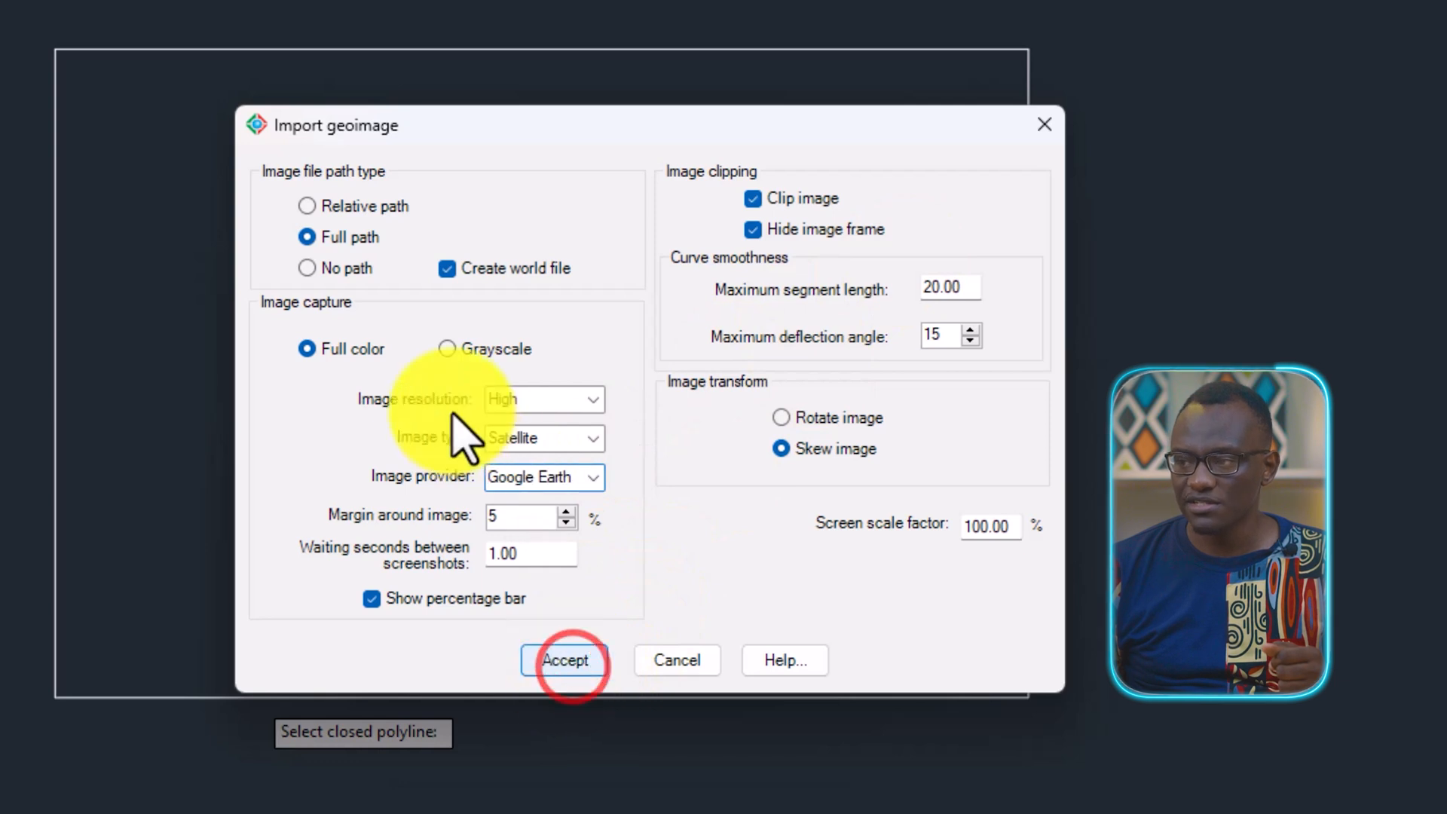
mouse_move(387, 429)
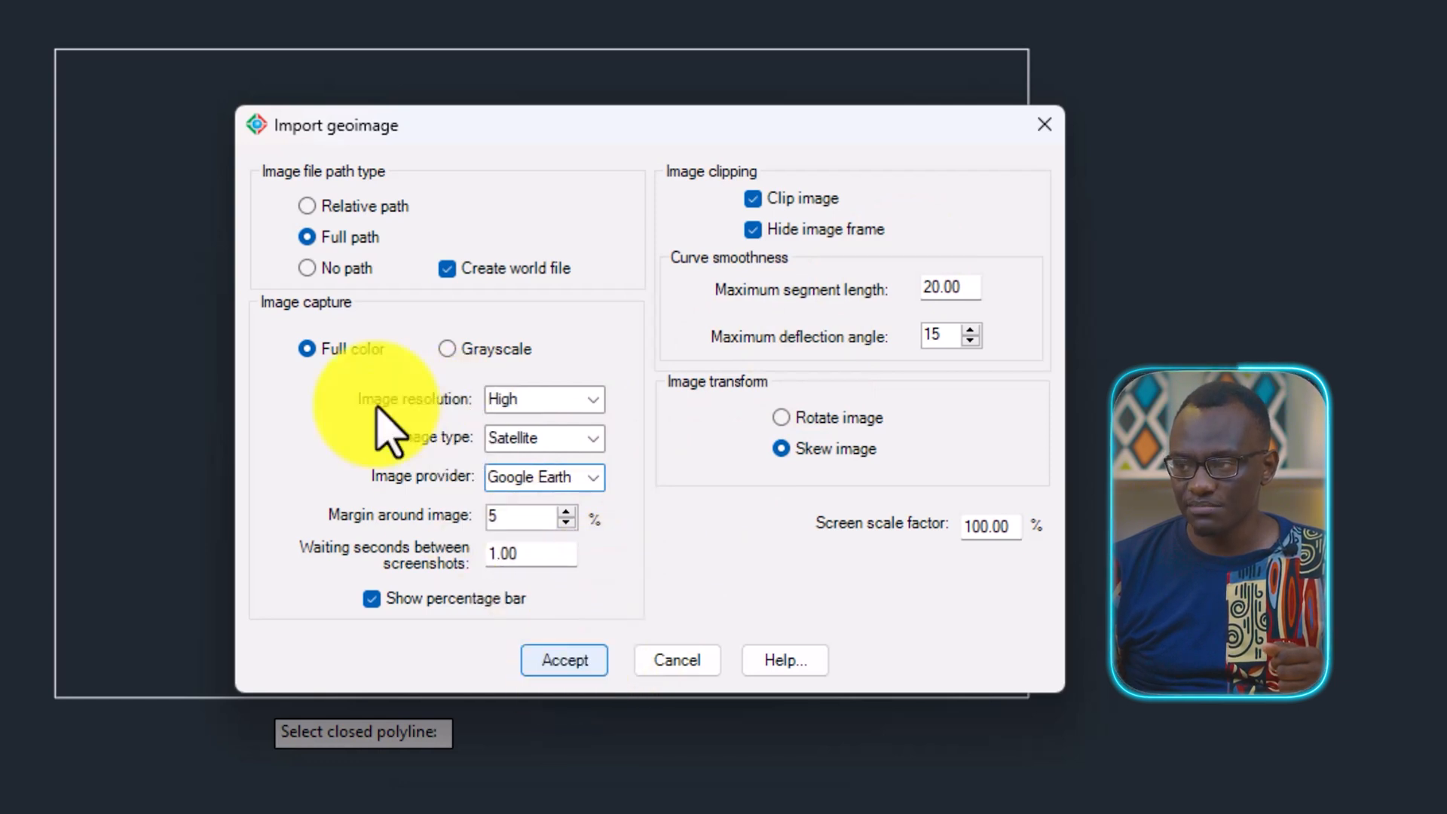
Accept the import settings, dismiss the Google Earth version warnings and let the update help link open in Chrome
click(562, 660)
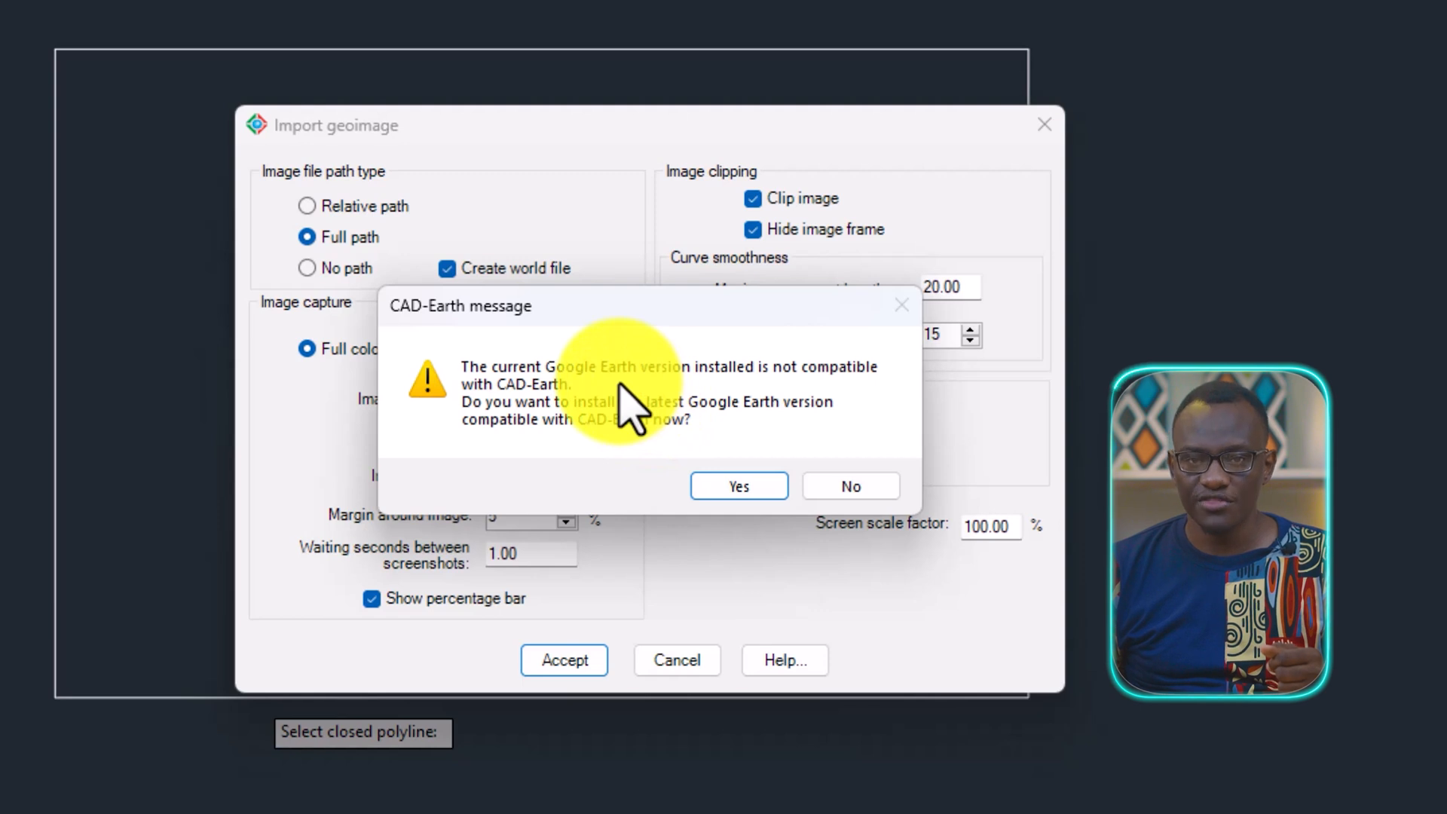
click(737, 487)
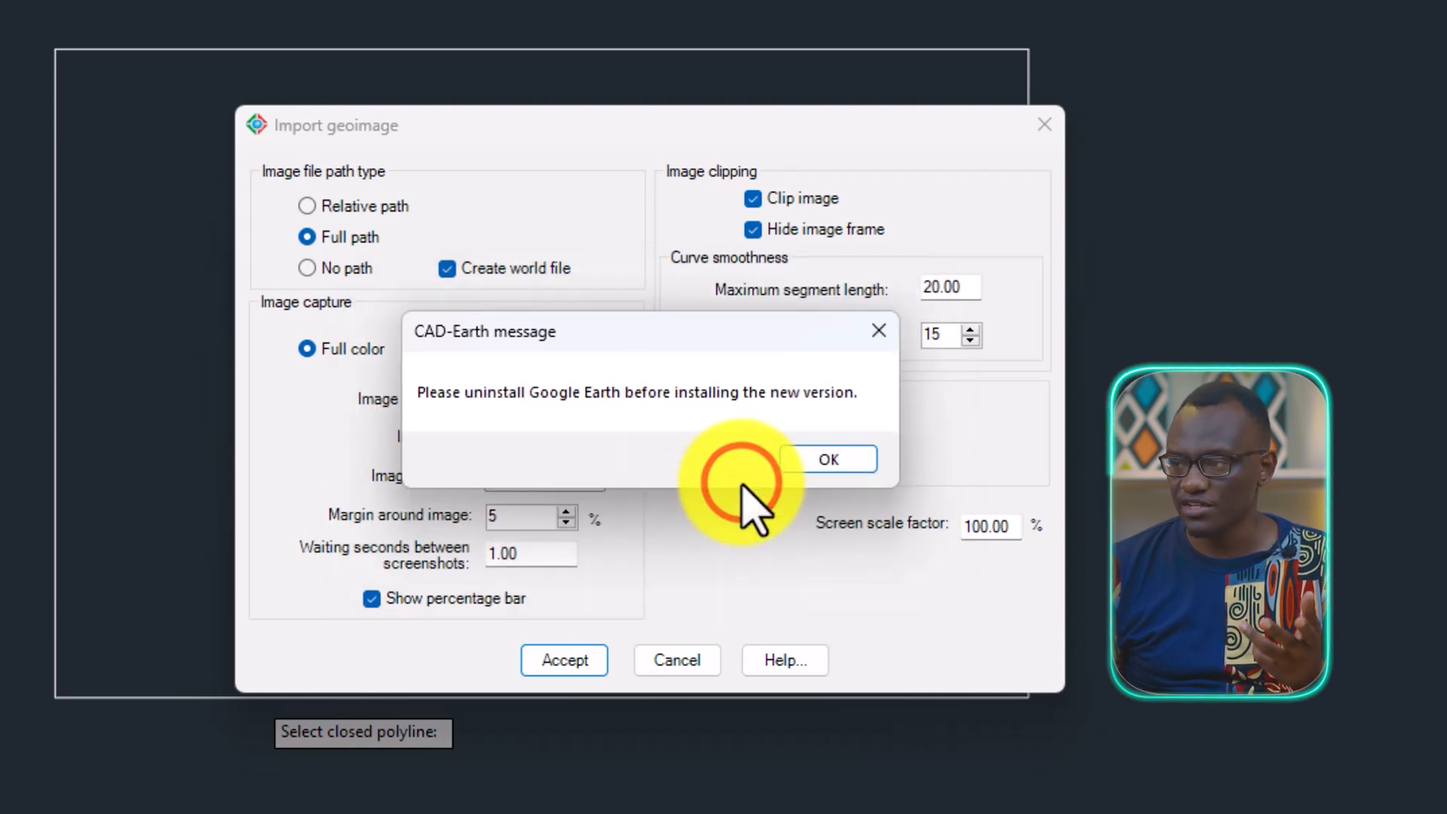
click(826, 458)
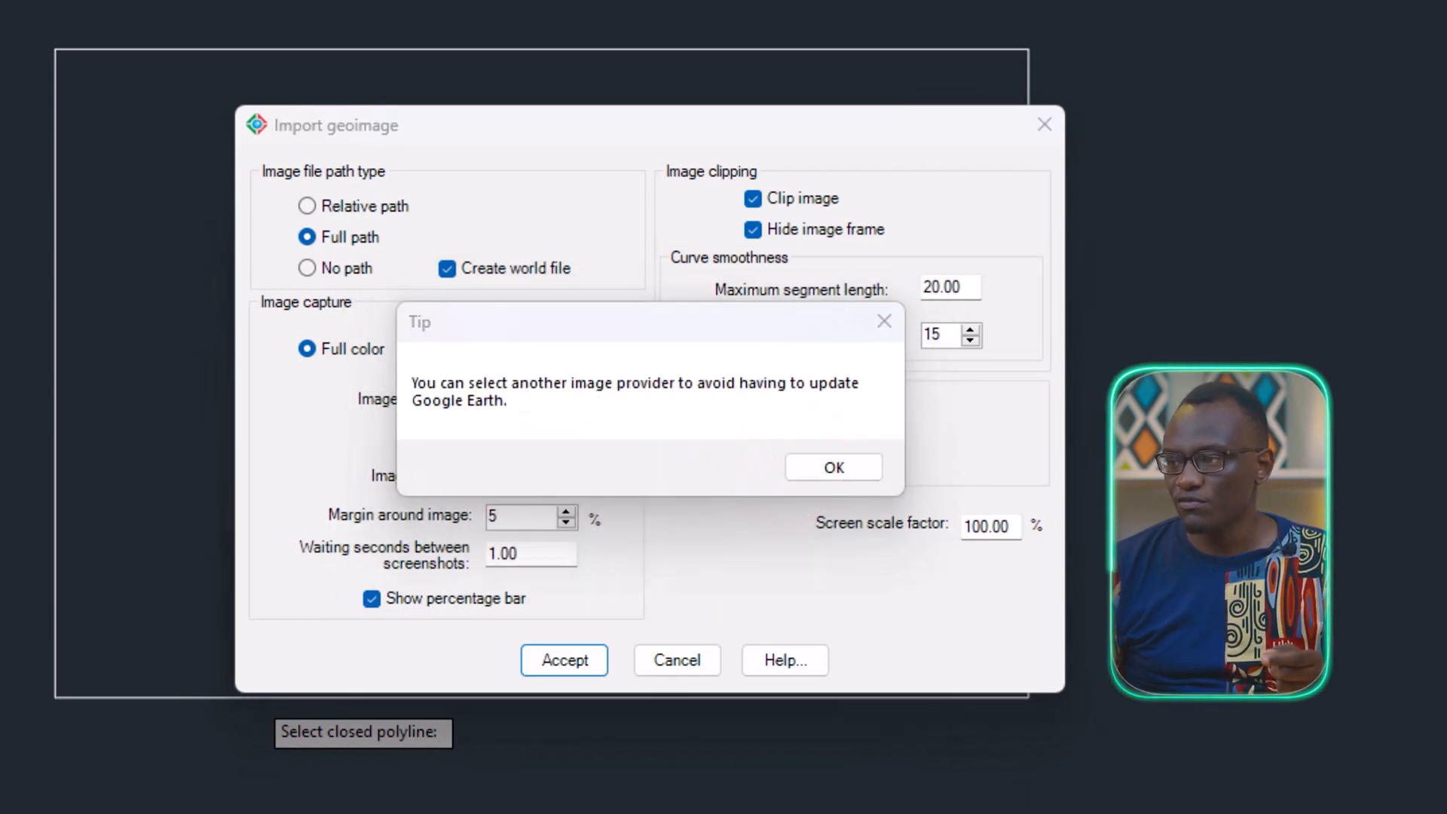
click(832, 467)
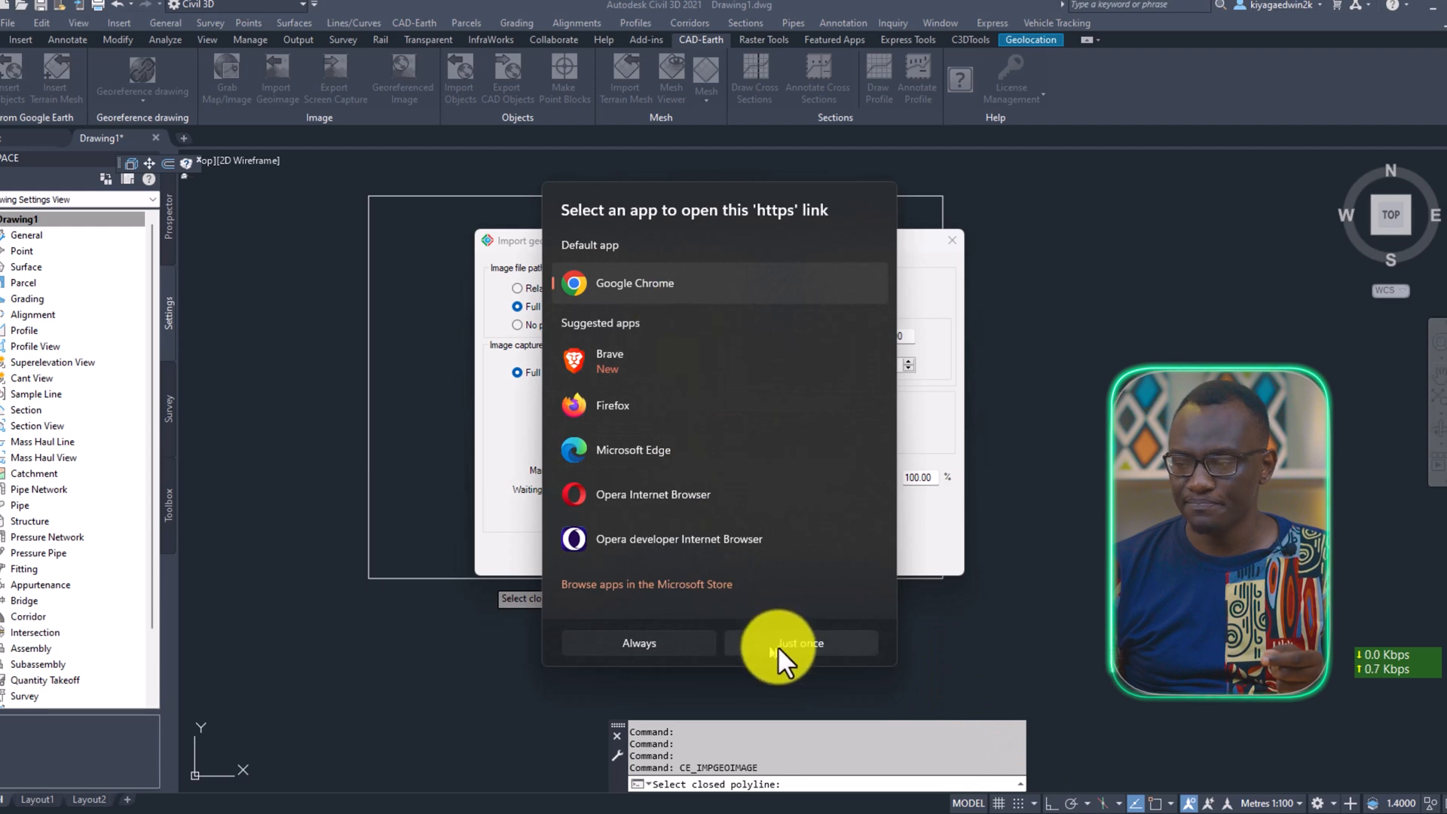
click(799, 644)
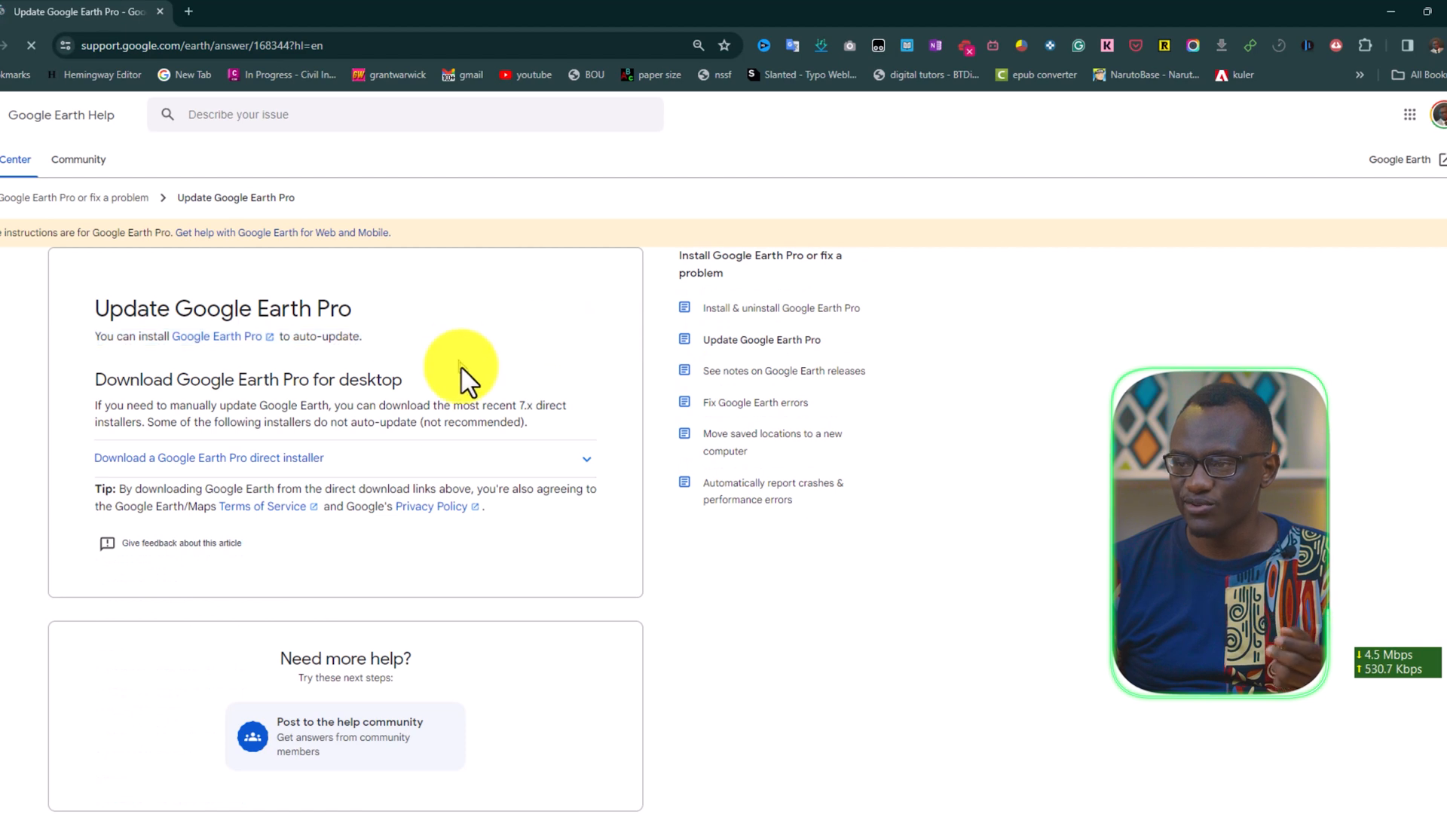
mouse_move(479, 484)
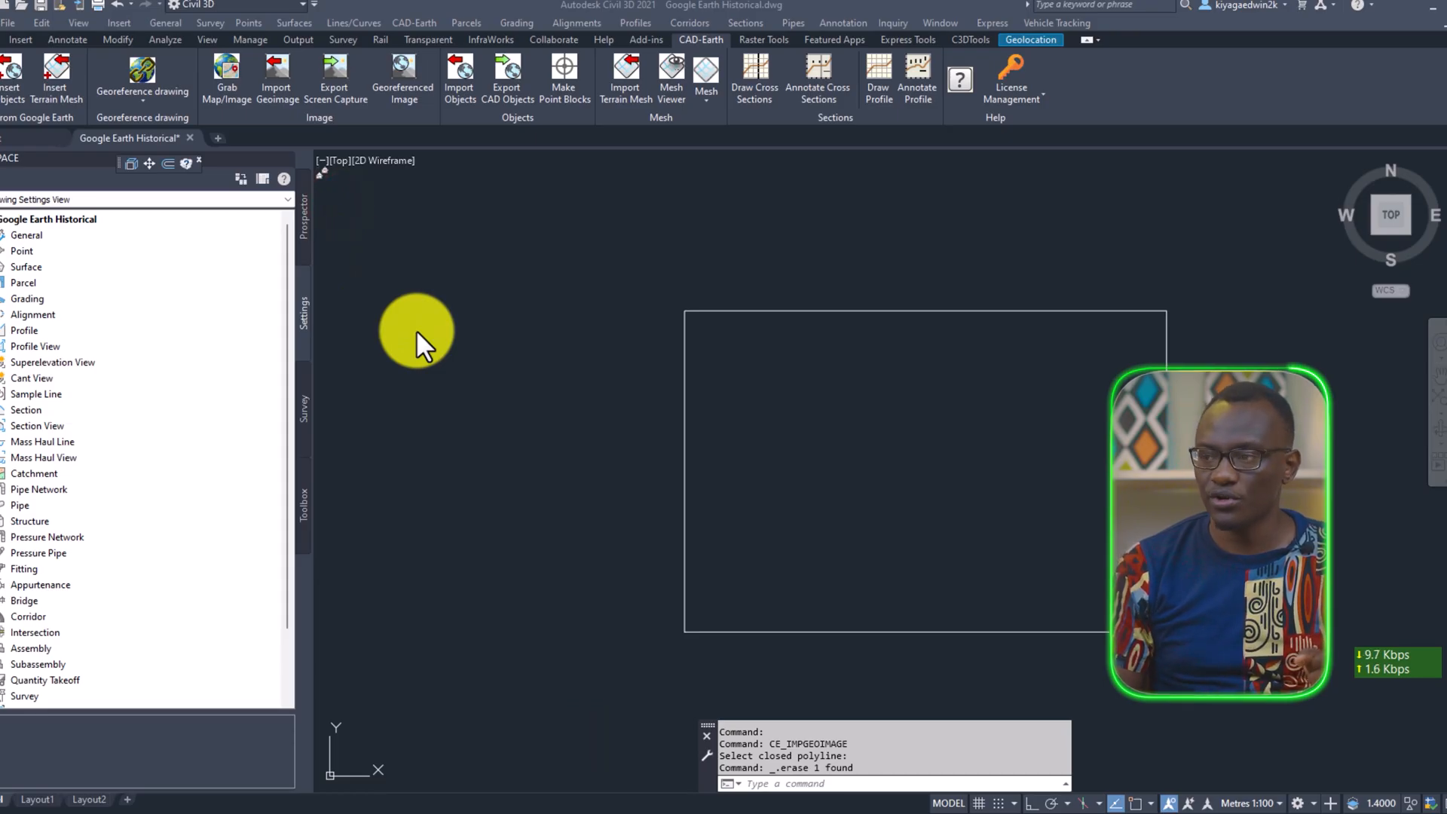
mouse_move(904, 484)
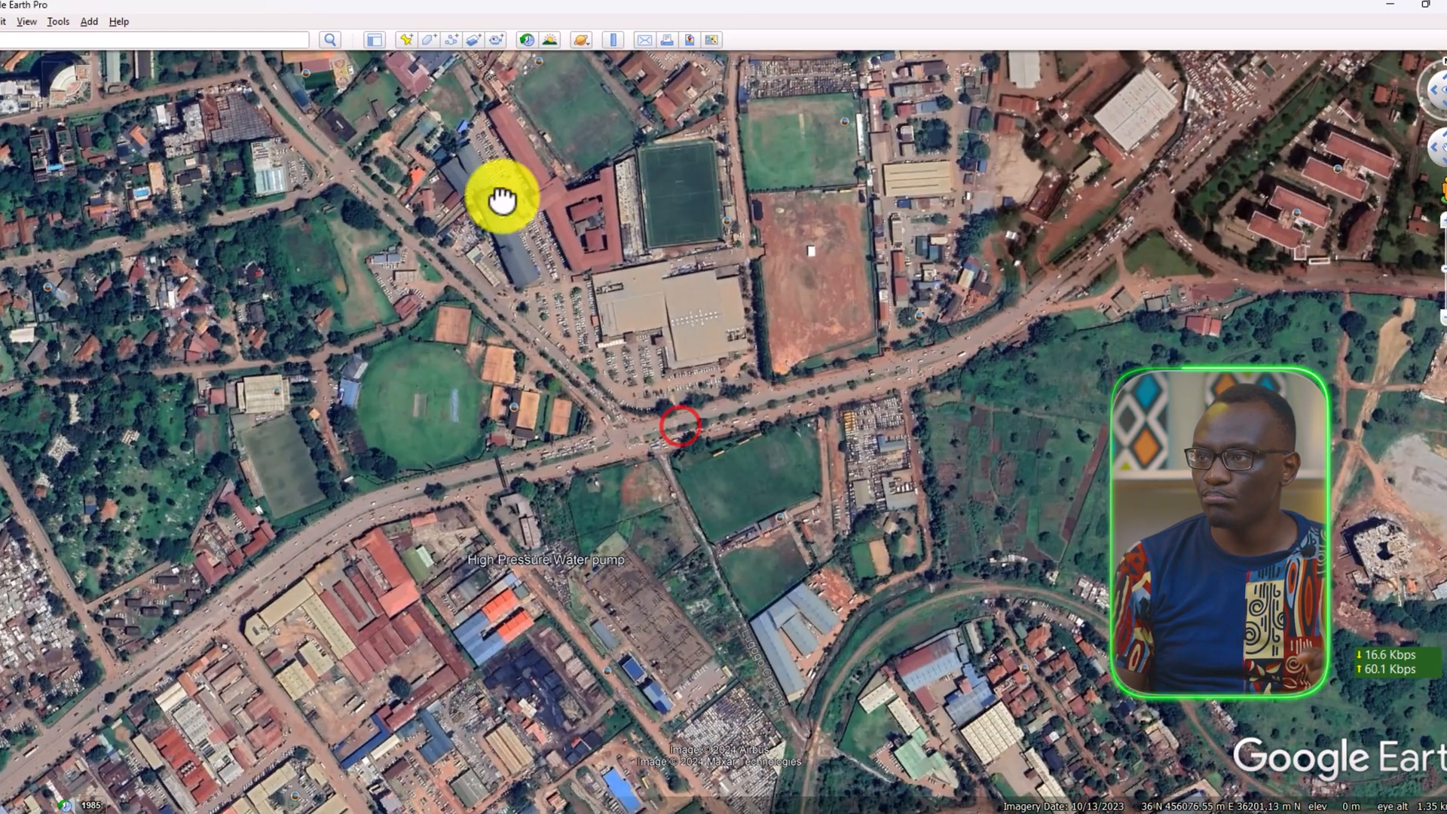
Turn on historical imagery over Lugogo and slide the date back to 4/2002
click(527, 39)
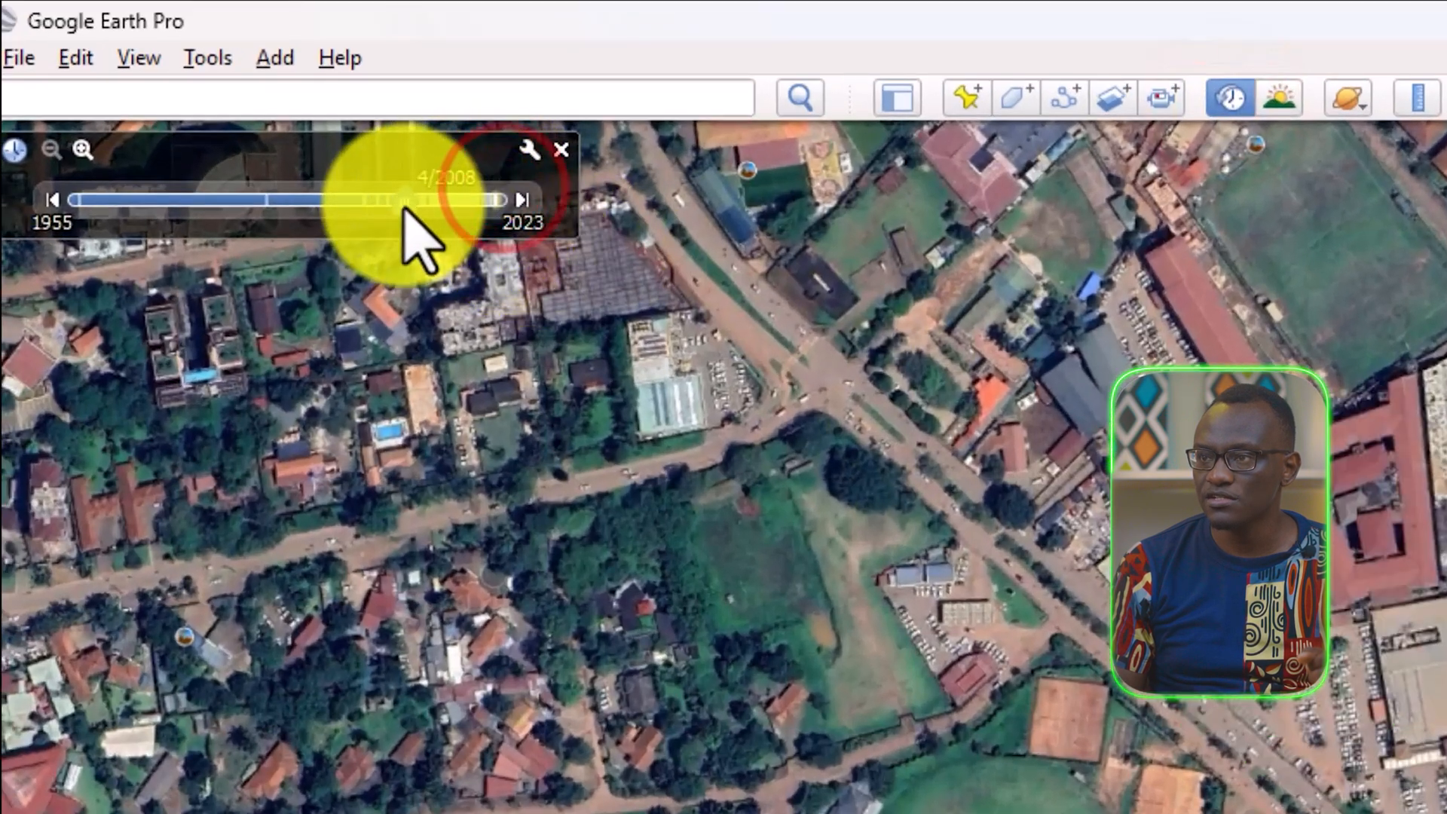
drag(410, 199, 378, 199)
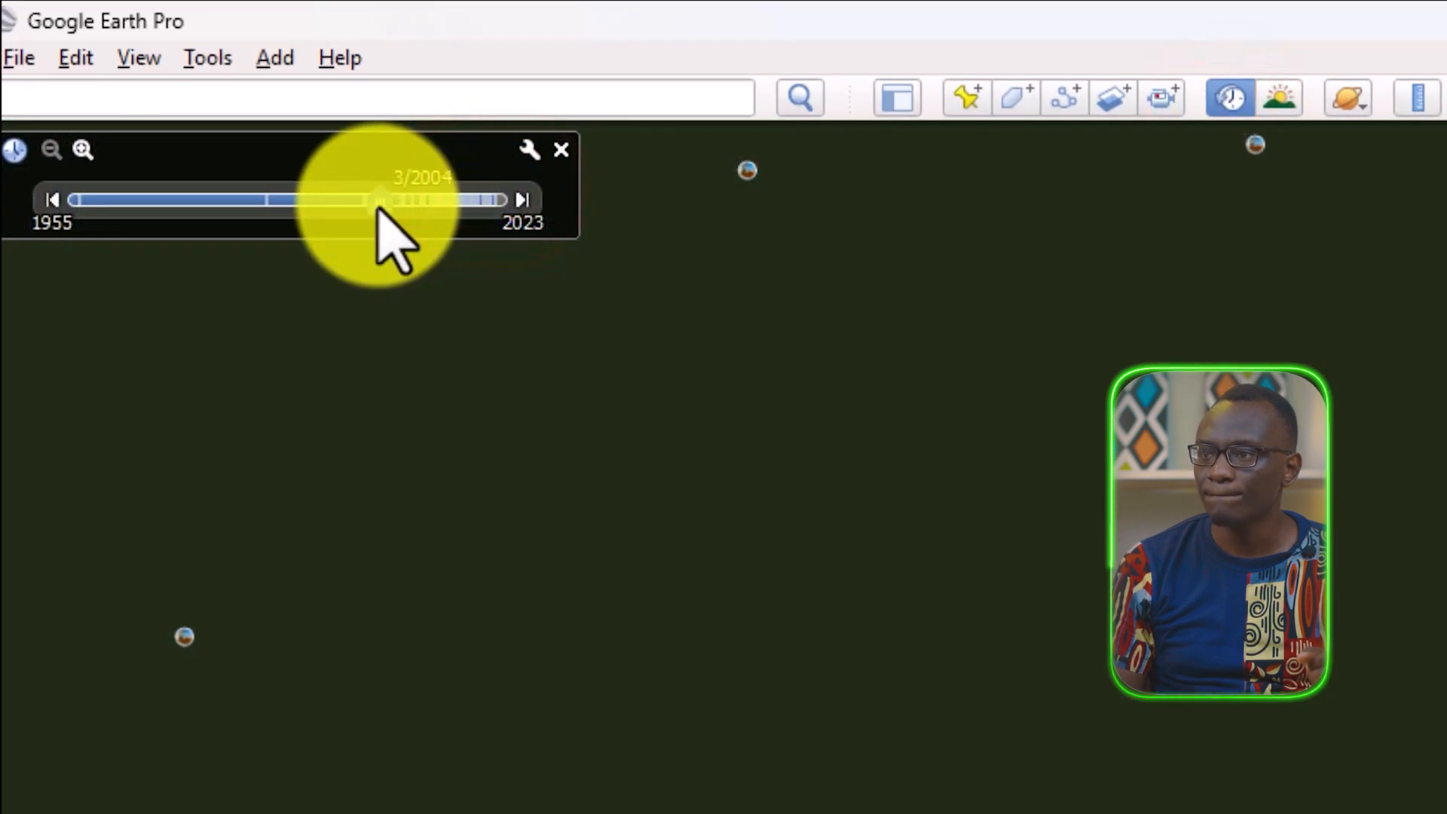
drag(383, 198, 366, 200)
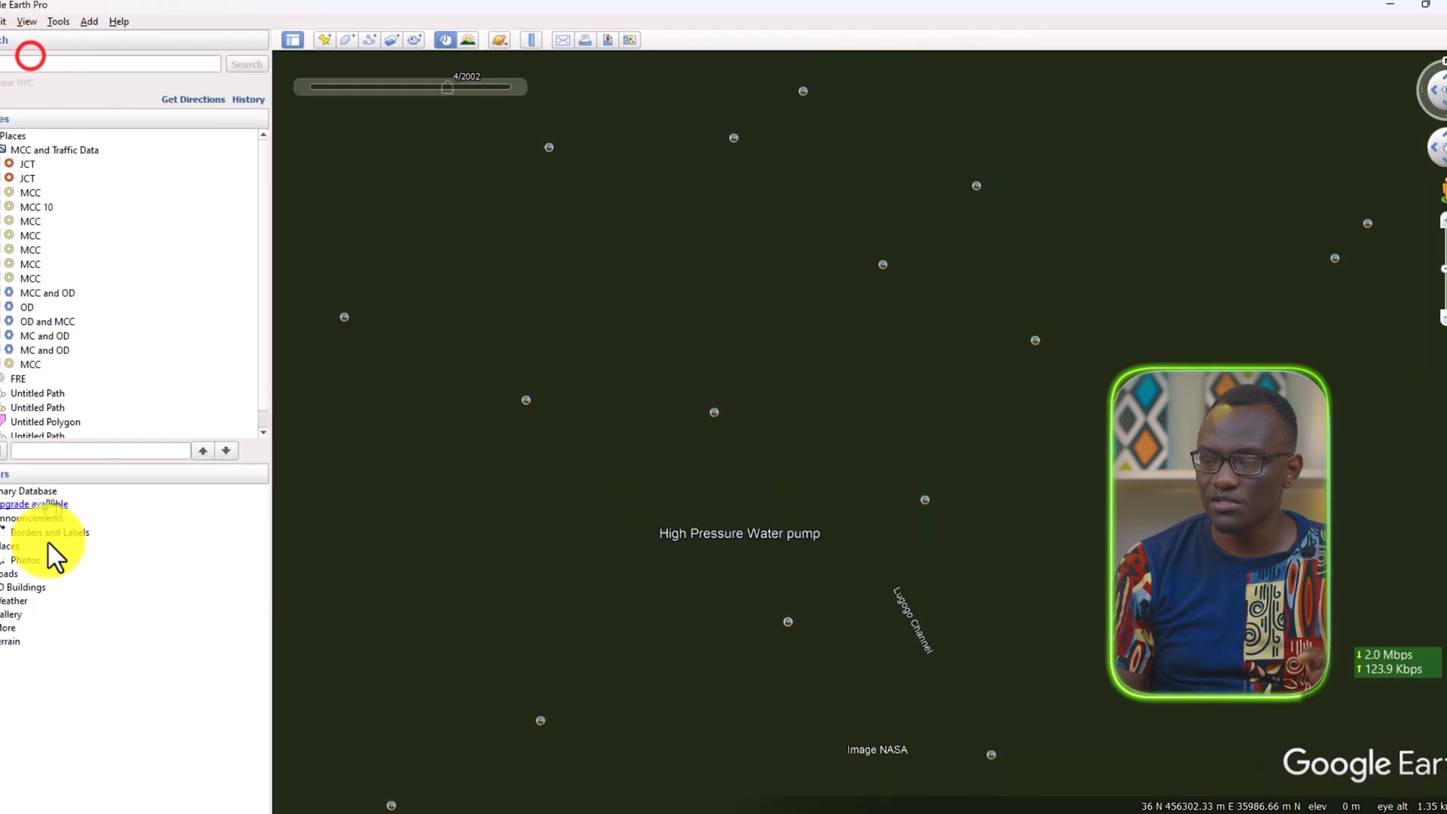
mouse_move(70, 31)
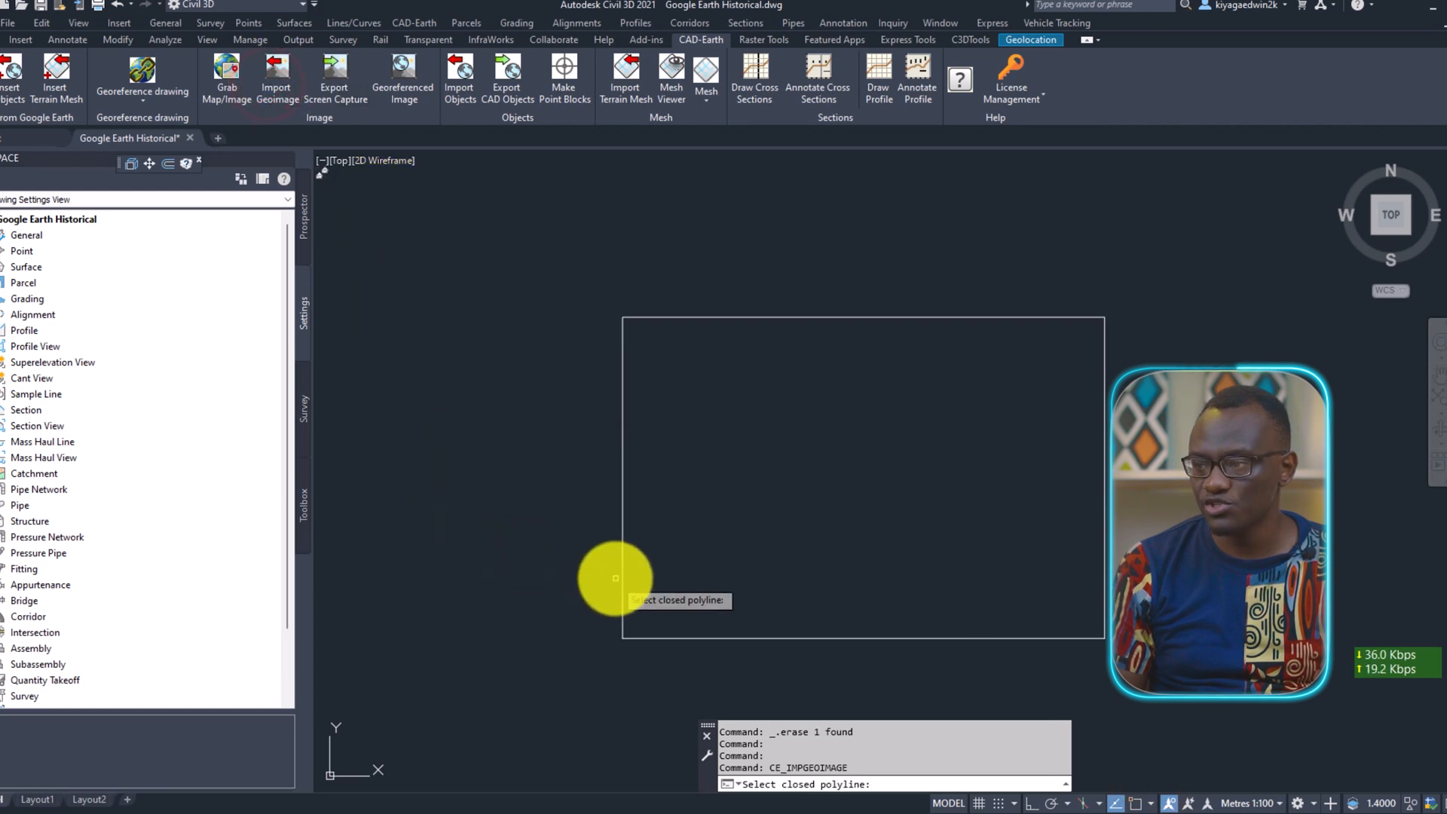
Import a full-colour, high, satellite Google Earth geoimage into the rectangle, saved as Lugogo.jpg
click(614, 579)
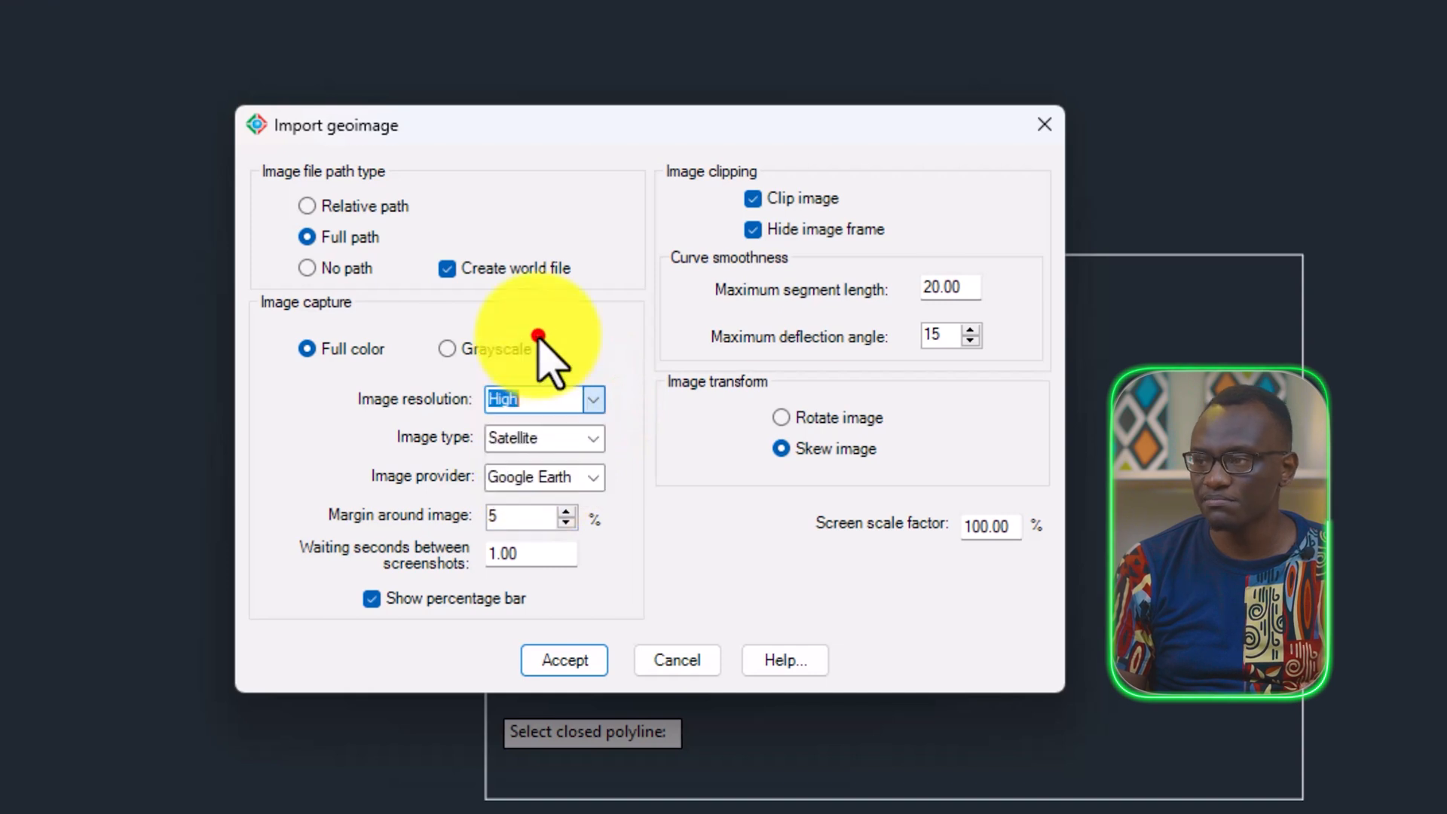
click(593, 476)
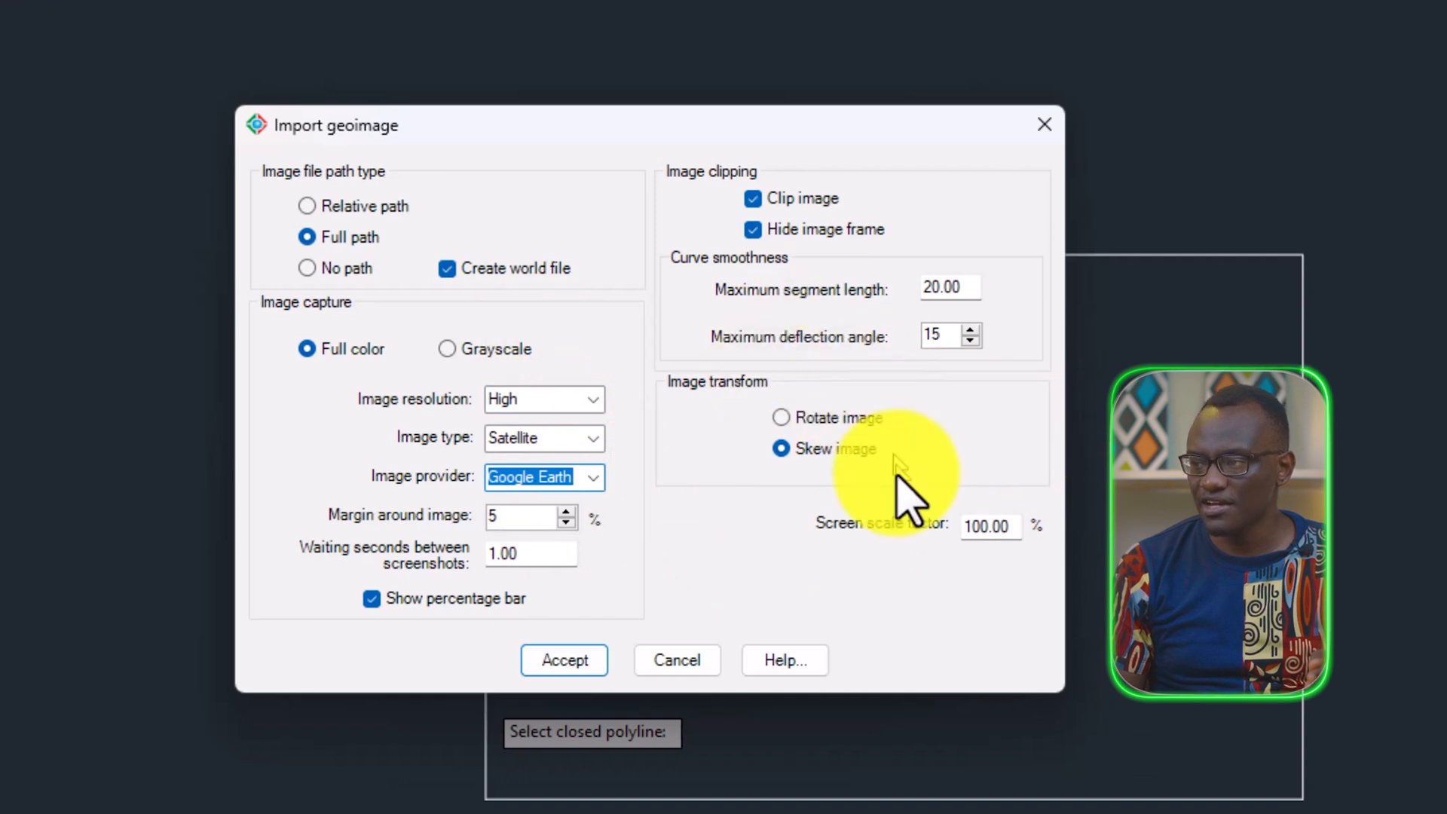
mouse_move(900, 613)
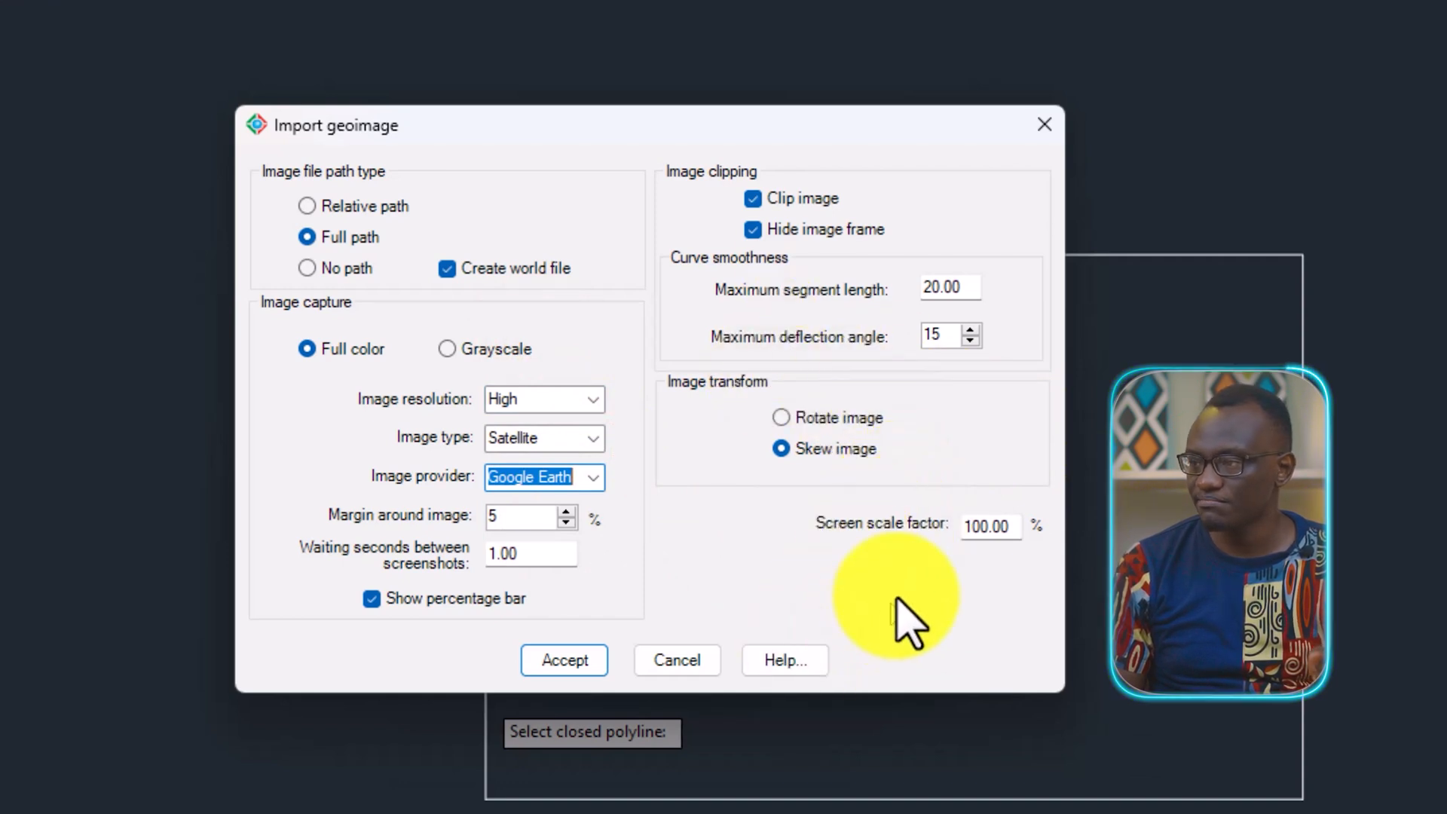
mouse_move(886, 572)
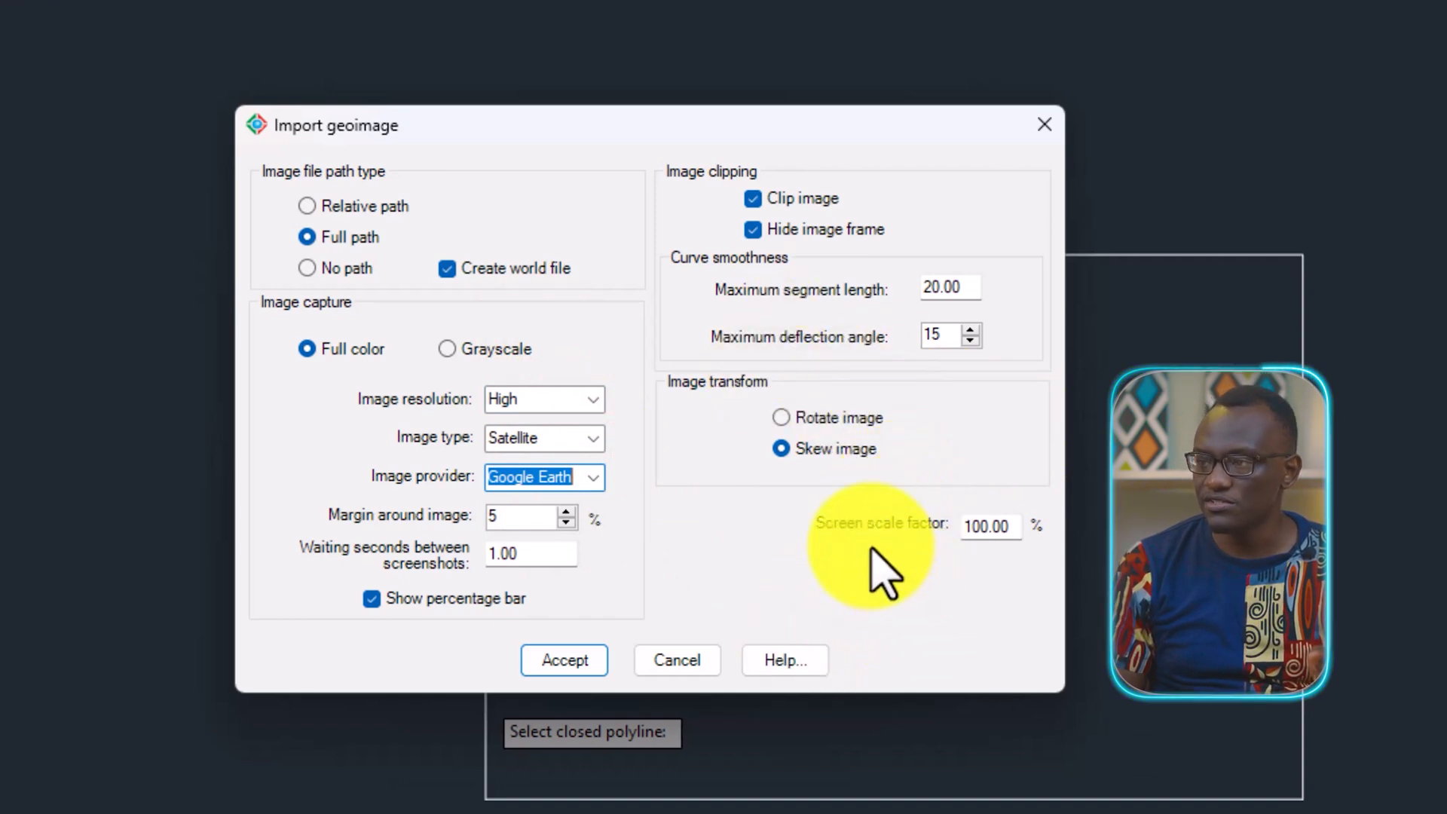
mouse_move(932, 323)
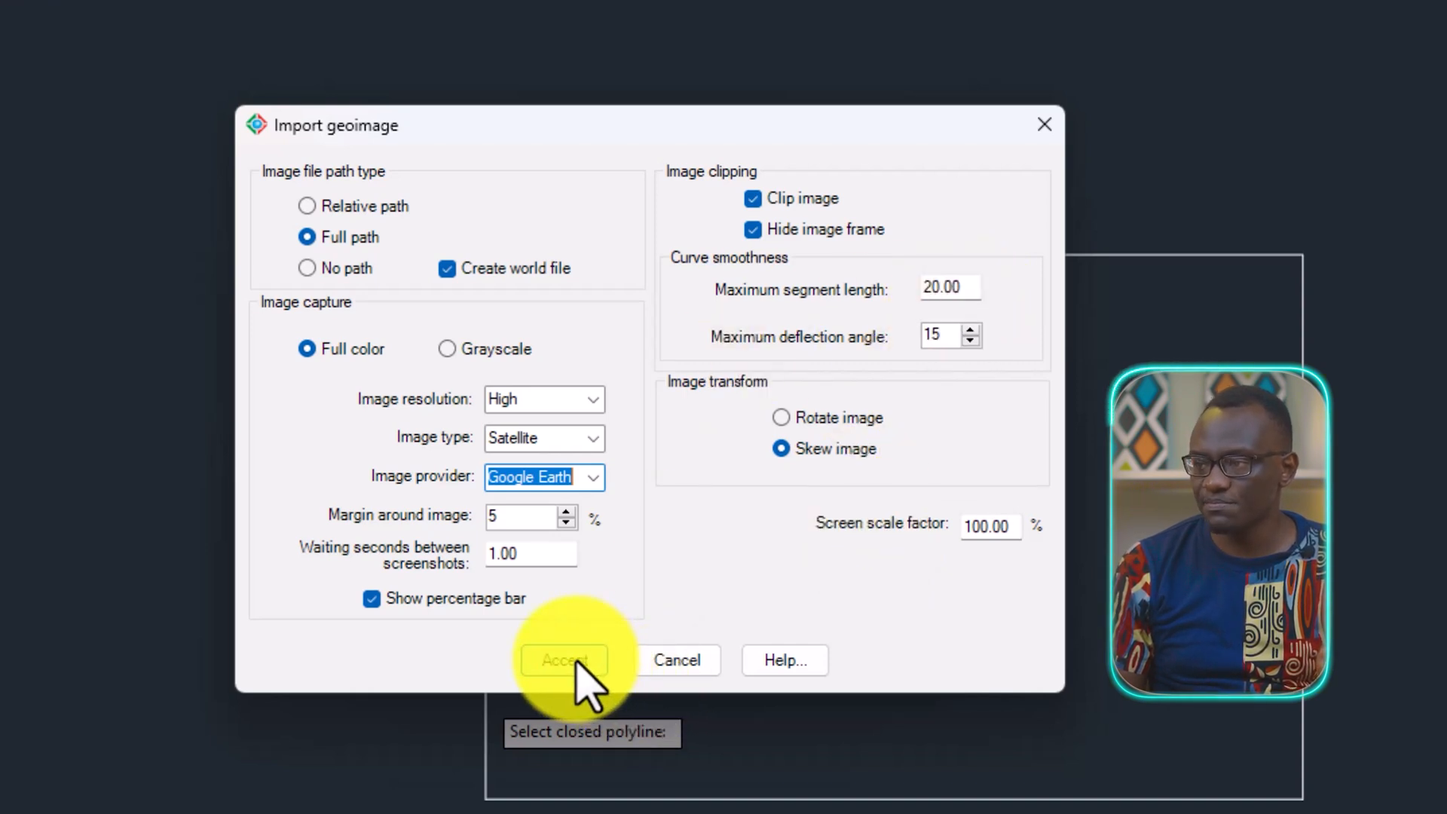
click(562, 660)
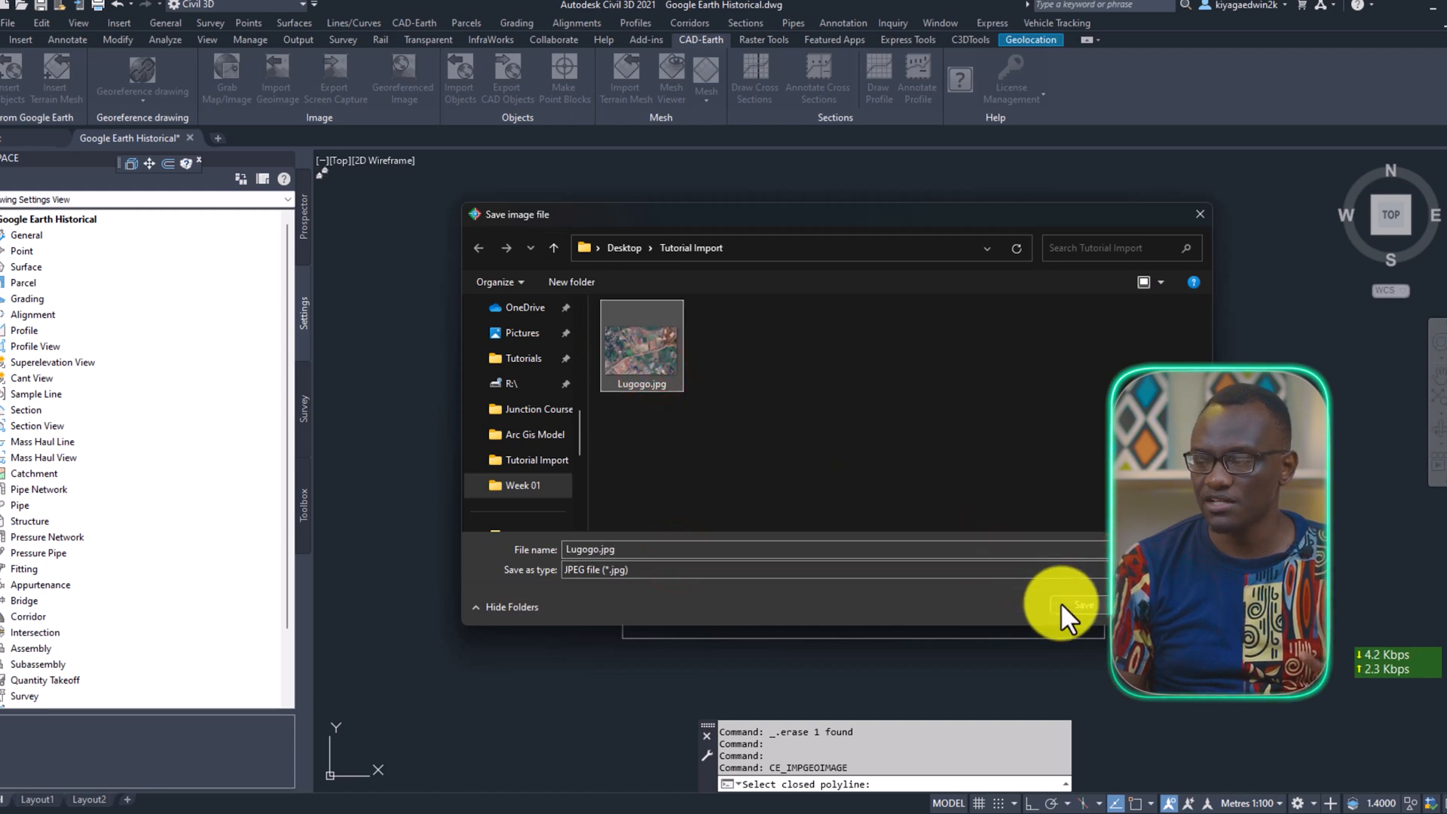
click(1065, 606)
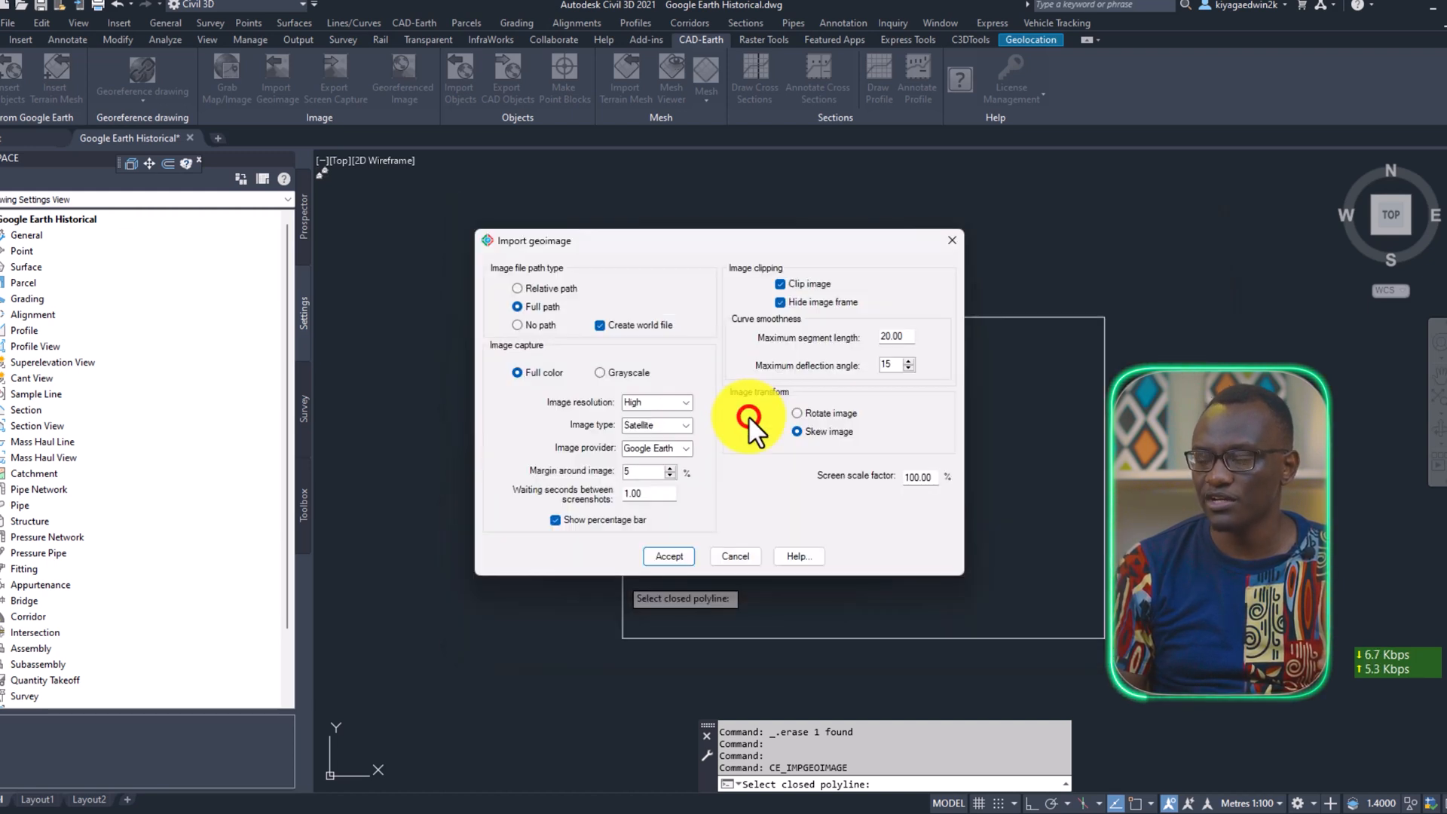
click(667, 556)
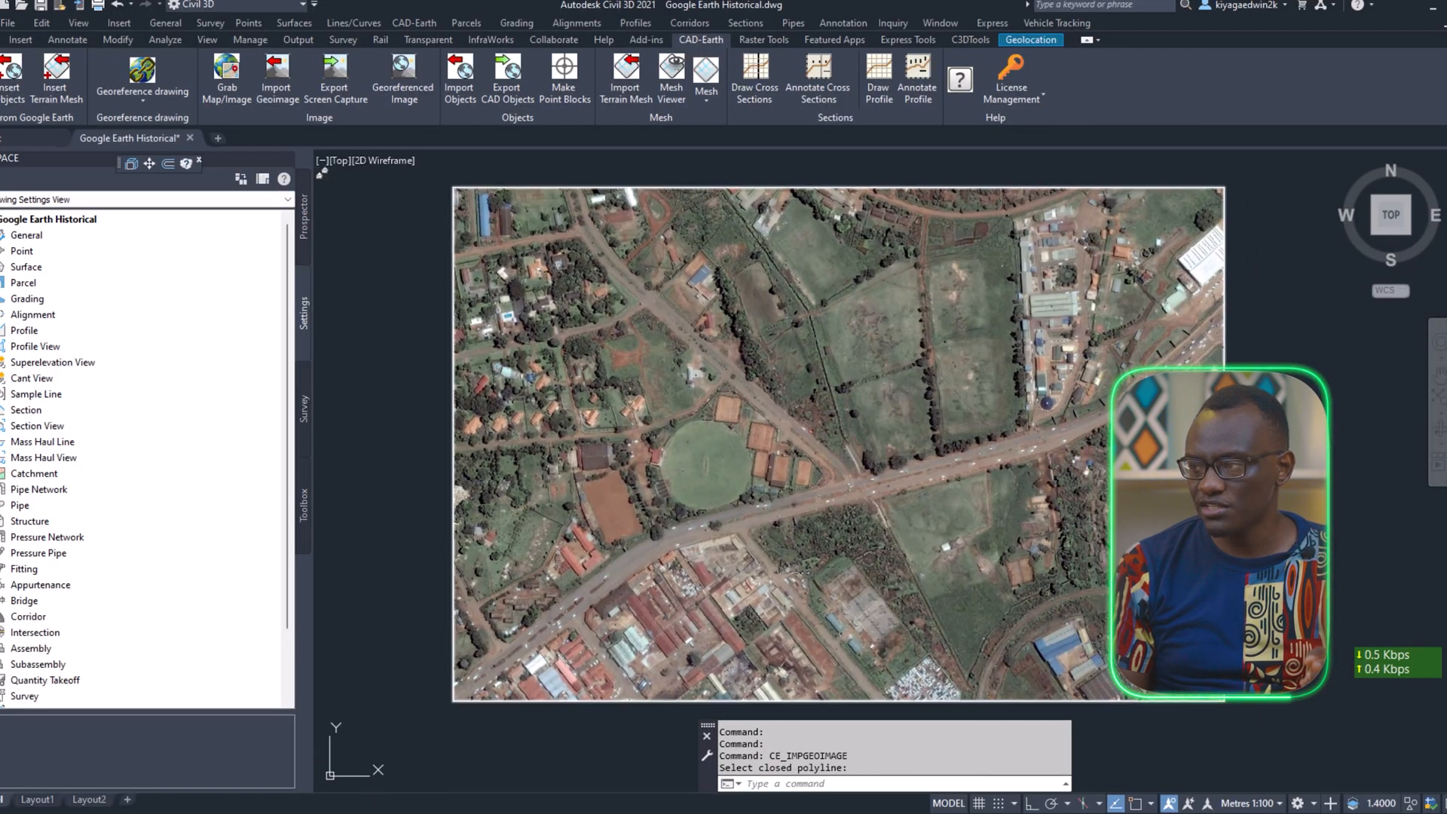
Move the imported Lugogo aerial image to the right of the boundary rectangle
click(957, 519)
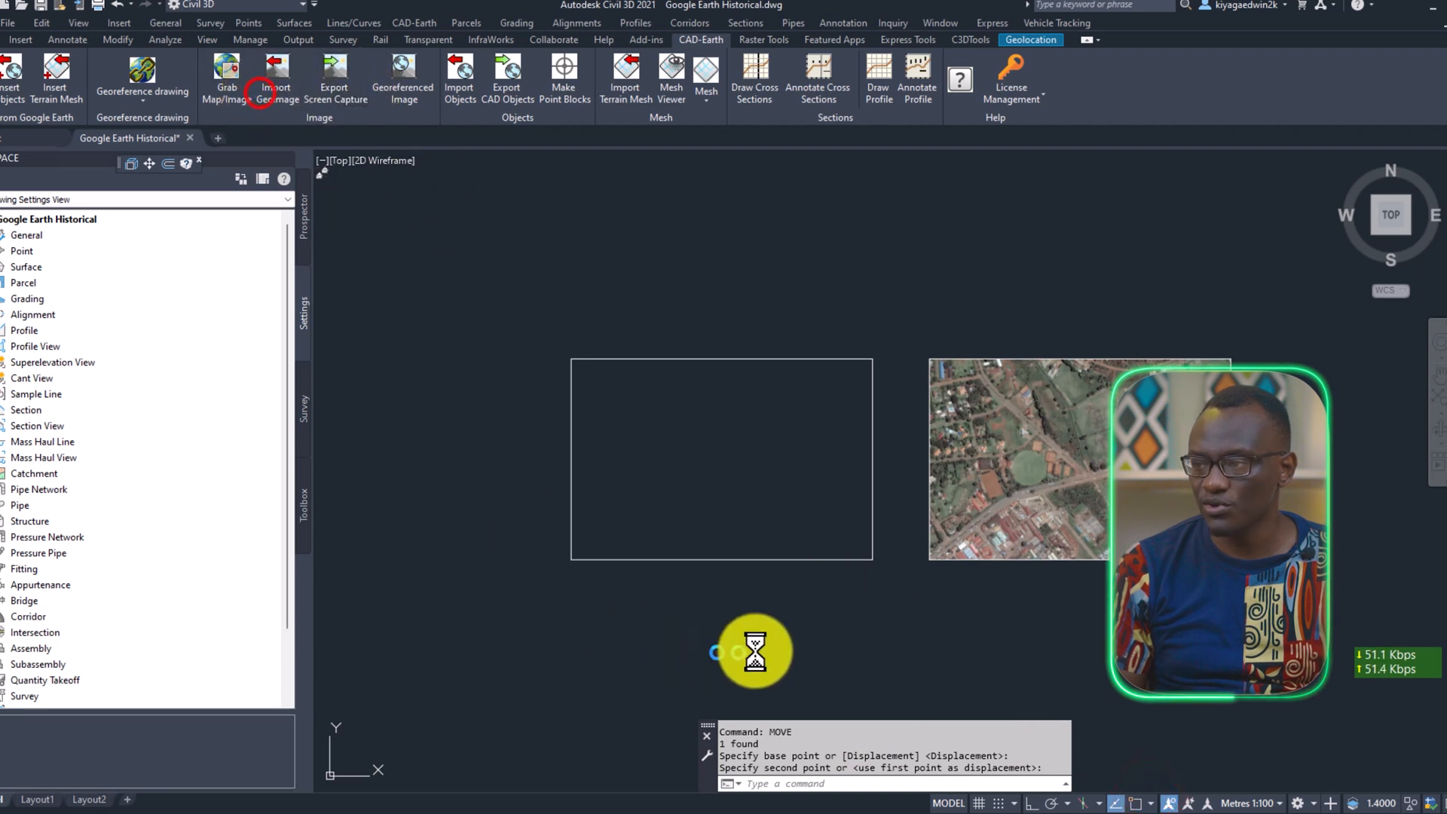
Launch a second geoimage import on the rectangle, naming the file and starting the capture
click(276, 75)
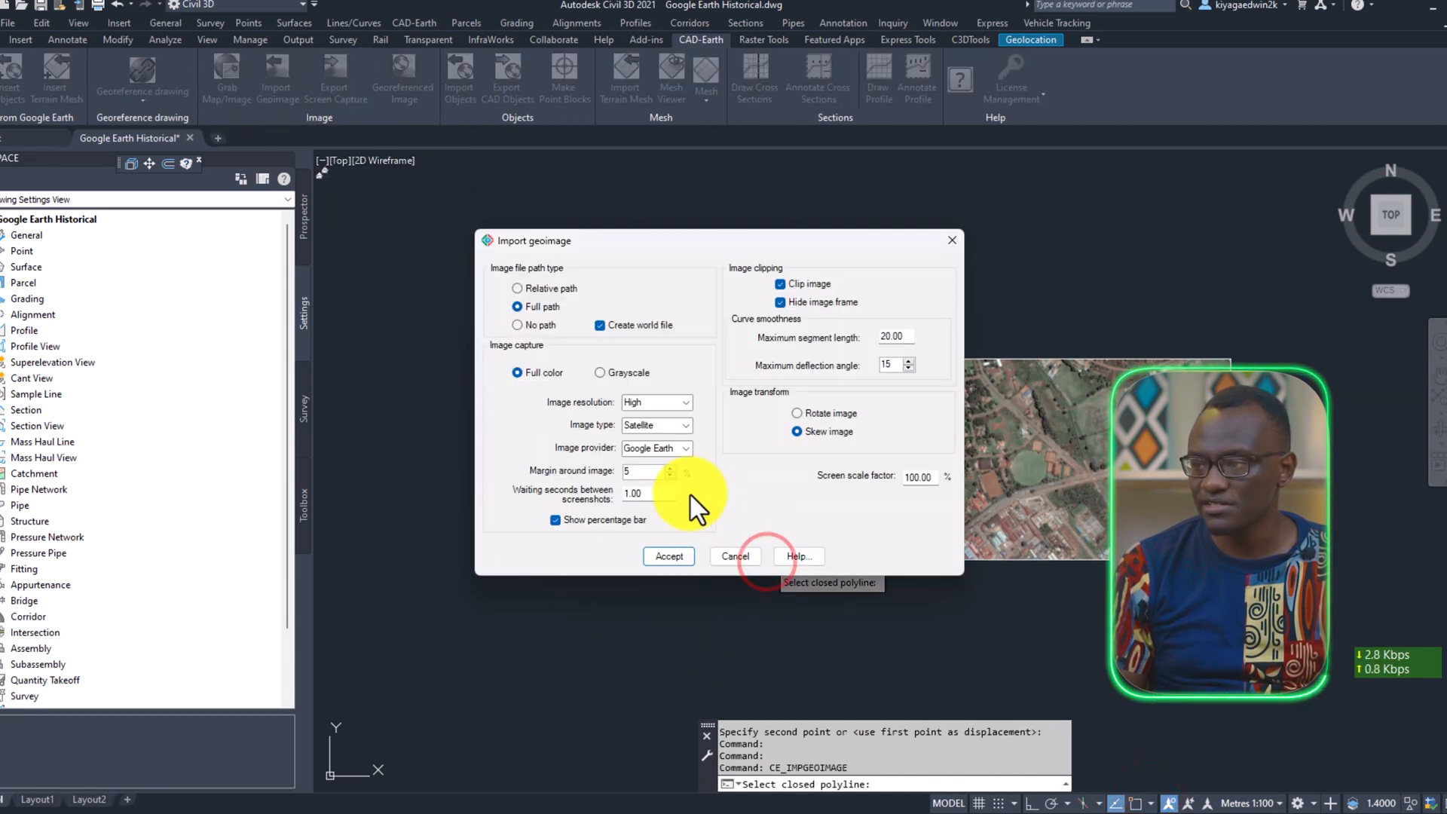
click(667, 556)
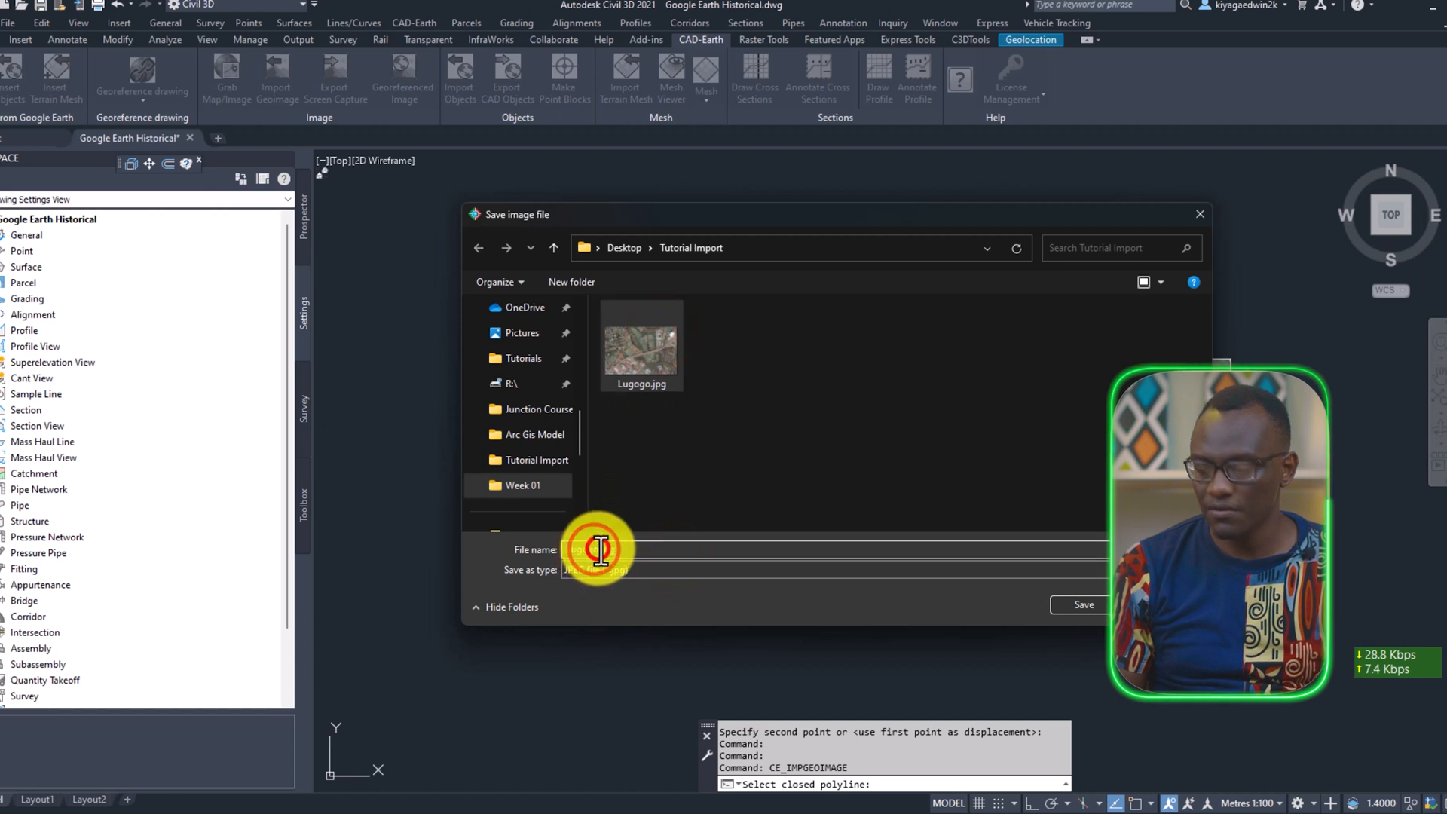
click(1080, 604)
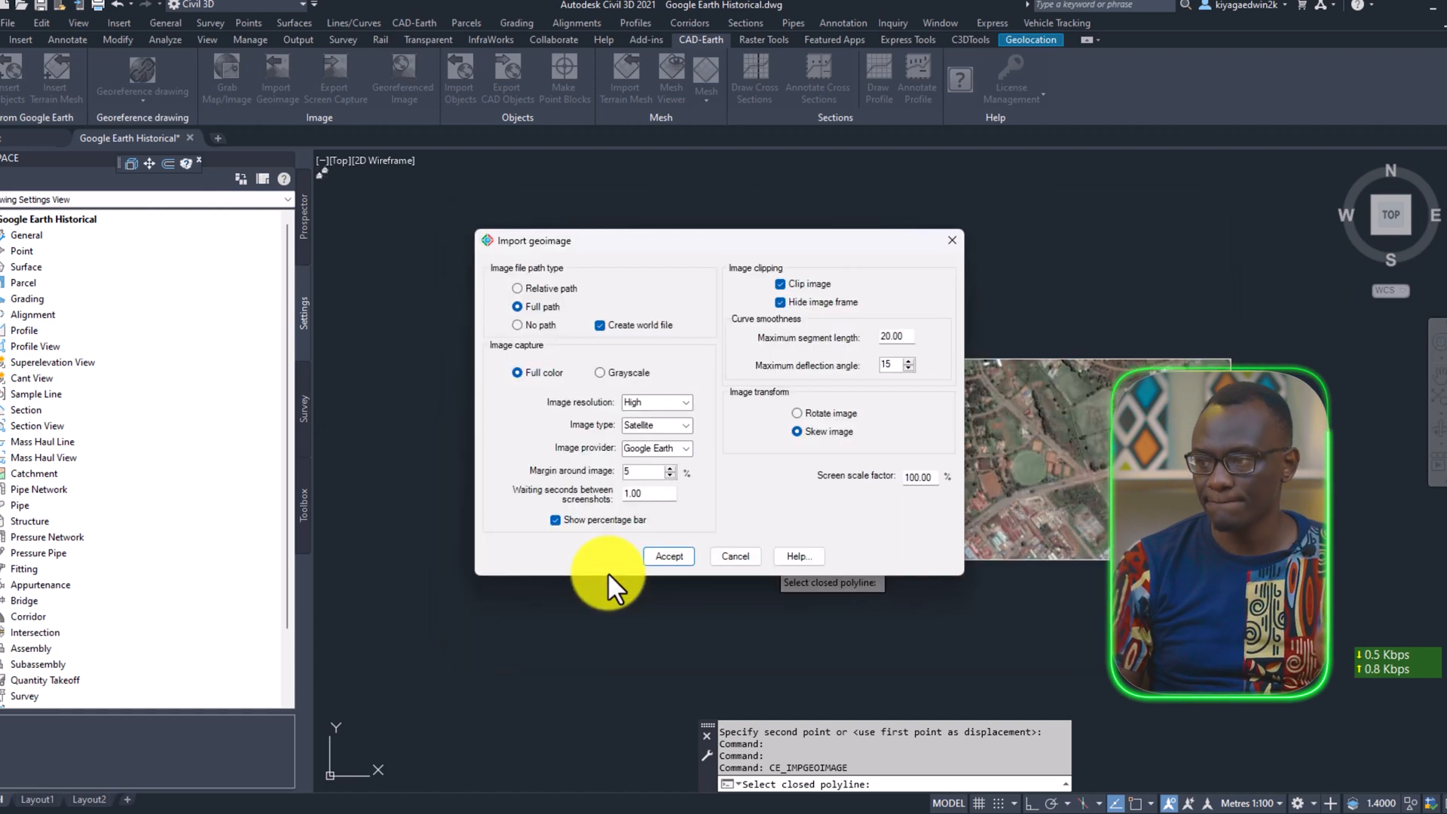
click(667, 556)
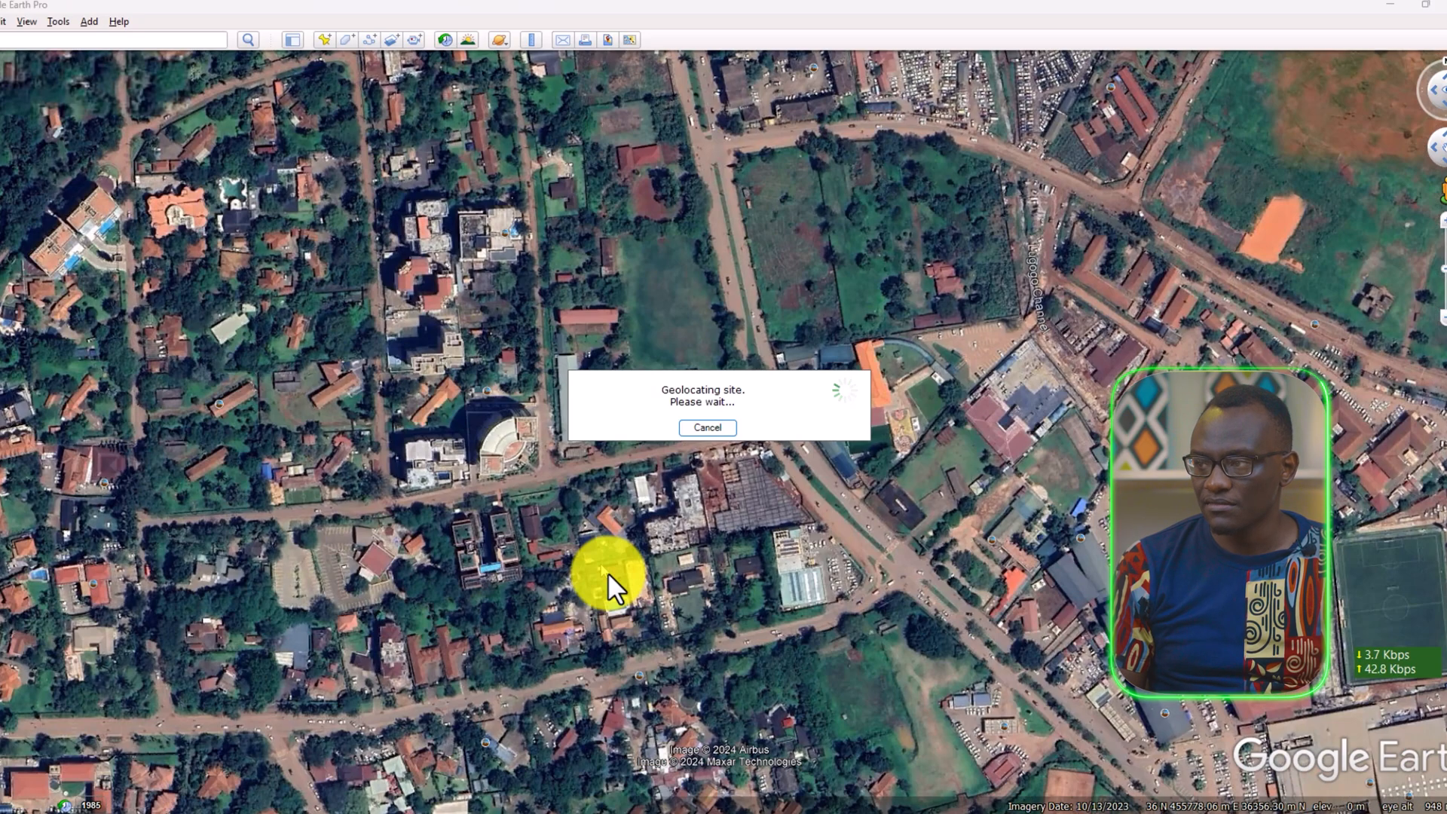